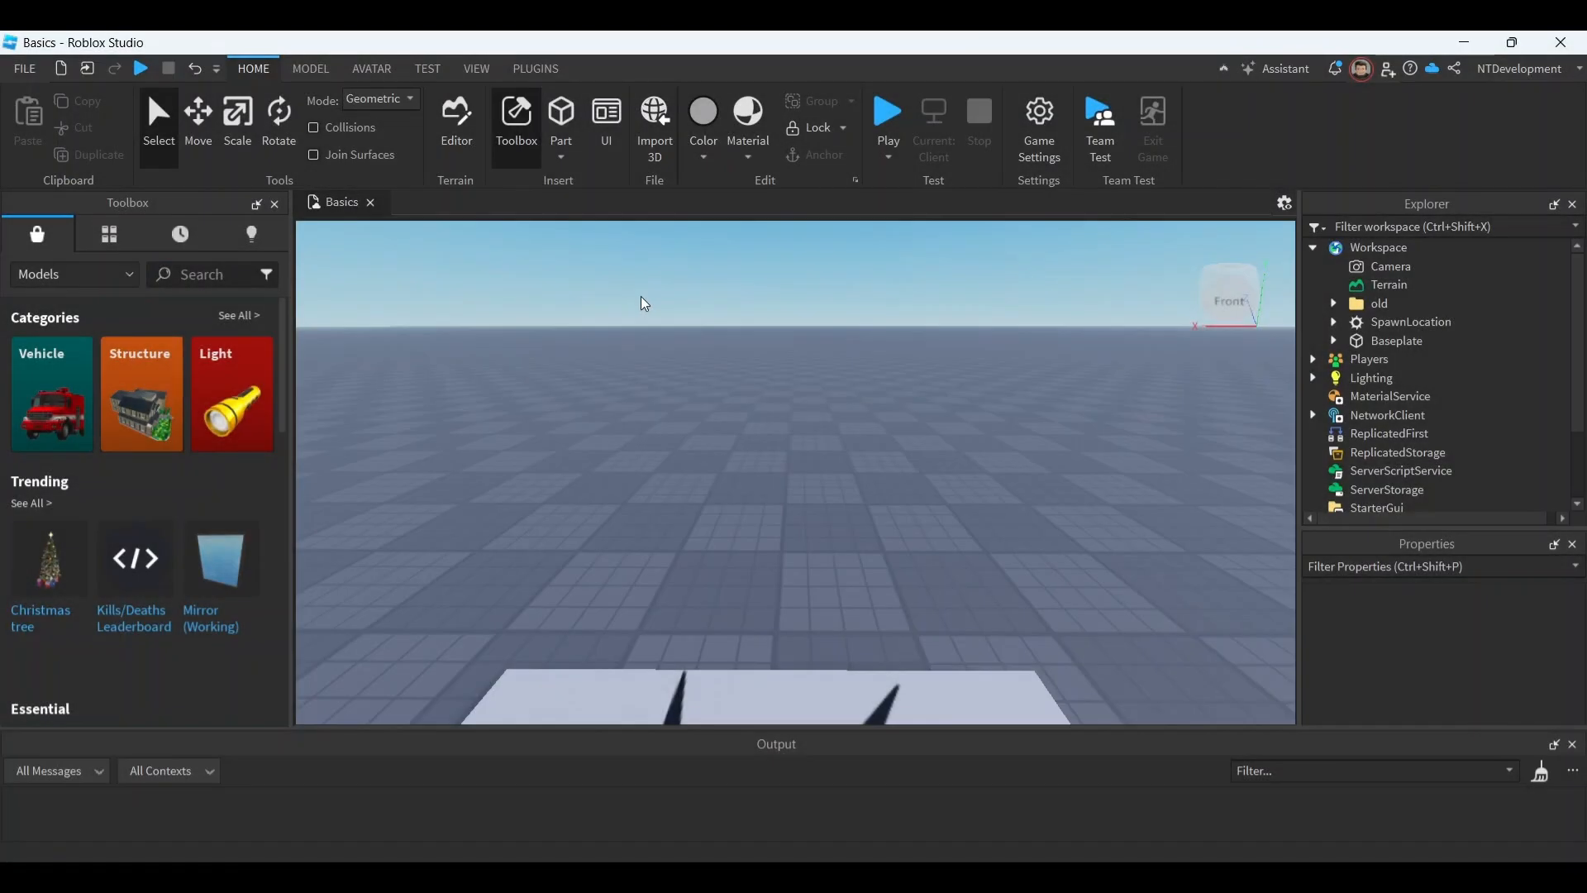
Step: Search the Toolbox models for 'billboard' to list billboard models
click(203, 274)
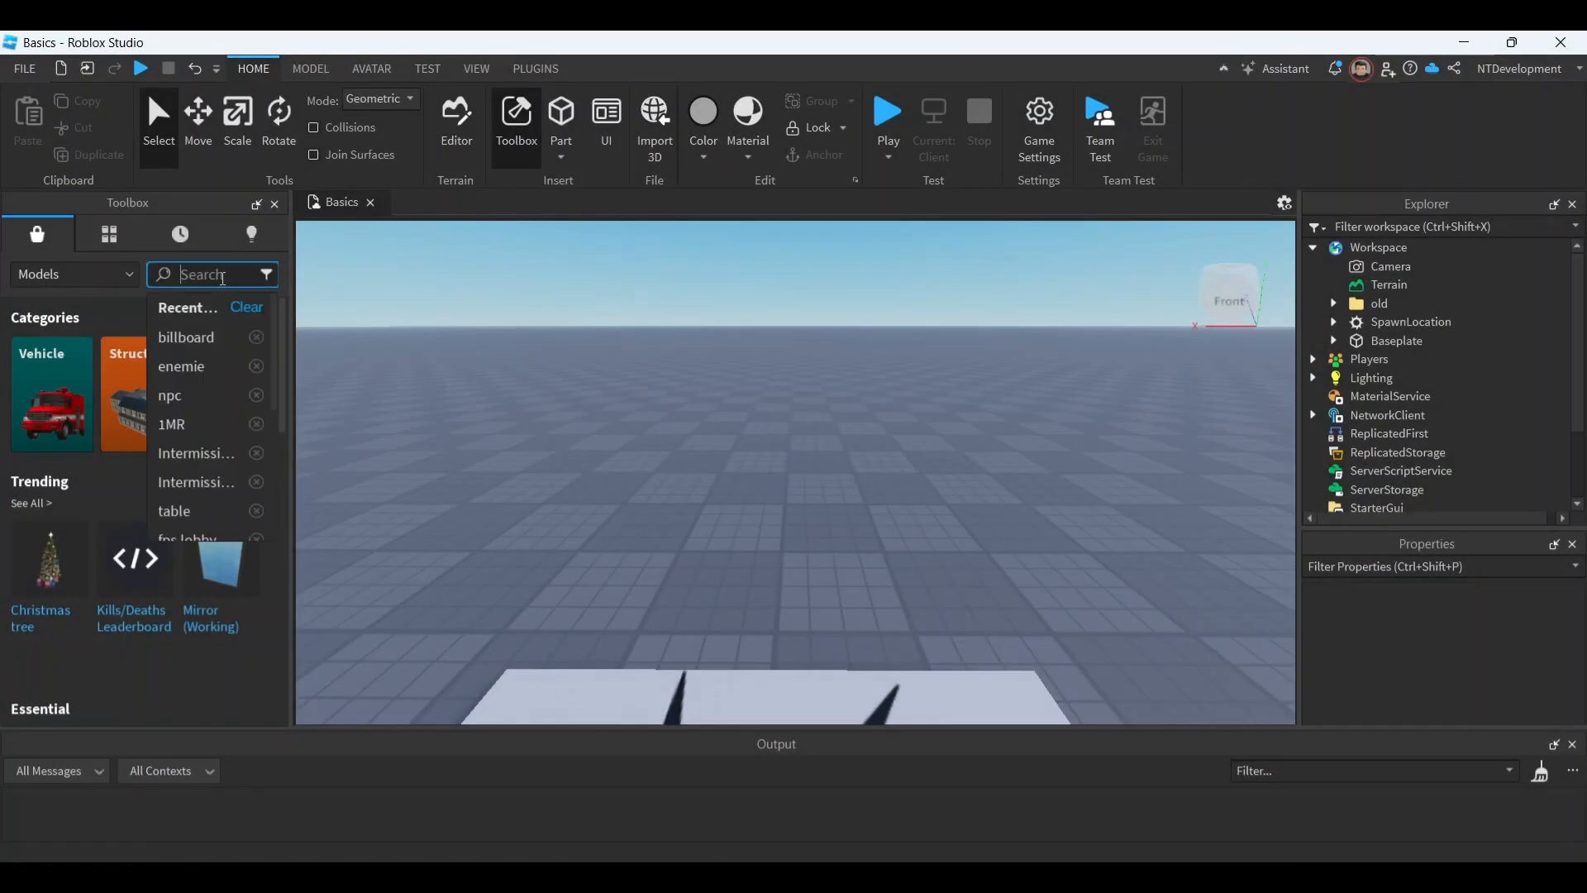
text(billboard)
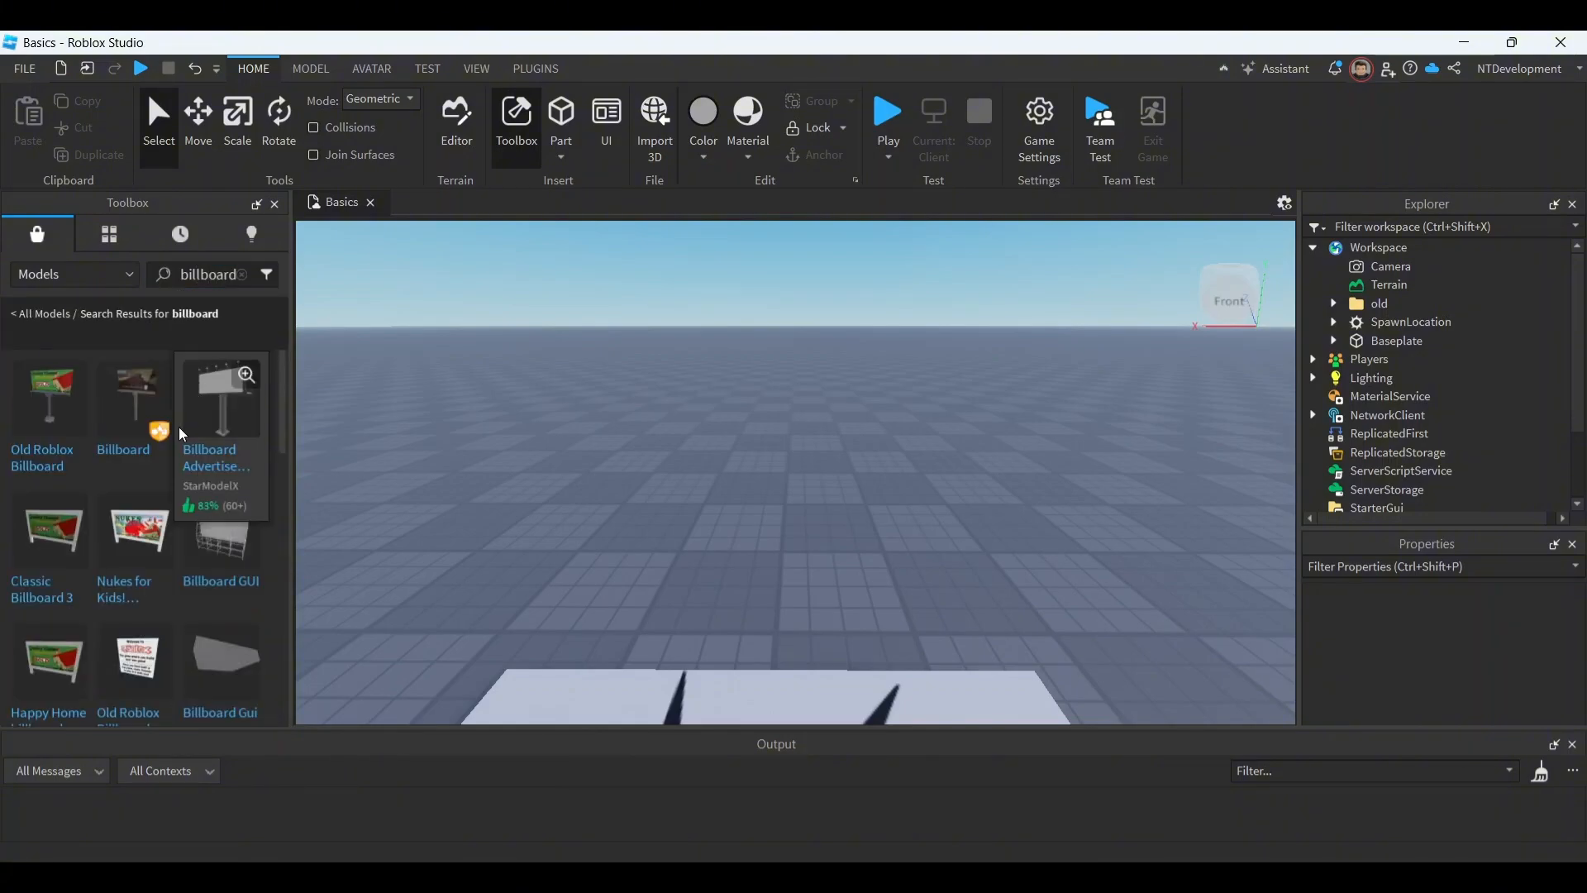
mouse_move(167, 558)
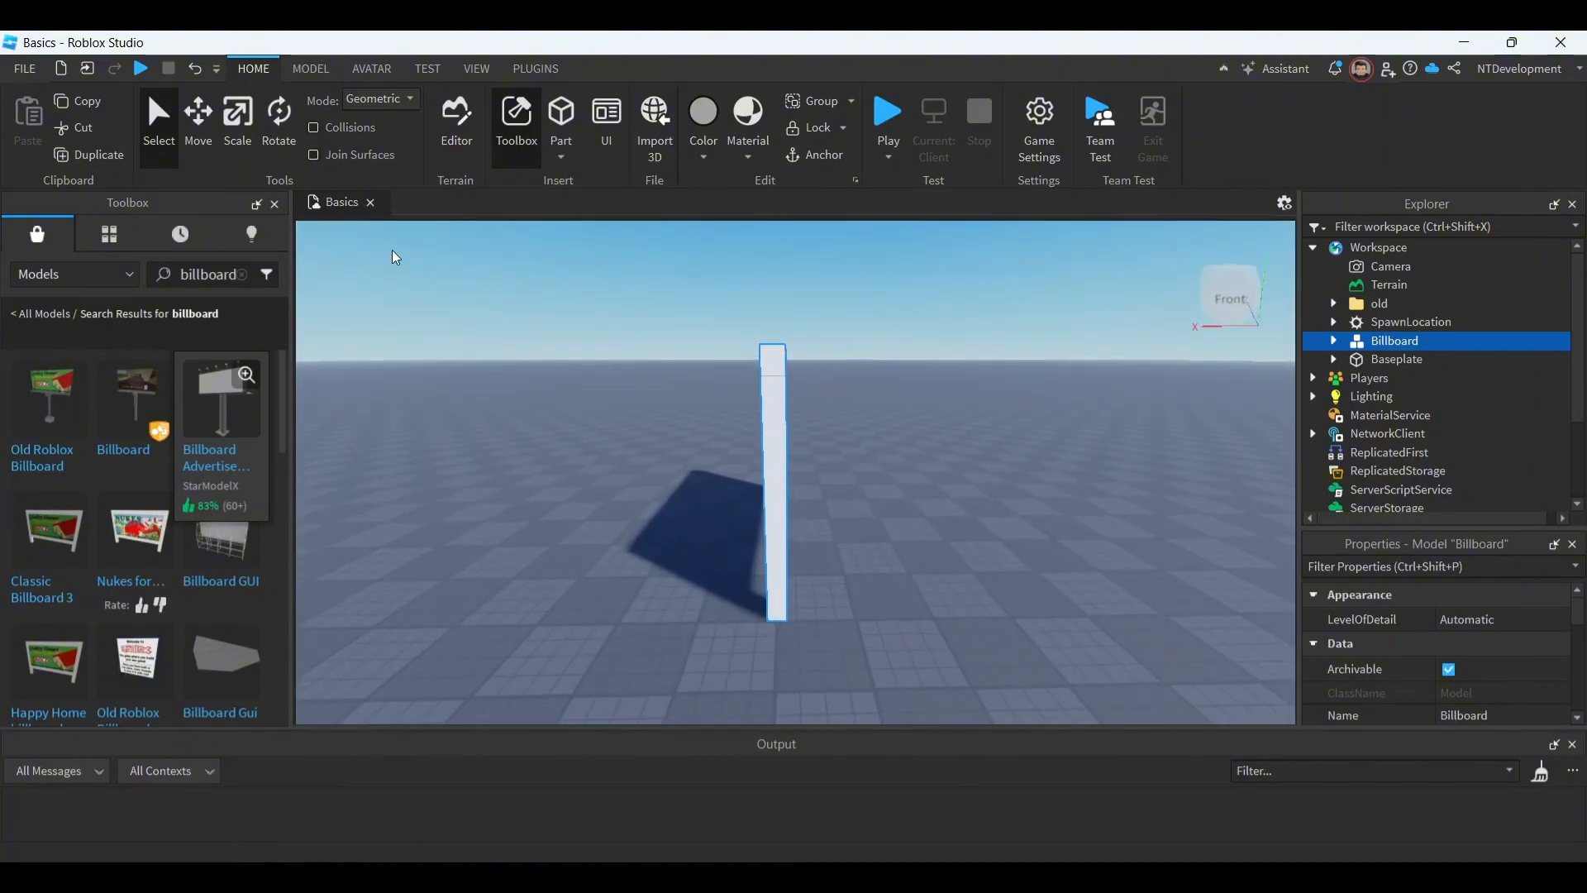
Step: Turn the billboard to face front and remove the advert decal from its board panel
click(279, 119)
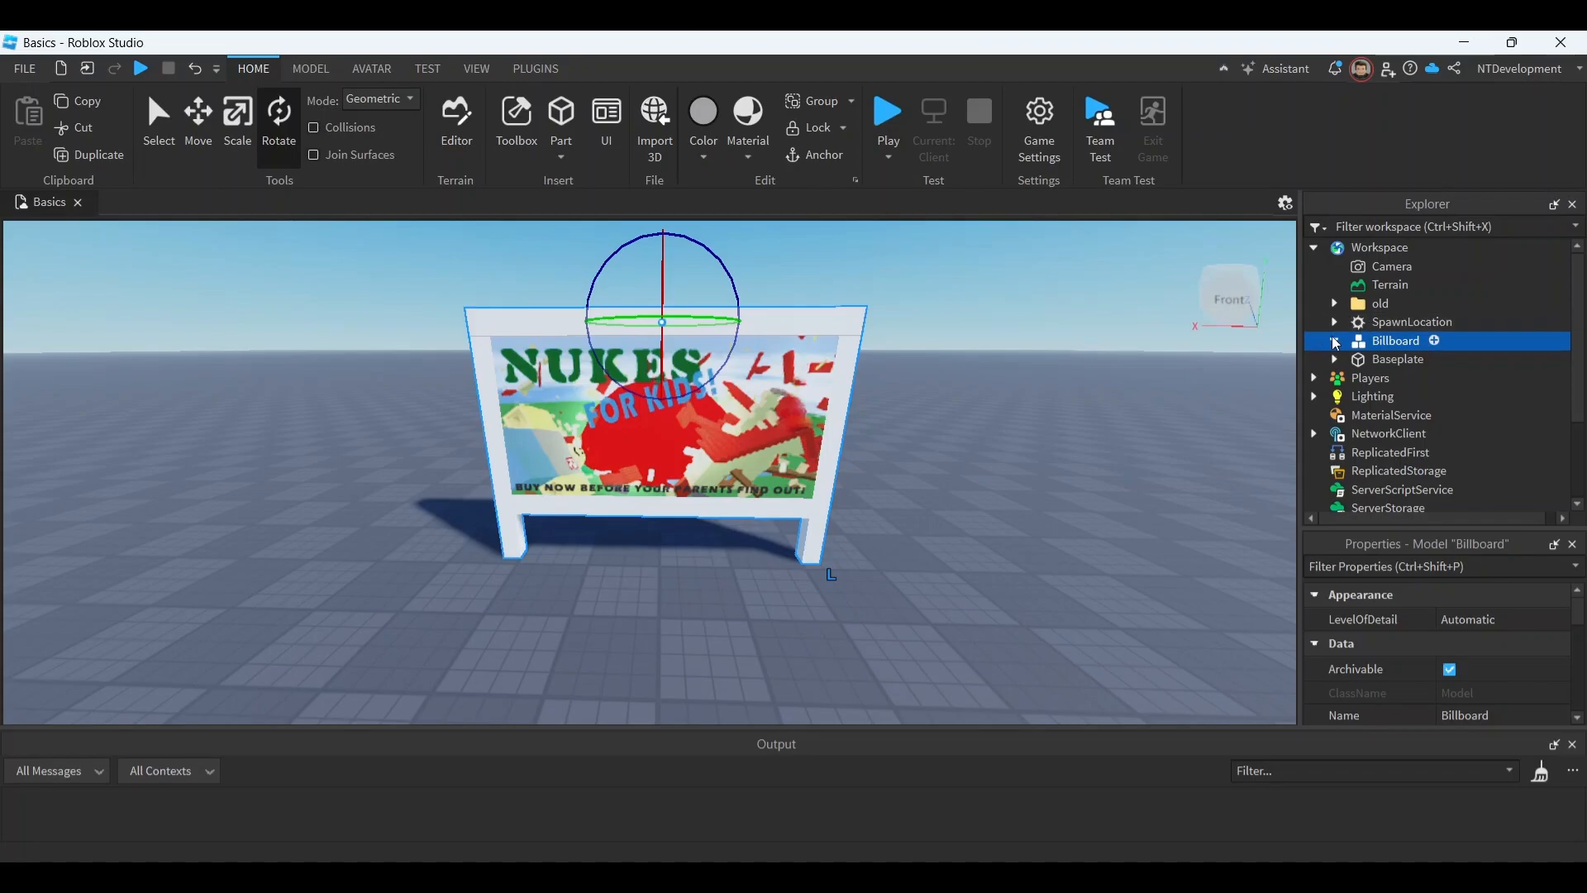
click(1334, 339)
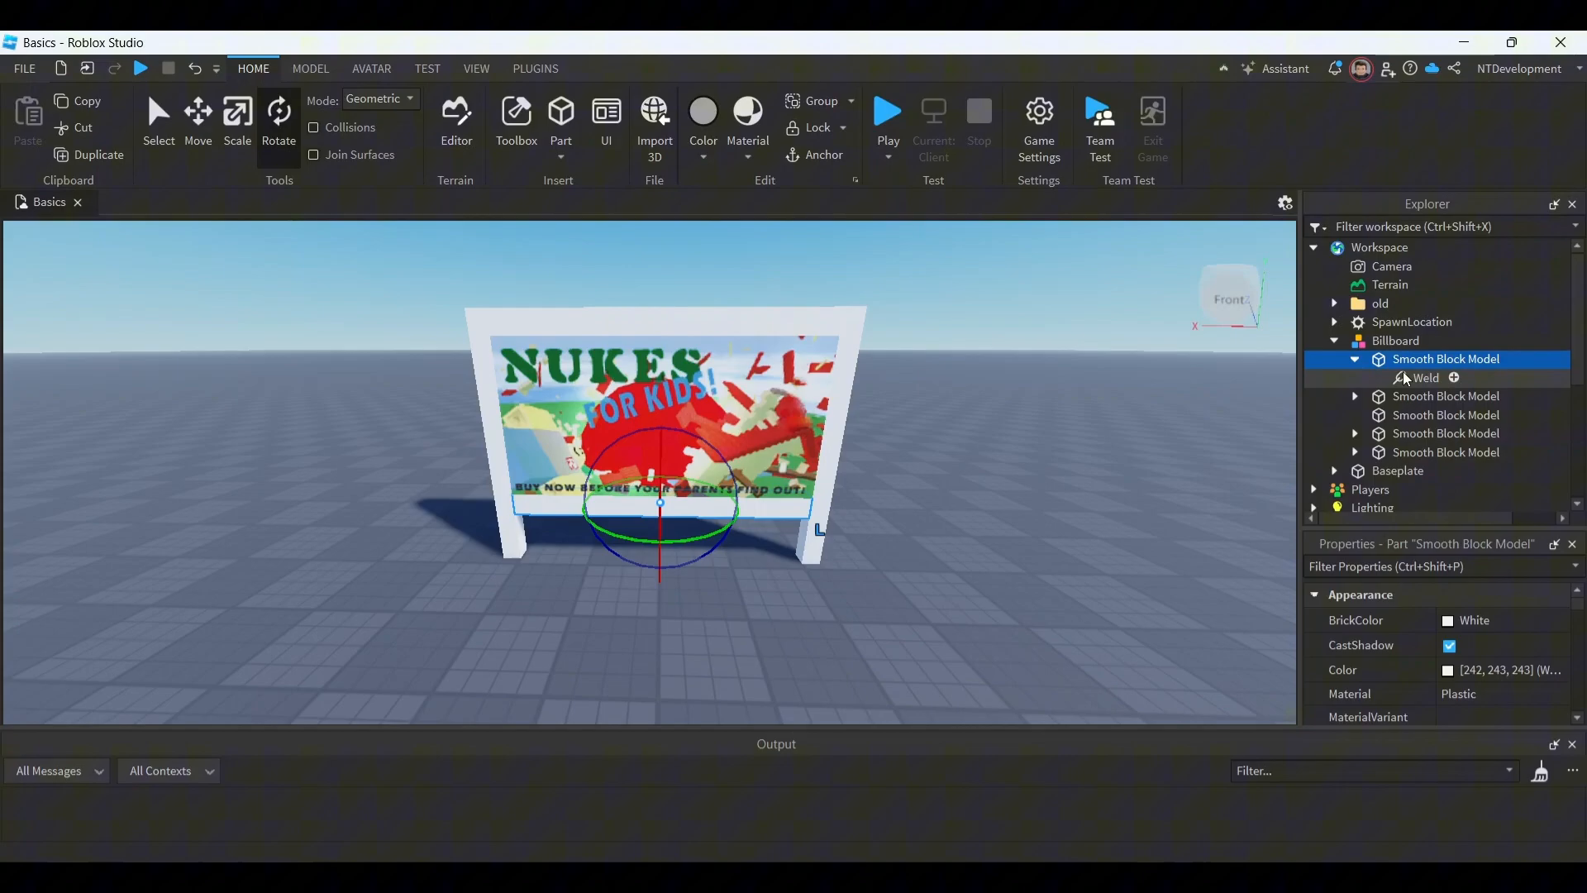
click(1445, 378)
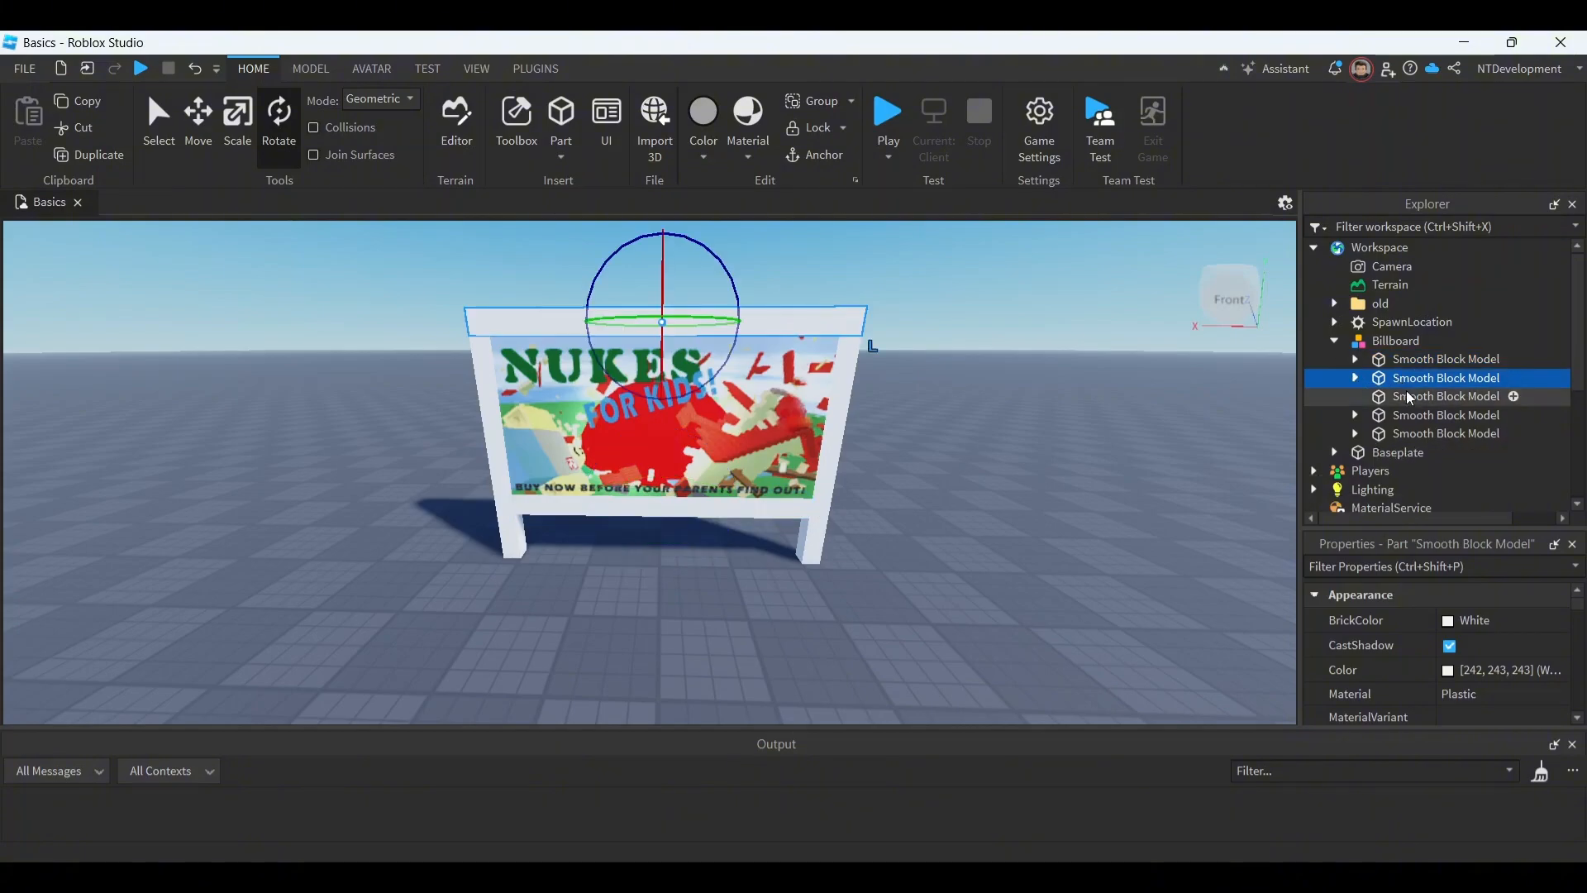
click(1446, 434)
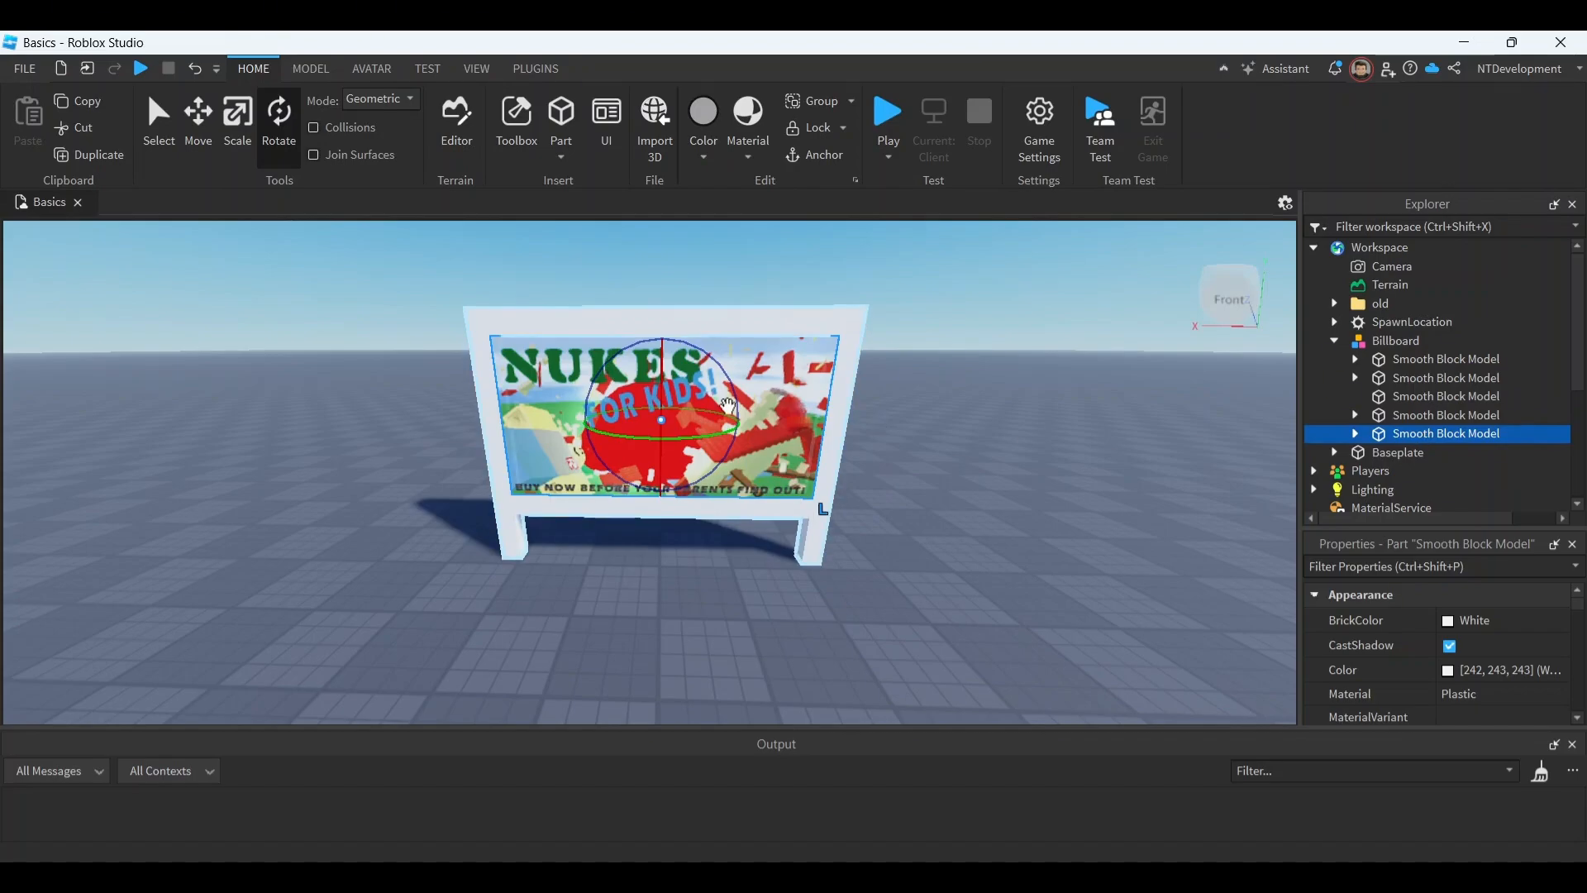
click(1354, 433)
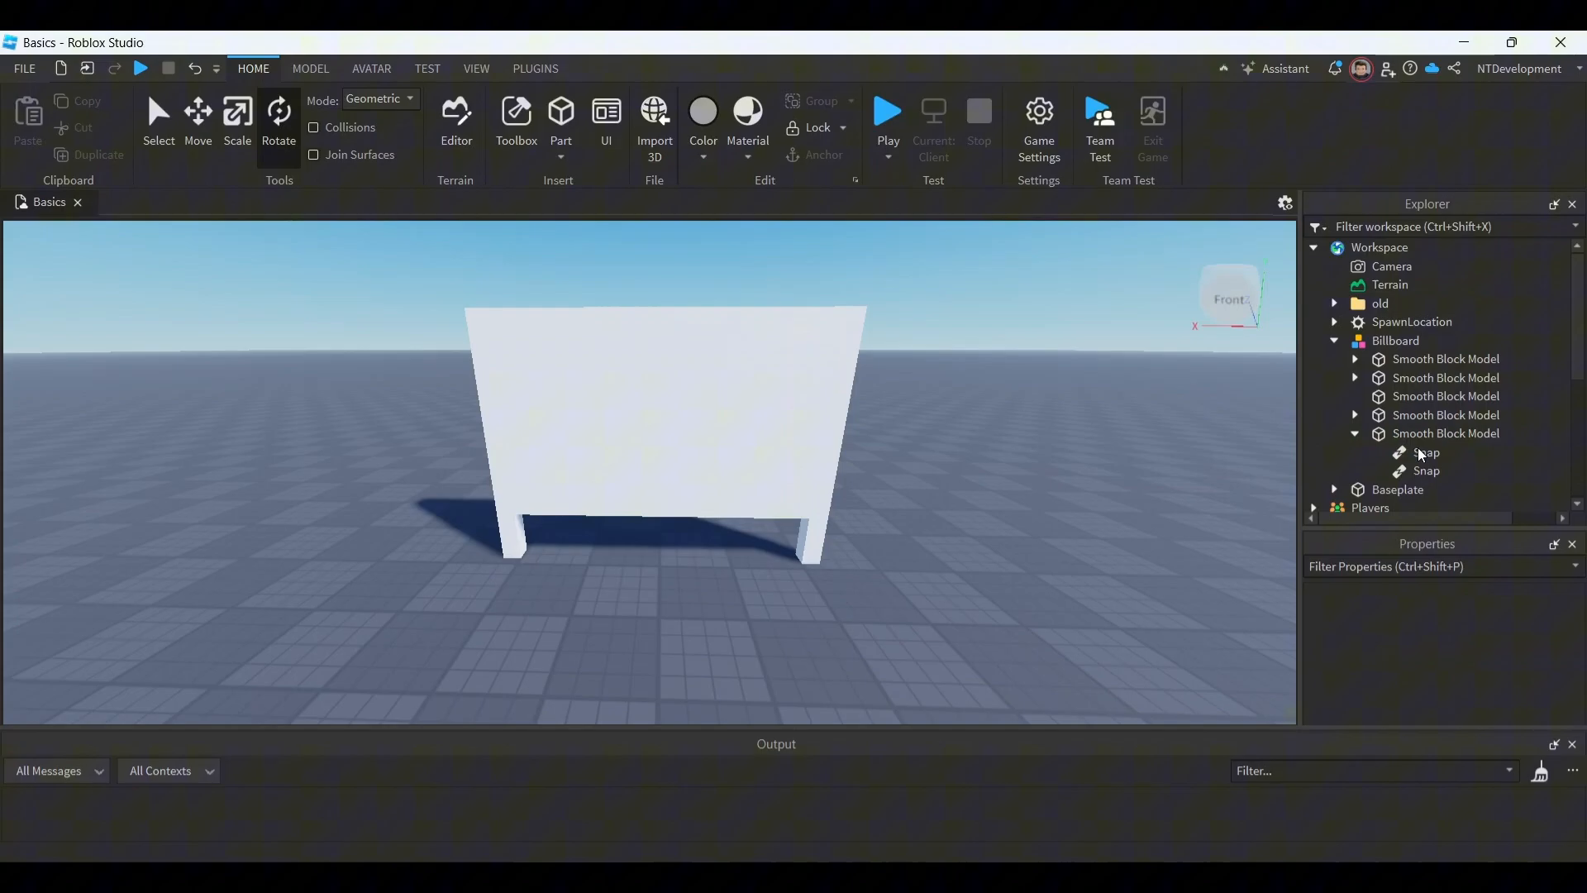
Step: Rename the board panel to Display and select the four frame parts
click(1446, 433)
text(Display)
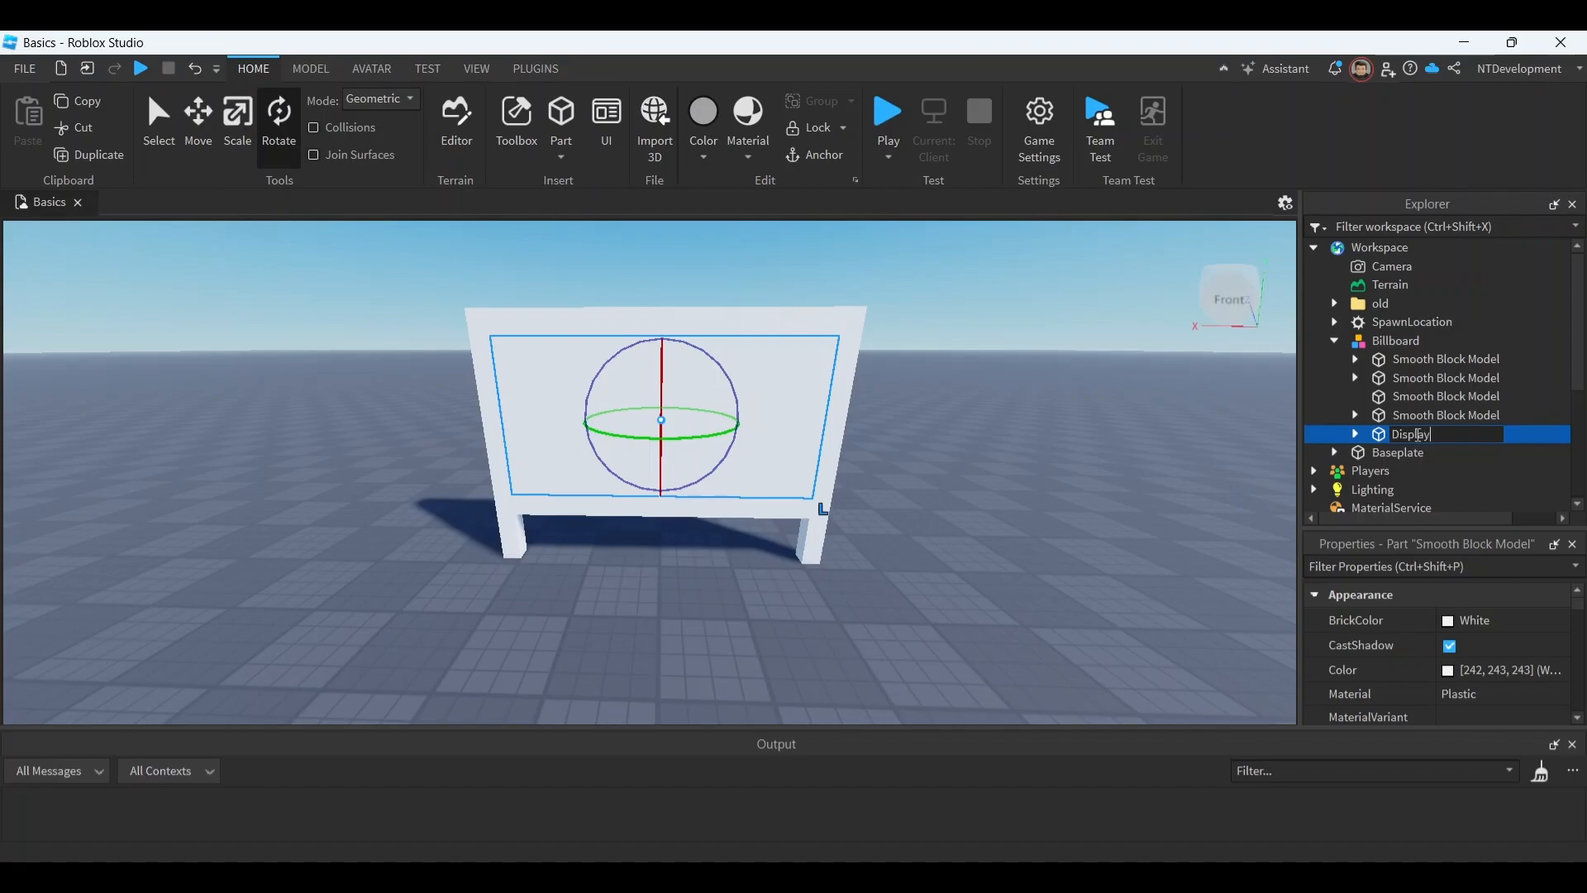
click(1444, 358)
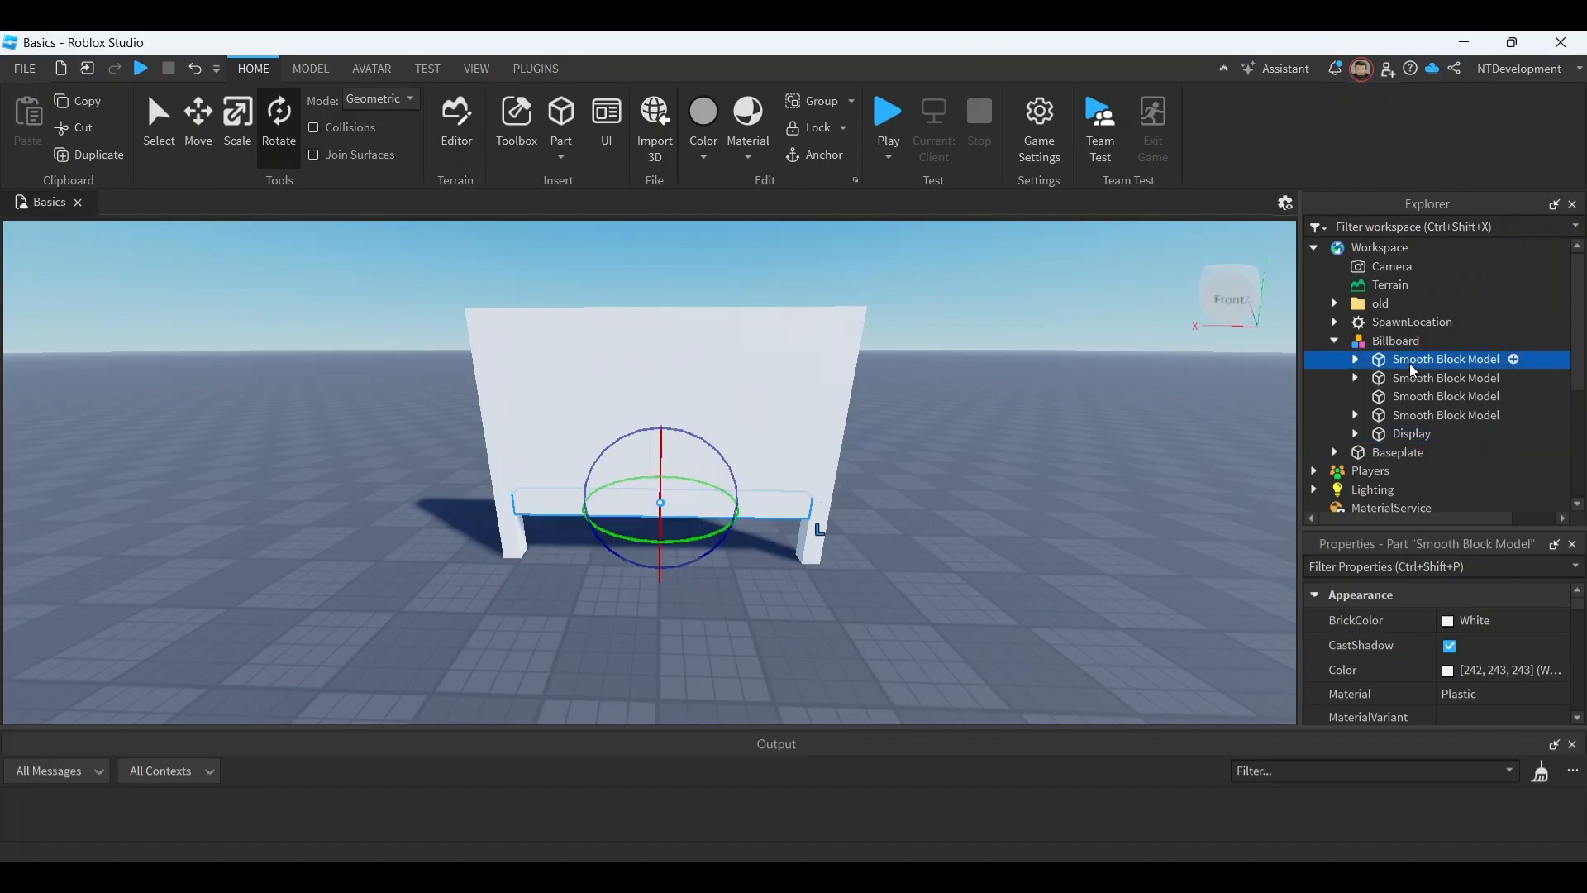
click(1445, 415)
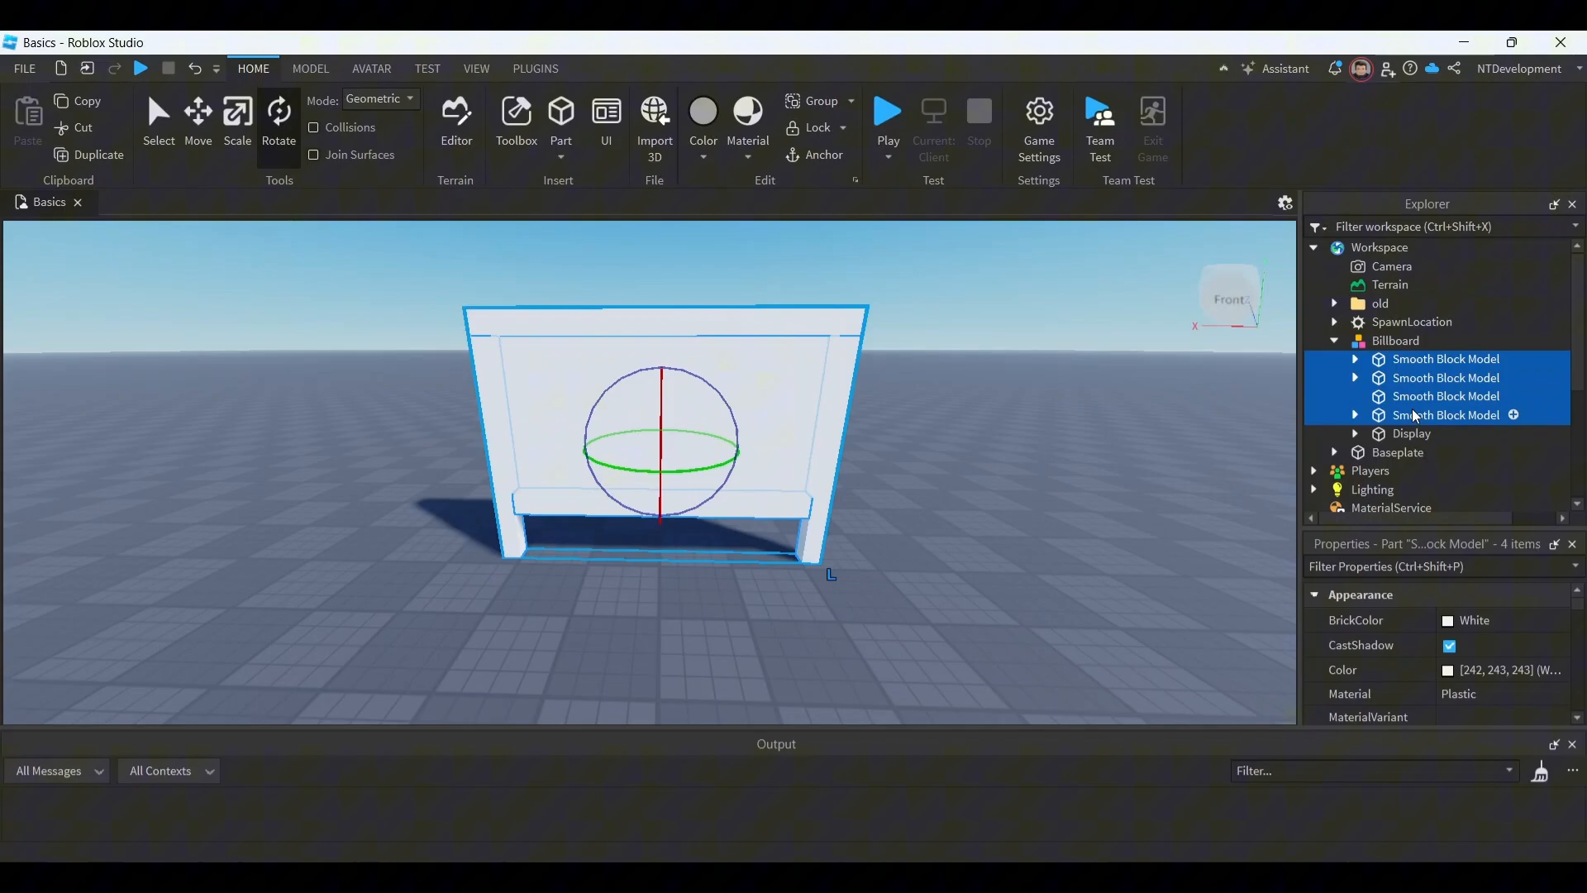
Step: Group the four frame parts into a model named Frame, then expand Display
right_click(1446, 414)
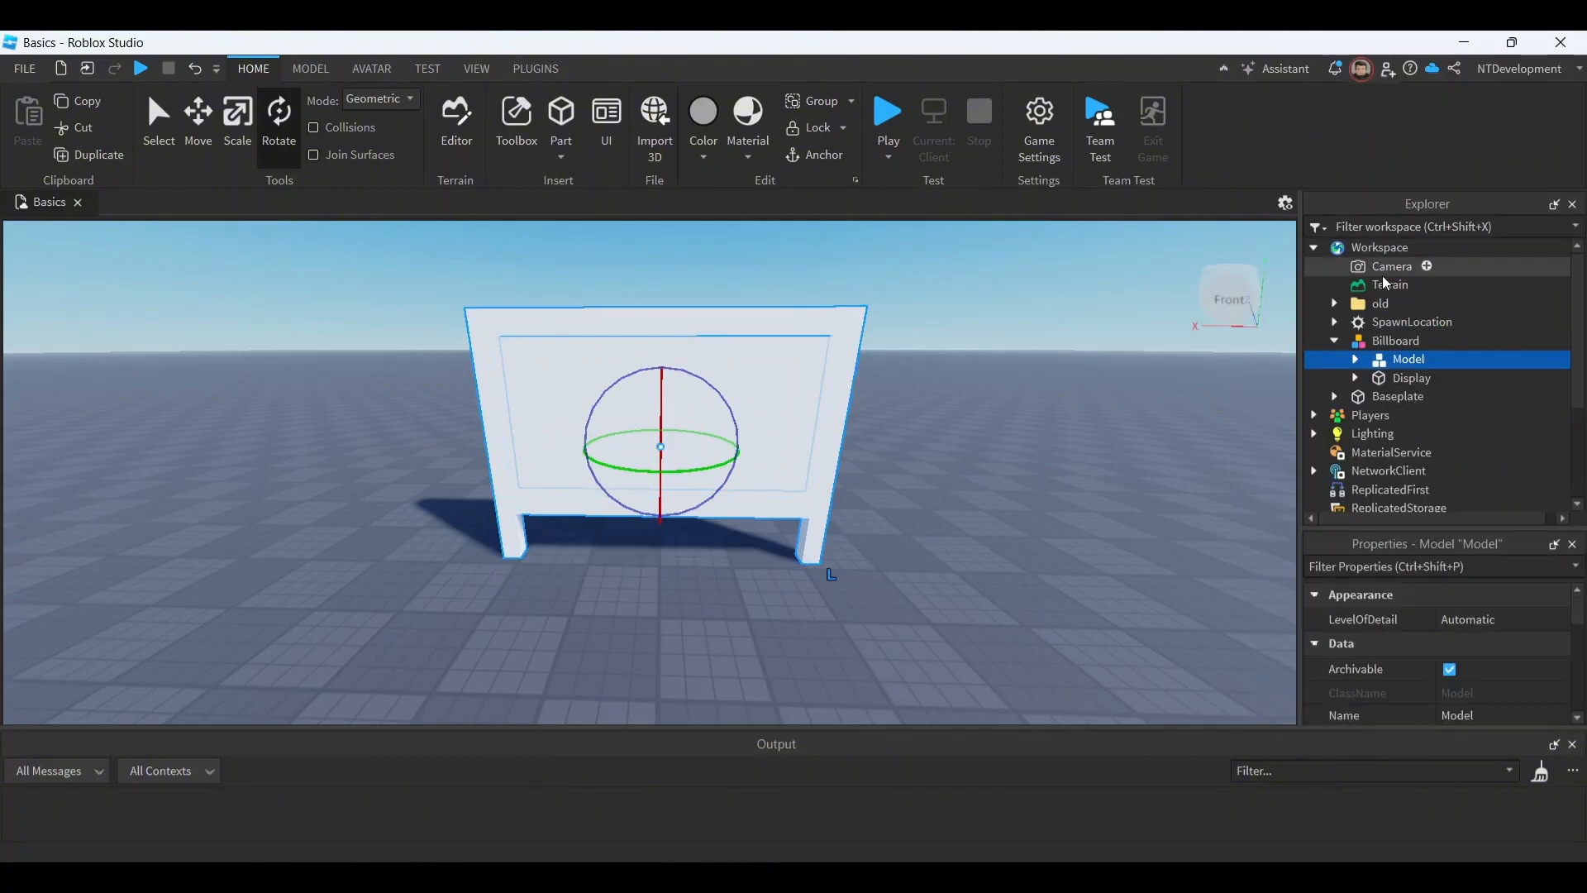
double_click(1407, 360)
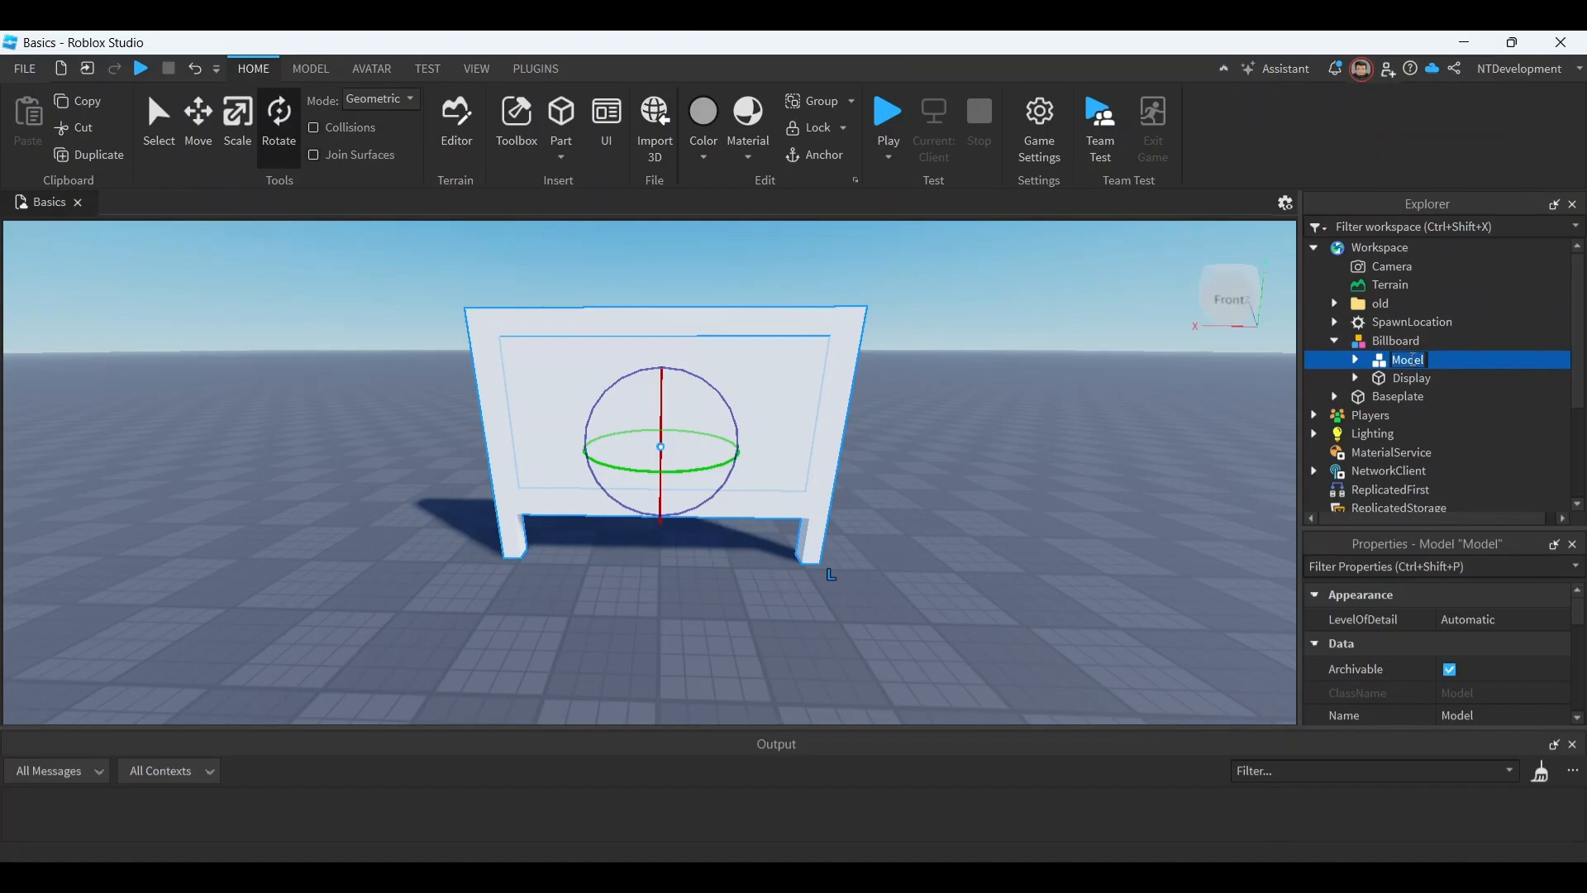
text(Frame)
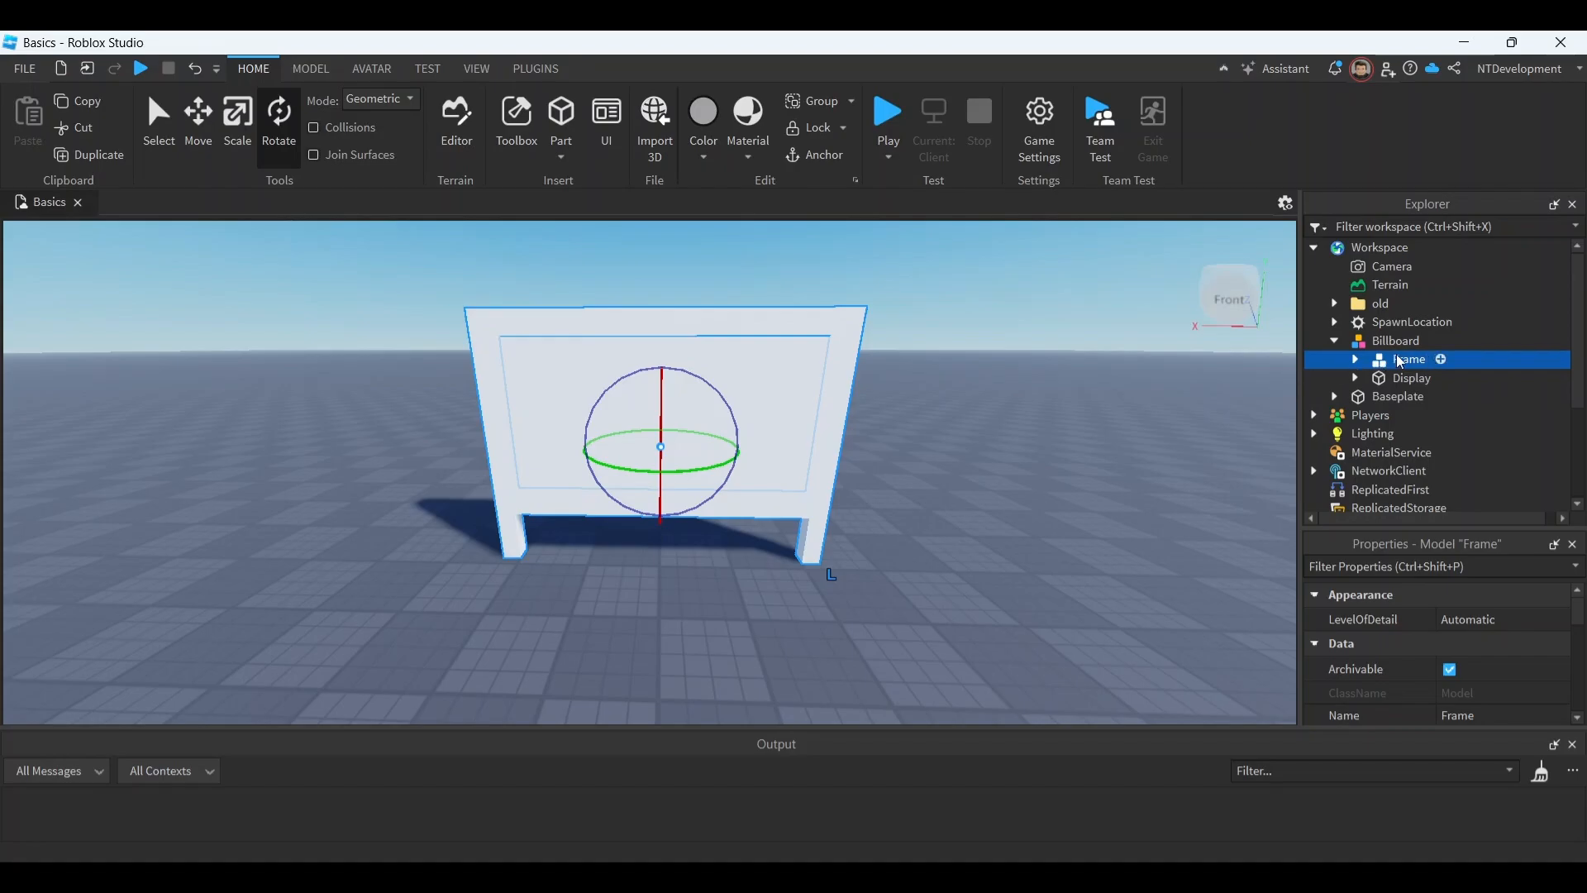
click(1410, 378)
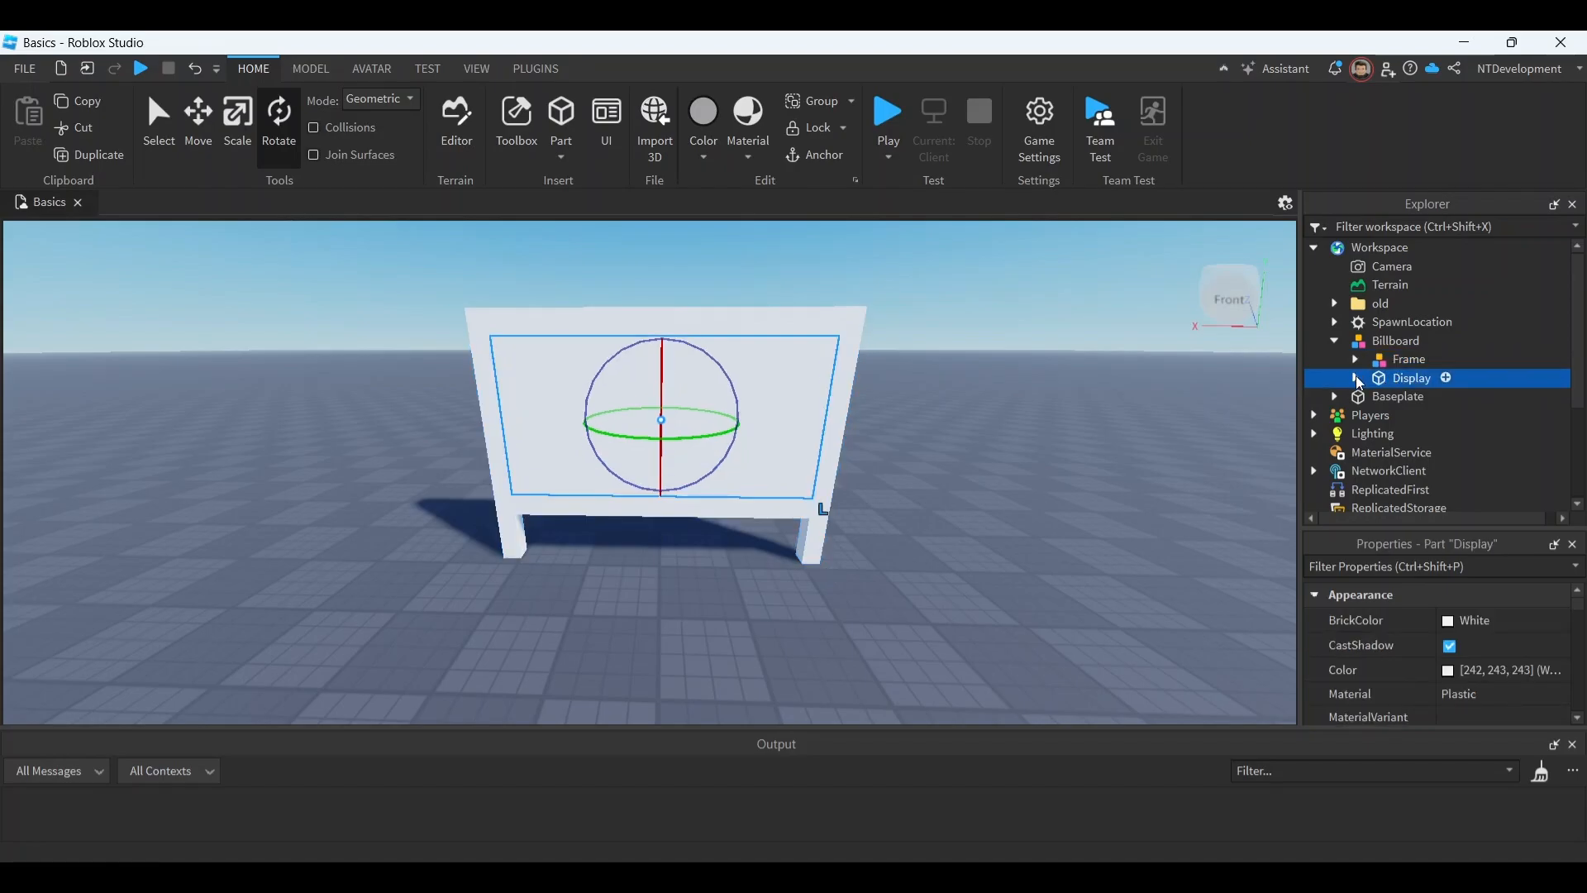
click(1355, 378)
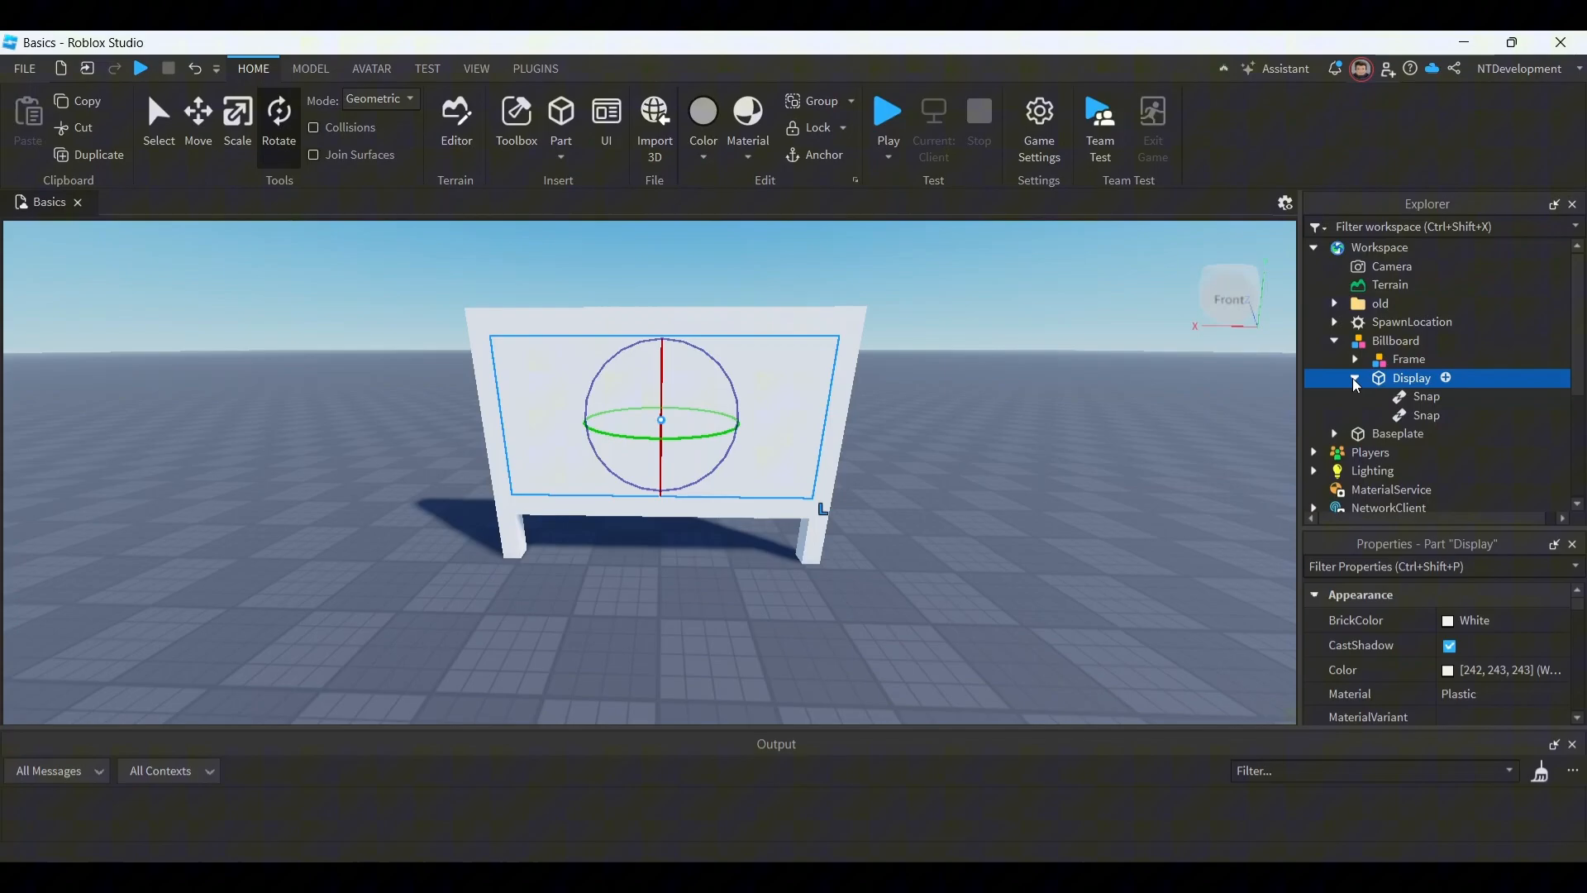
Step: Insert a SurfaceGui into Display, a Frame inside it, and two ImageLabels in the Frame
click(1446, 378)
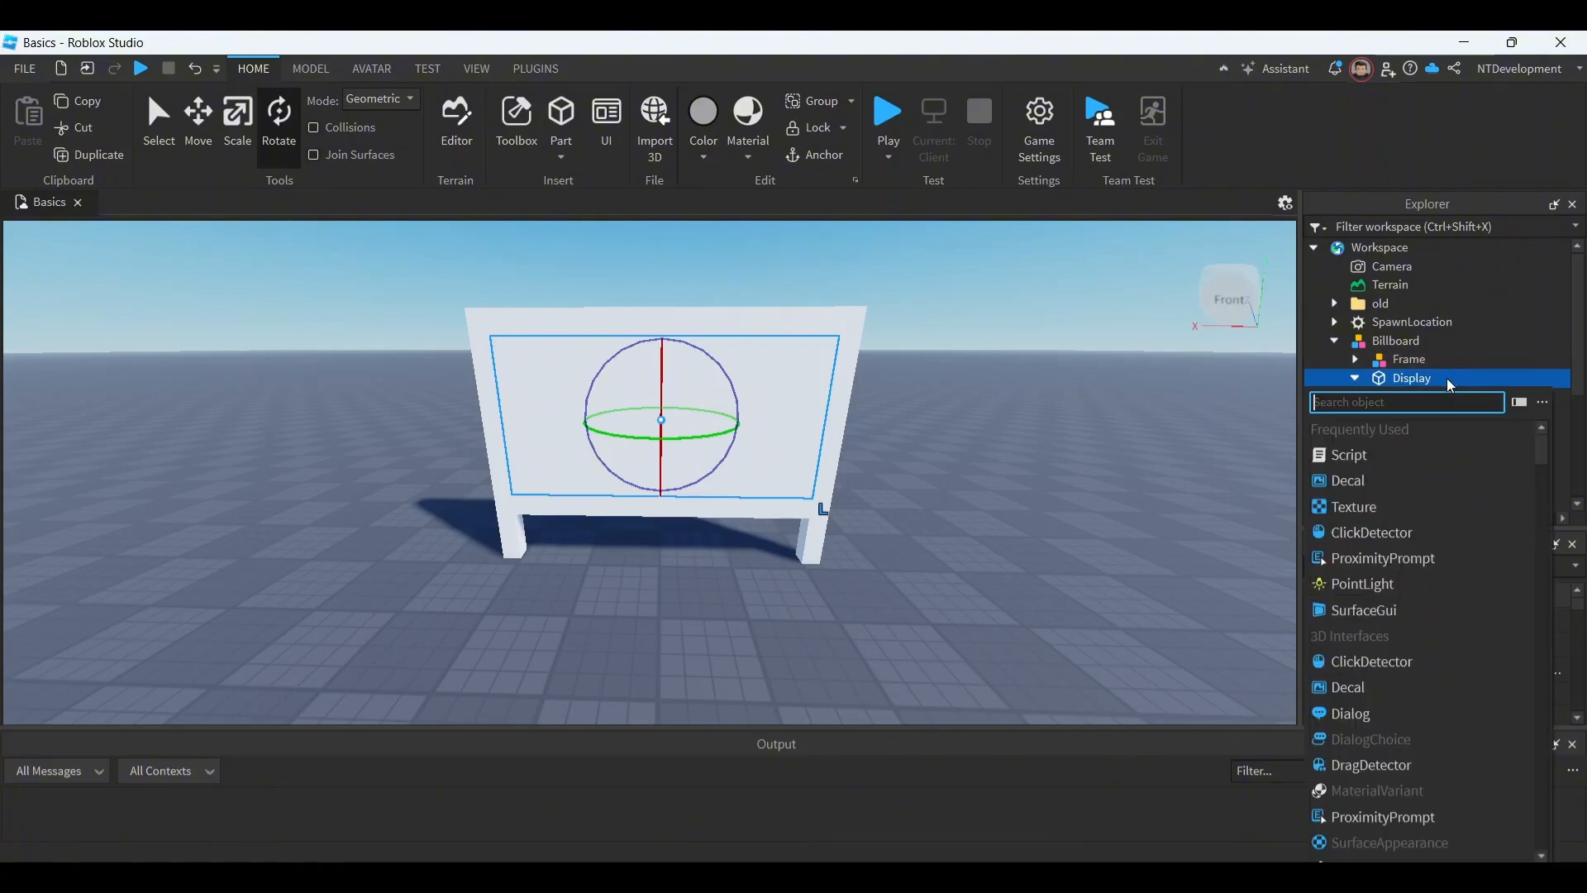
text(s)
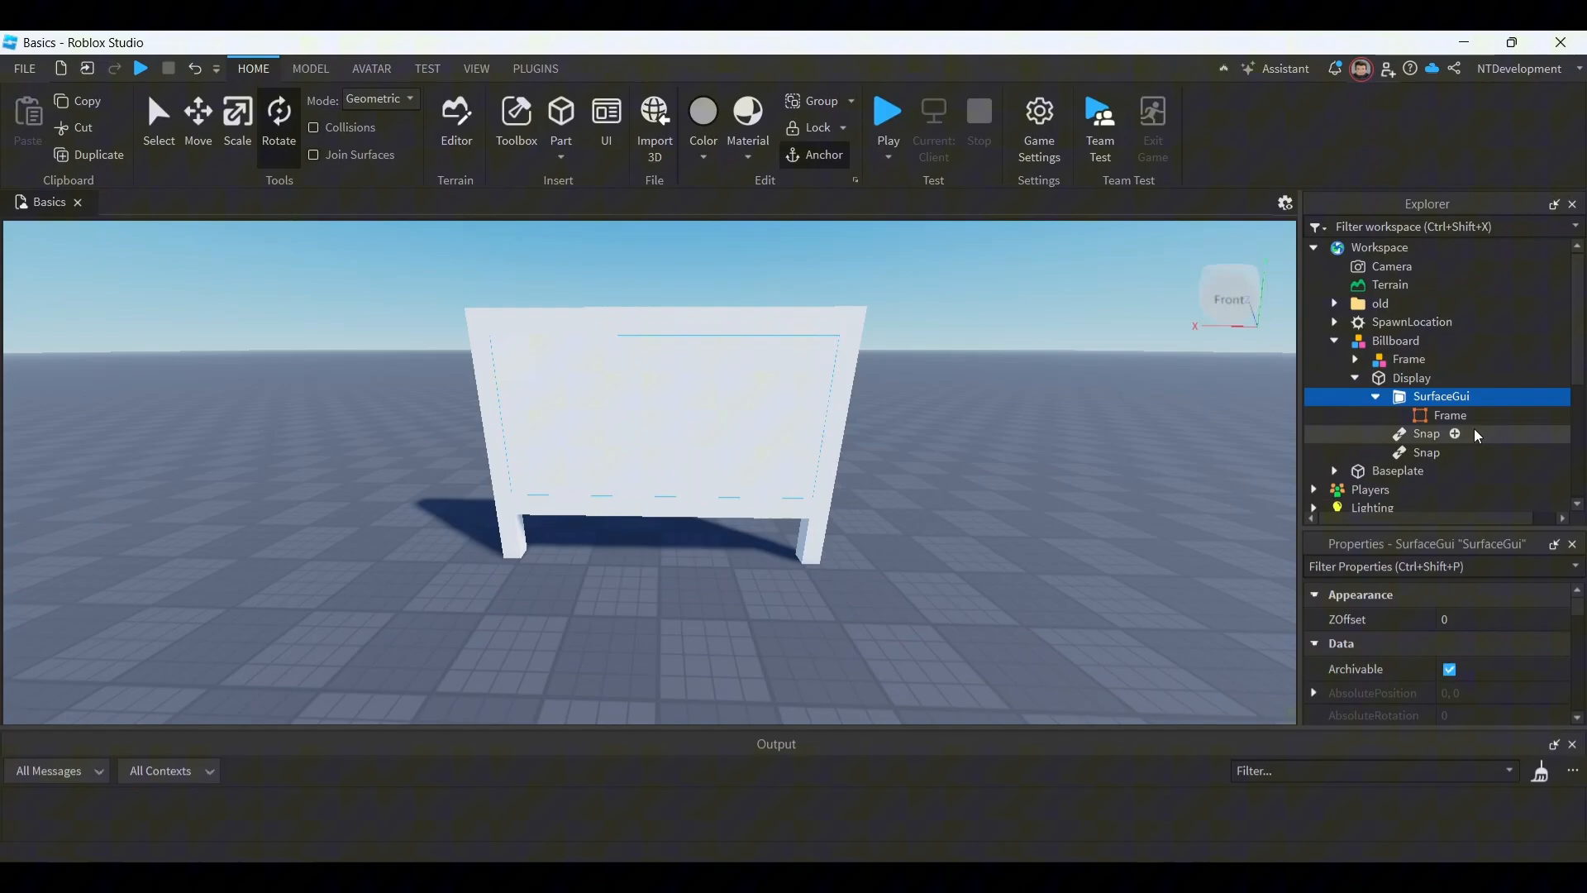
click(1456, 433)
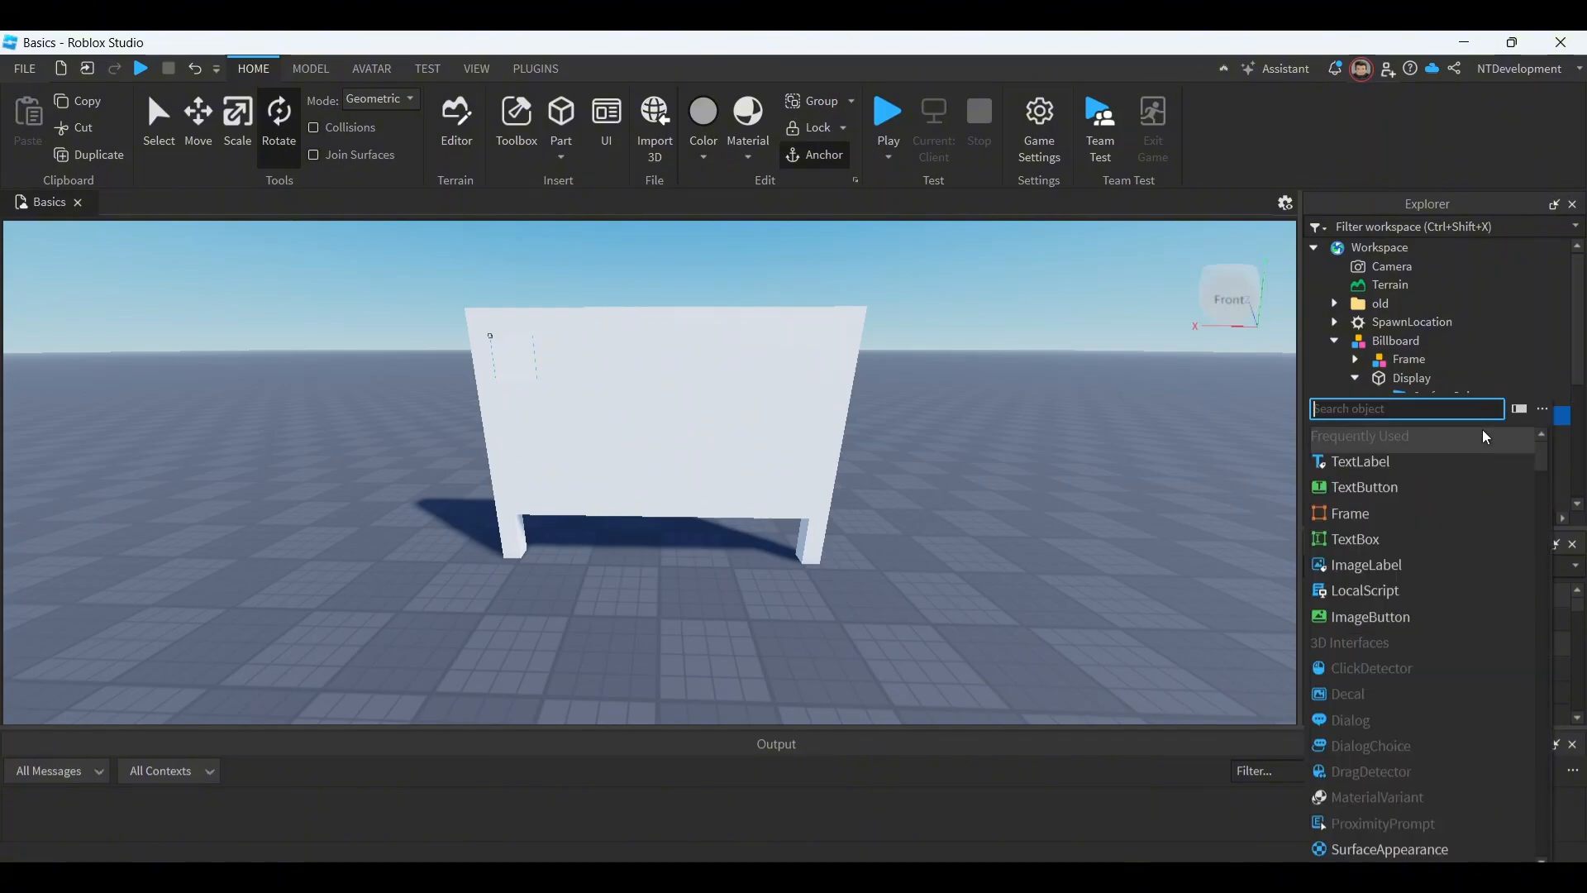
mouse_move(1417, 535)
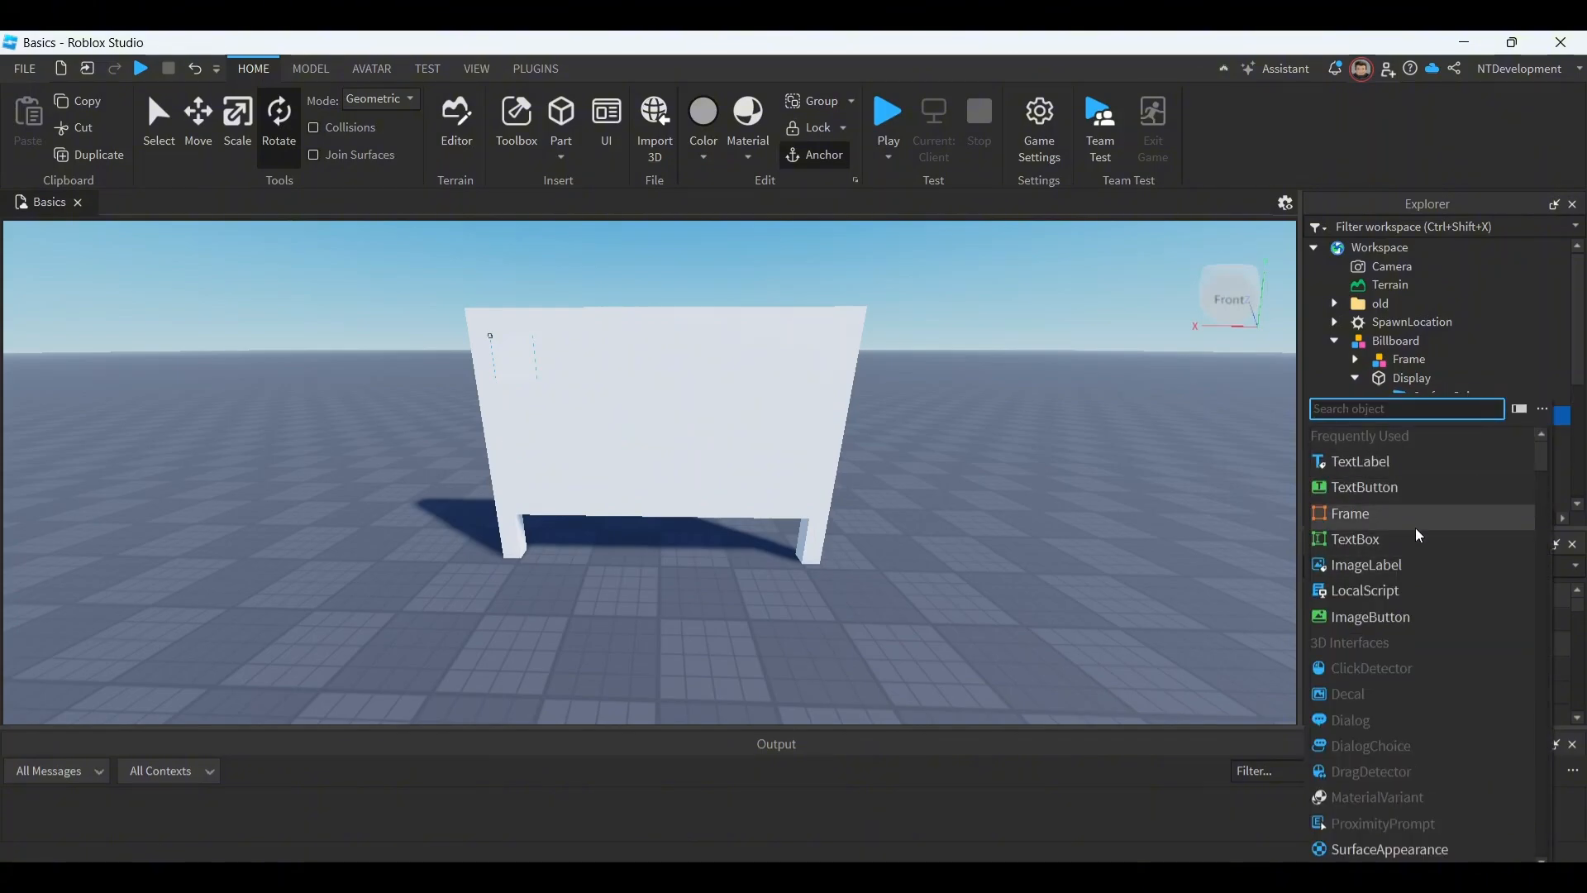
click(1349, 513)
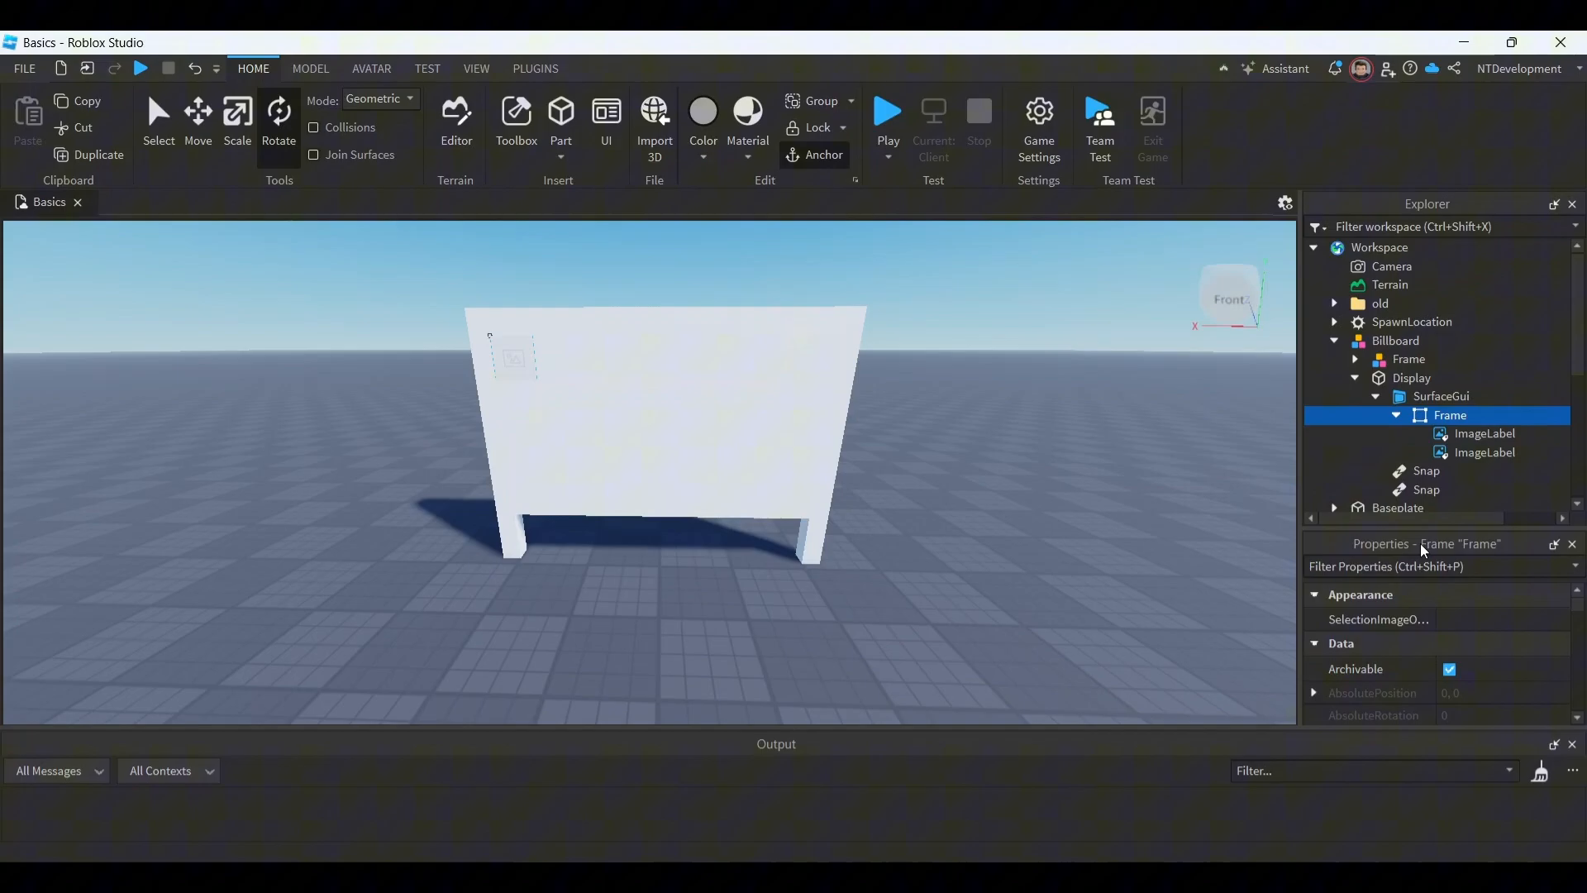
mouse_move(911, 415)
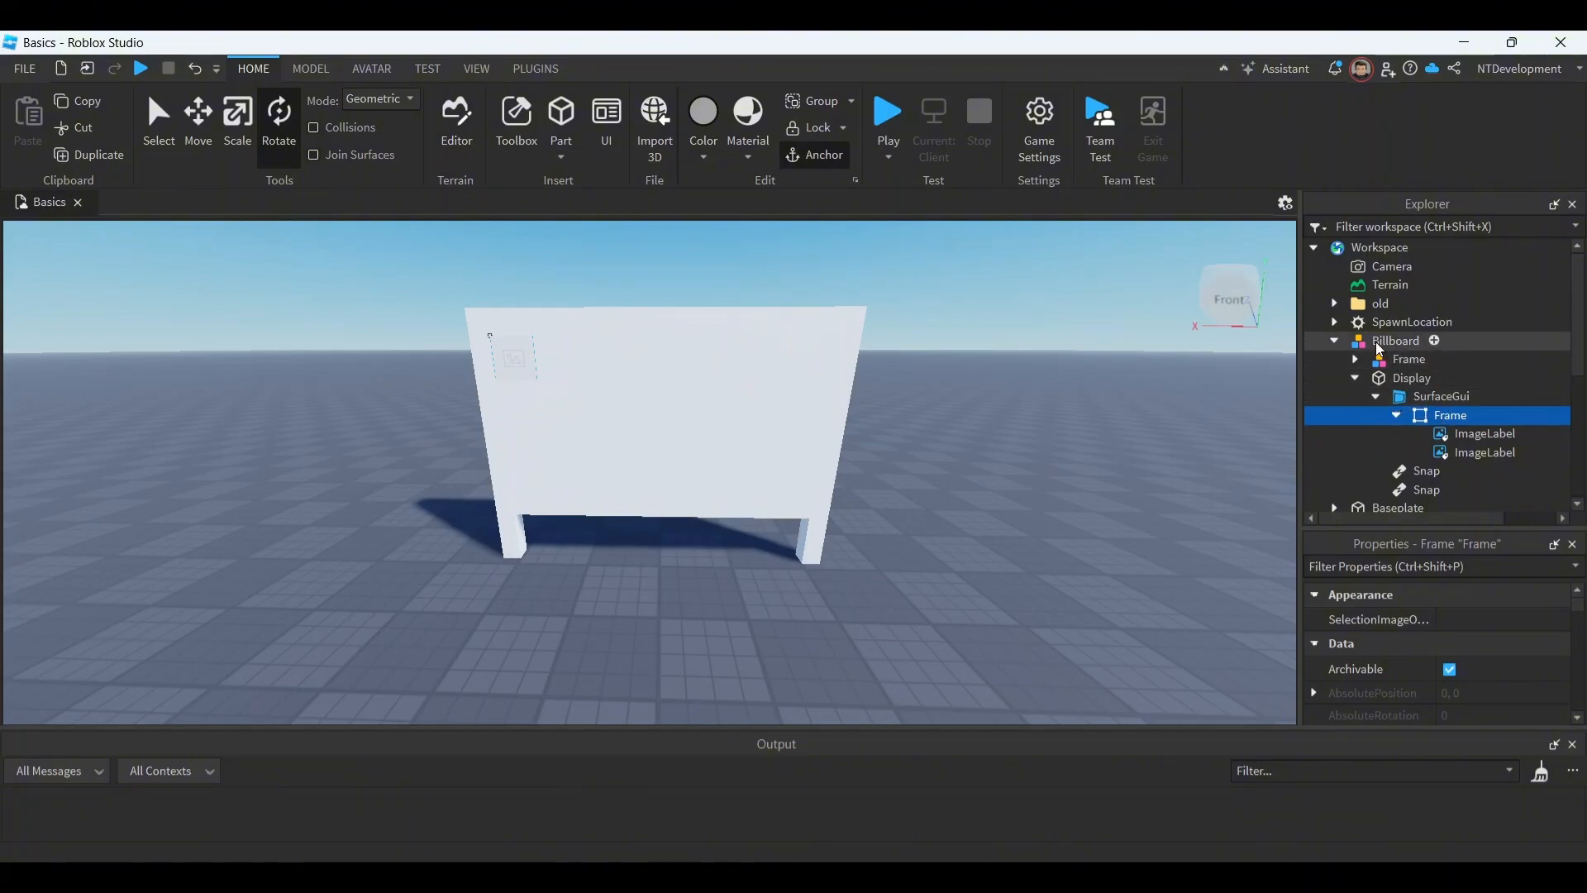
Step: Select the Billboard model and apply the Billboard tag to it
click(1407, 358)
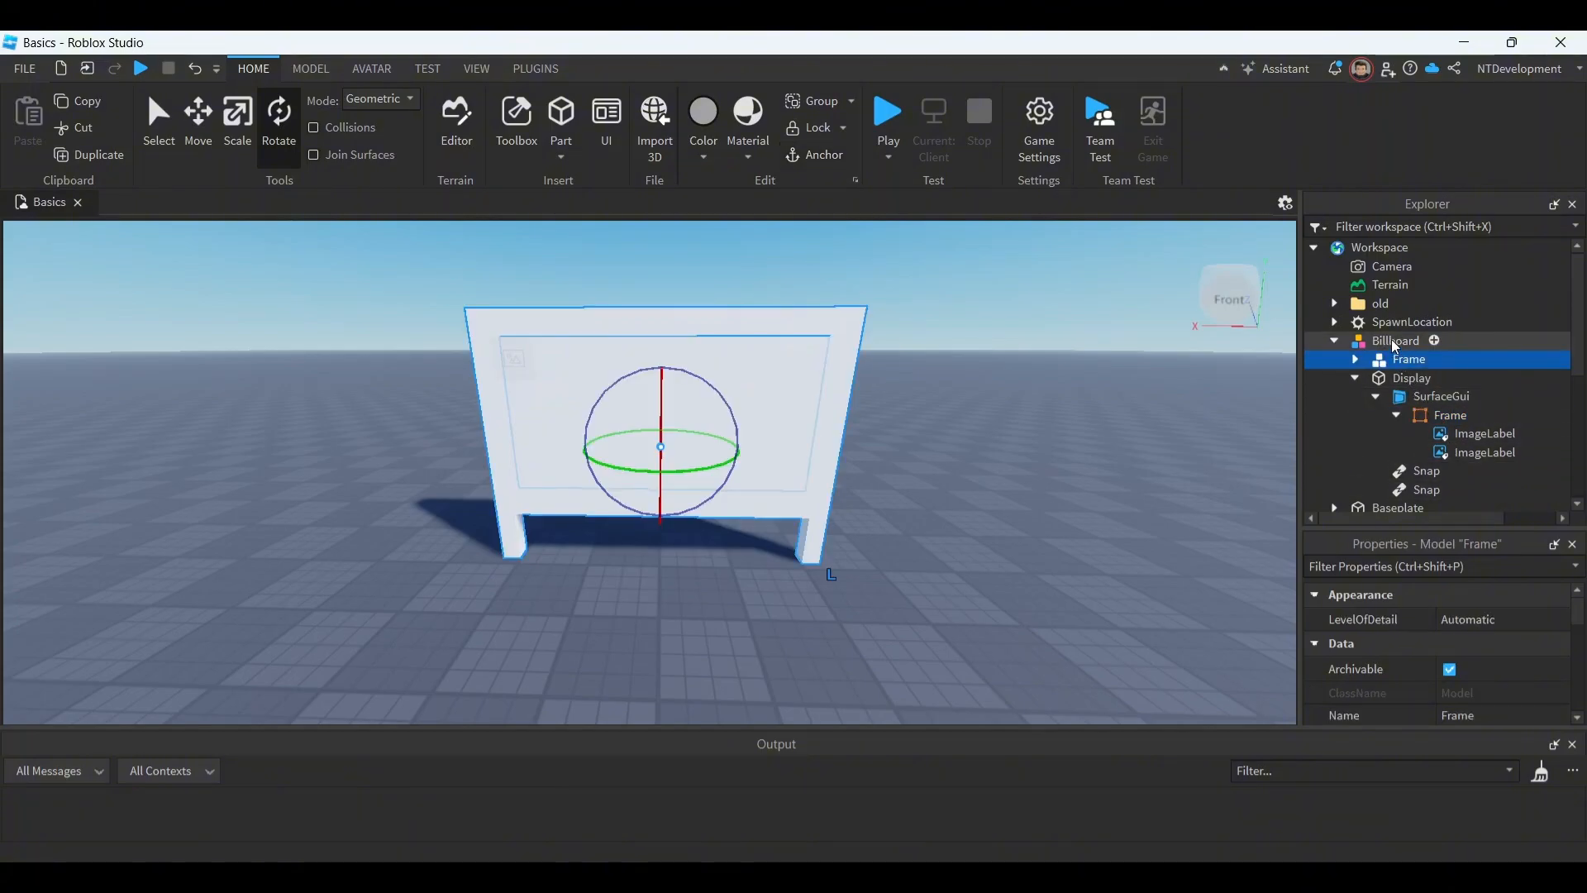
click(1395, 340)
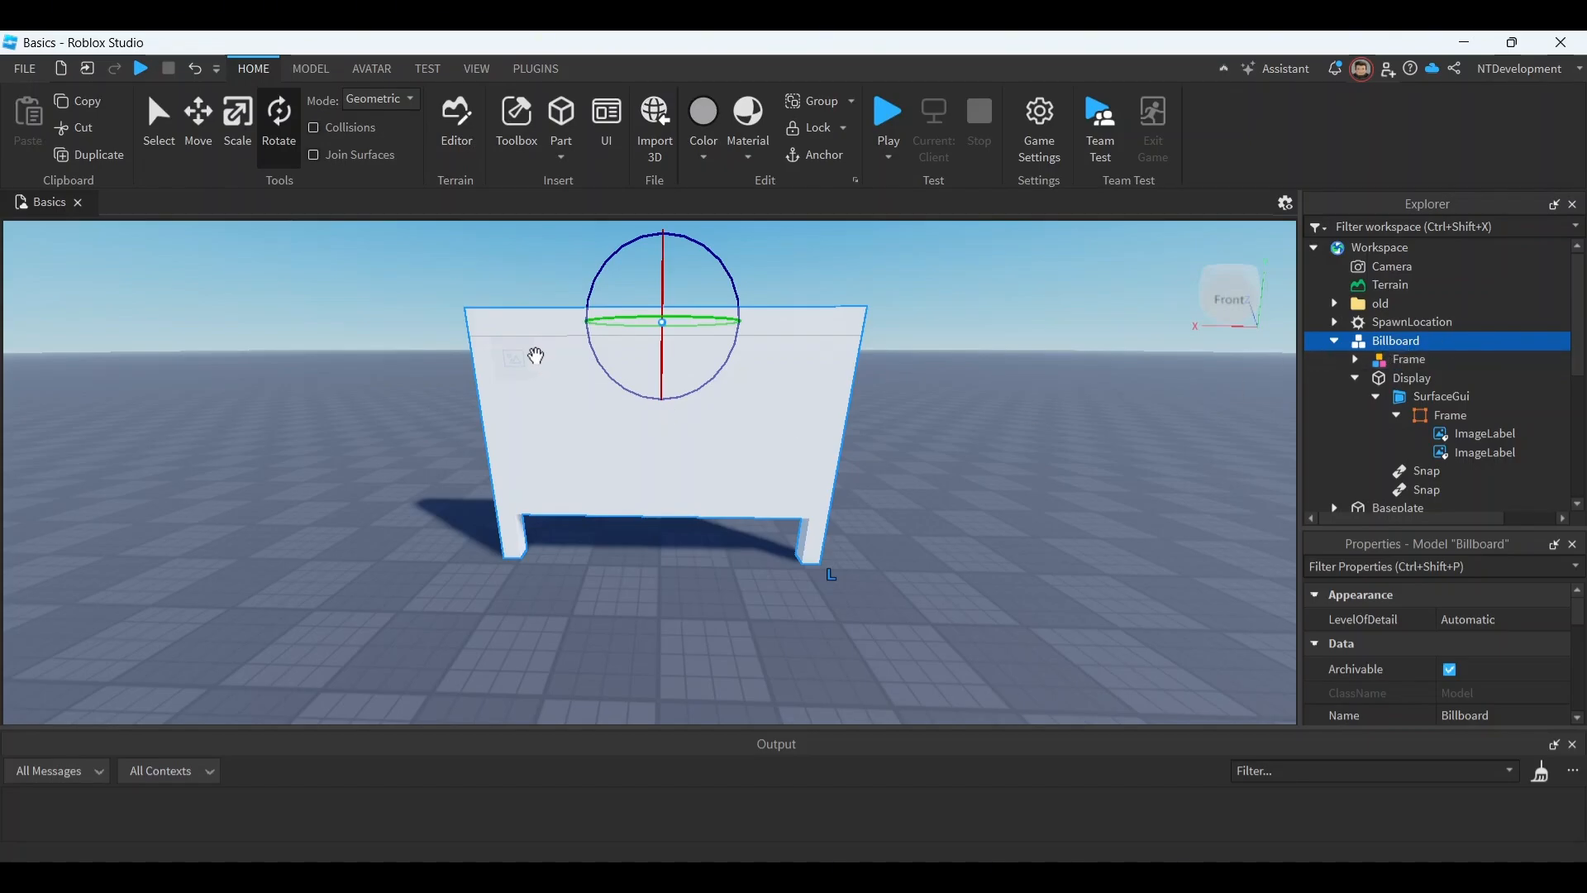
scroll(down, 3)
text(Billboard)
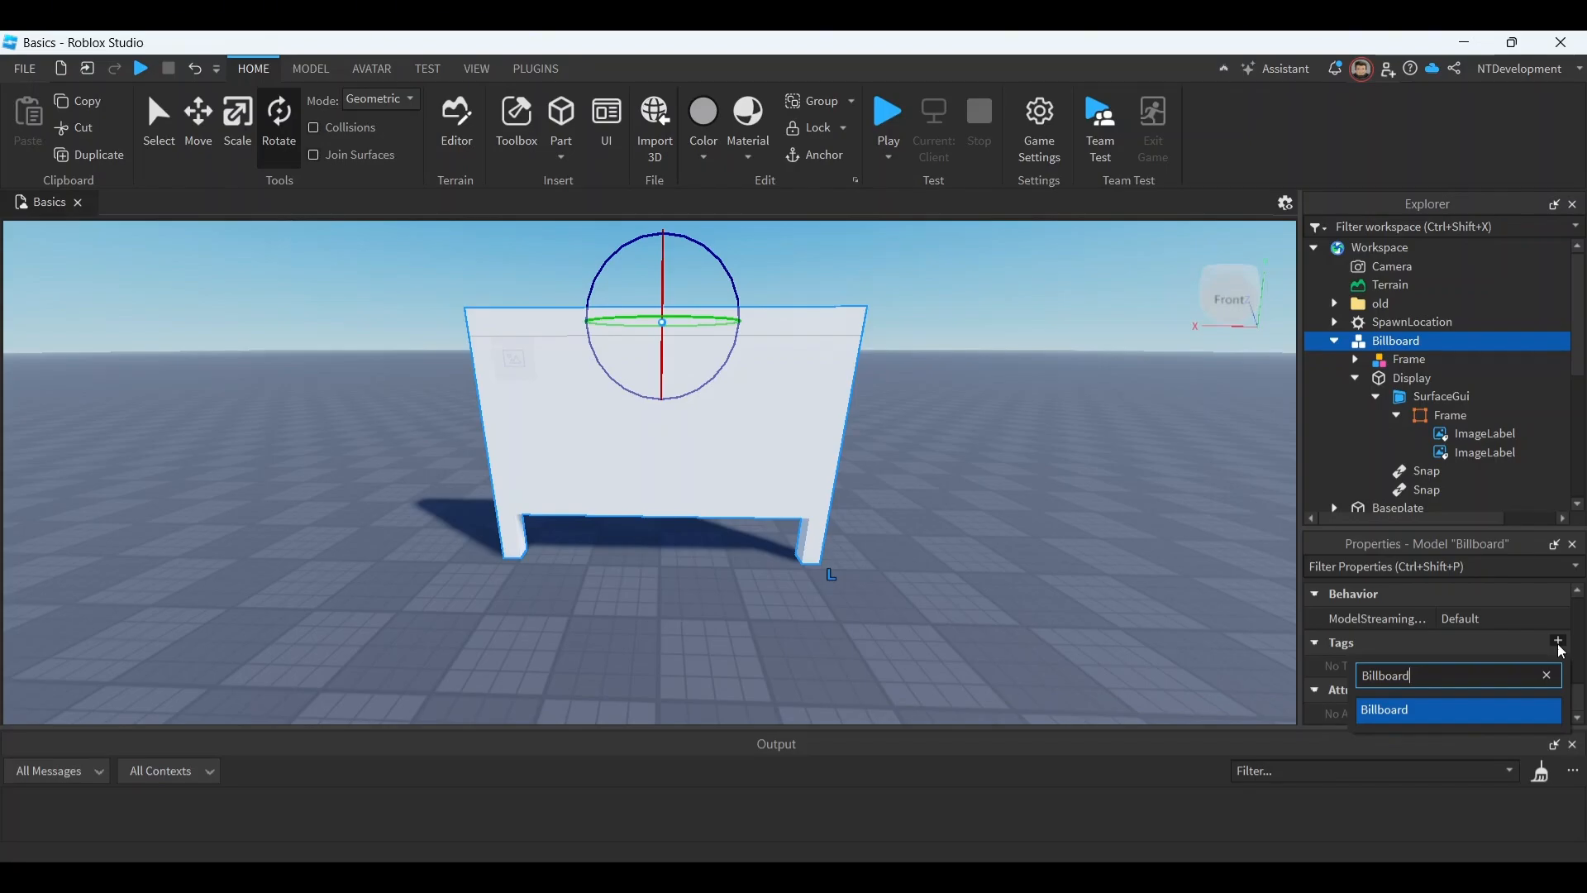
click(1384, 709)
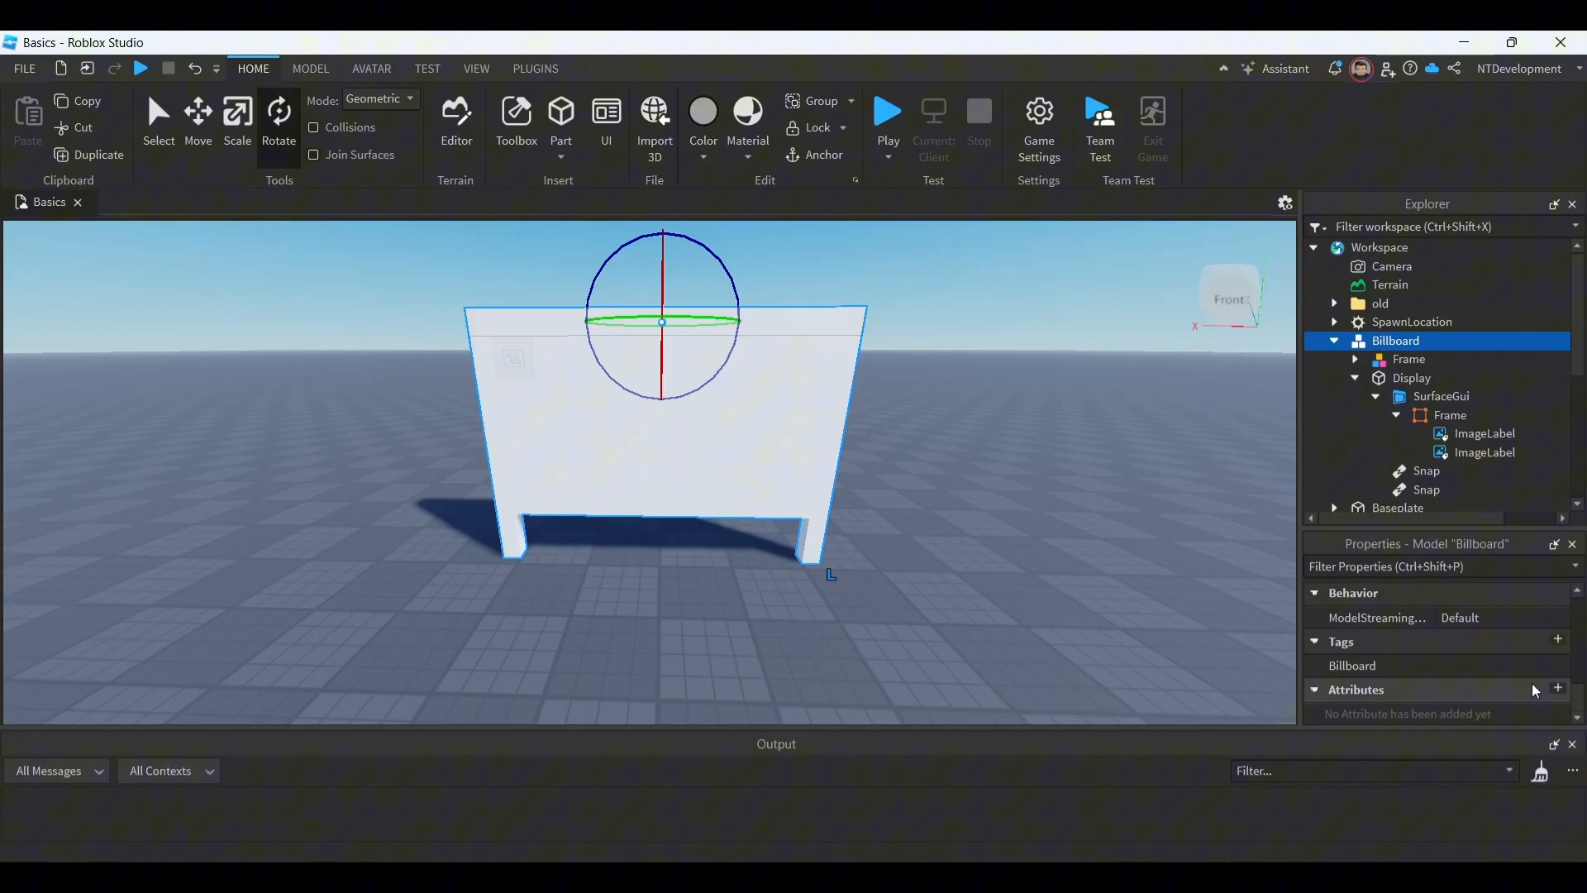
Step: Add a string attribute named Images to the Billboard model
click(1557, 689)
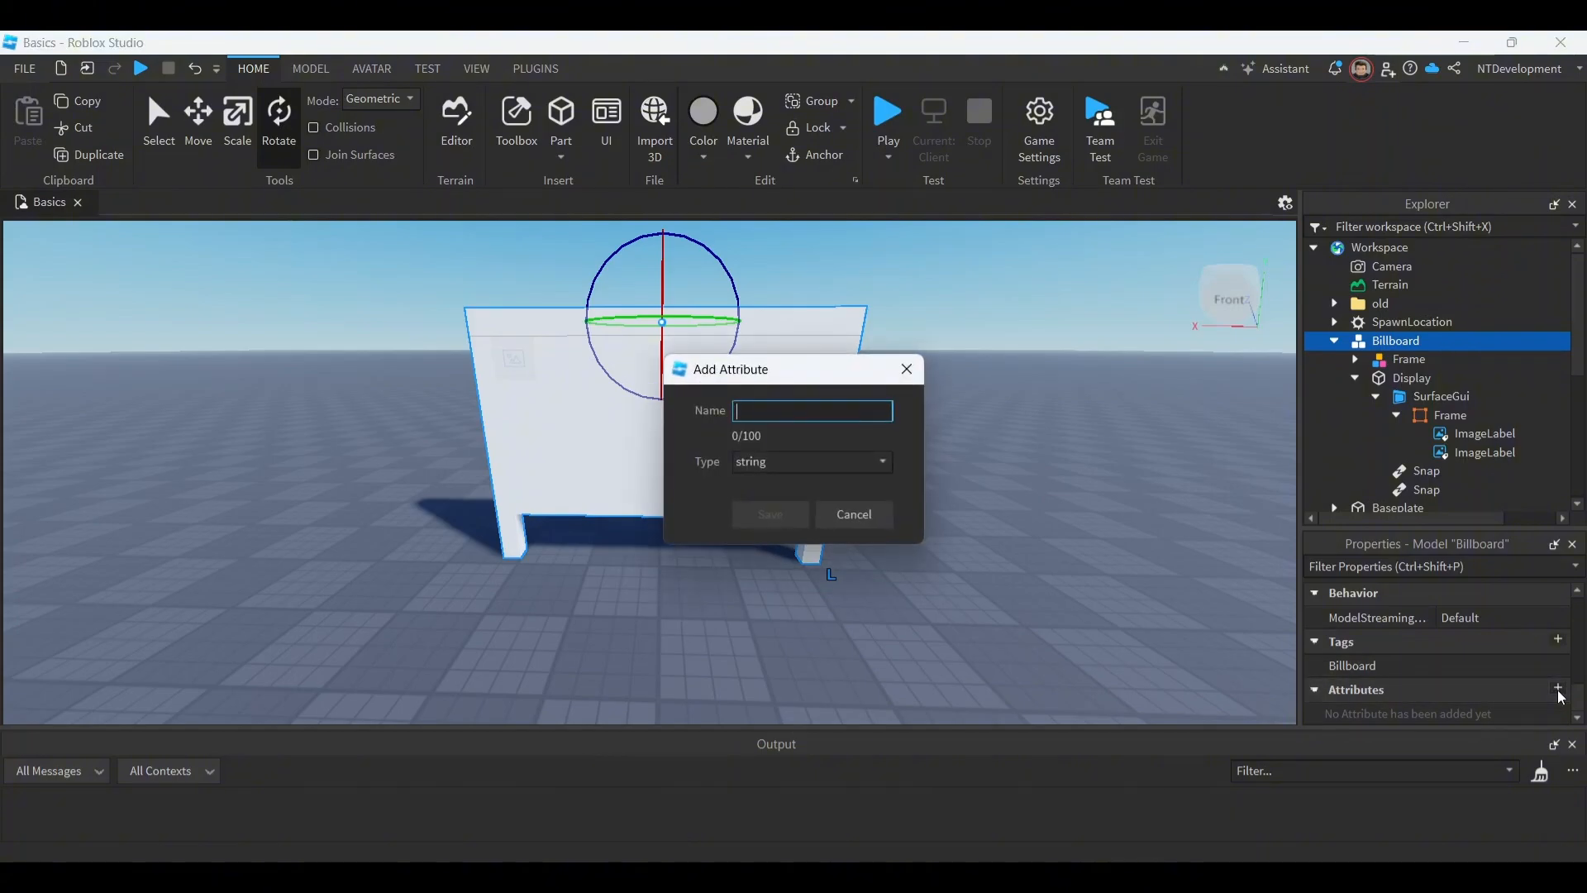
mouse_move(774, 433)
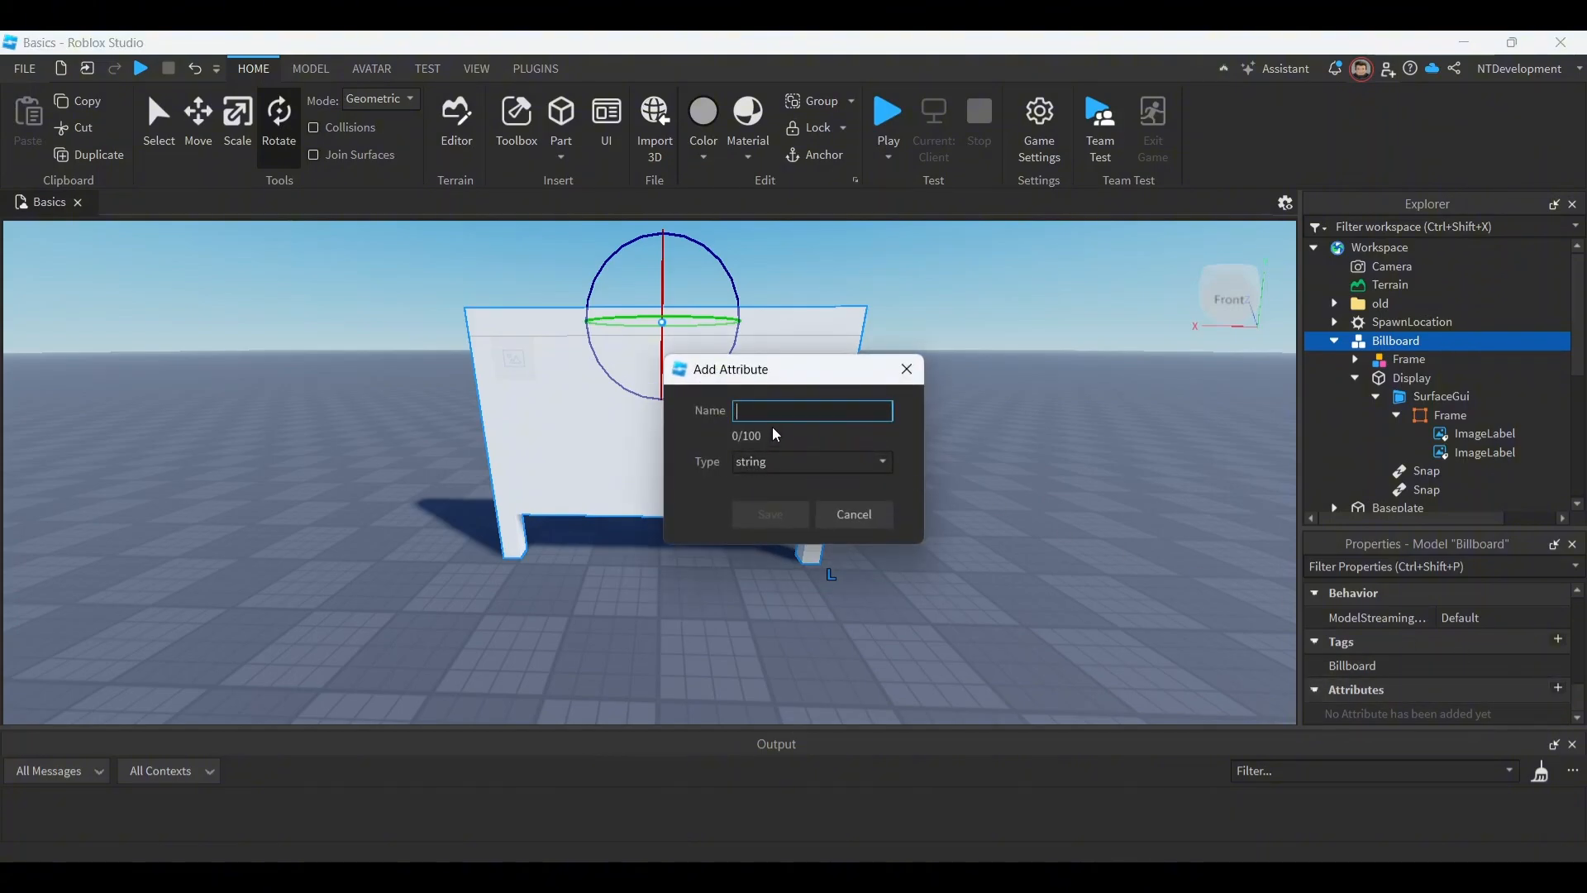
text(Images)
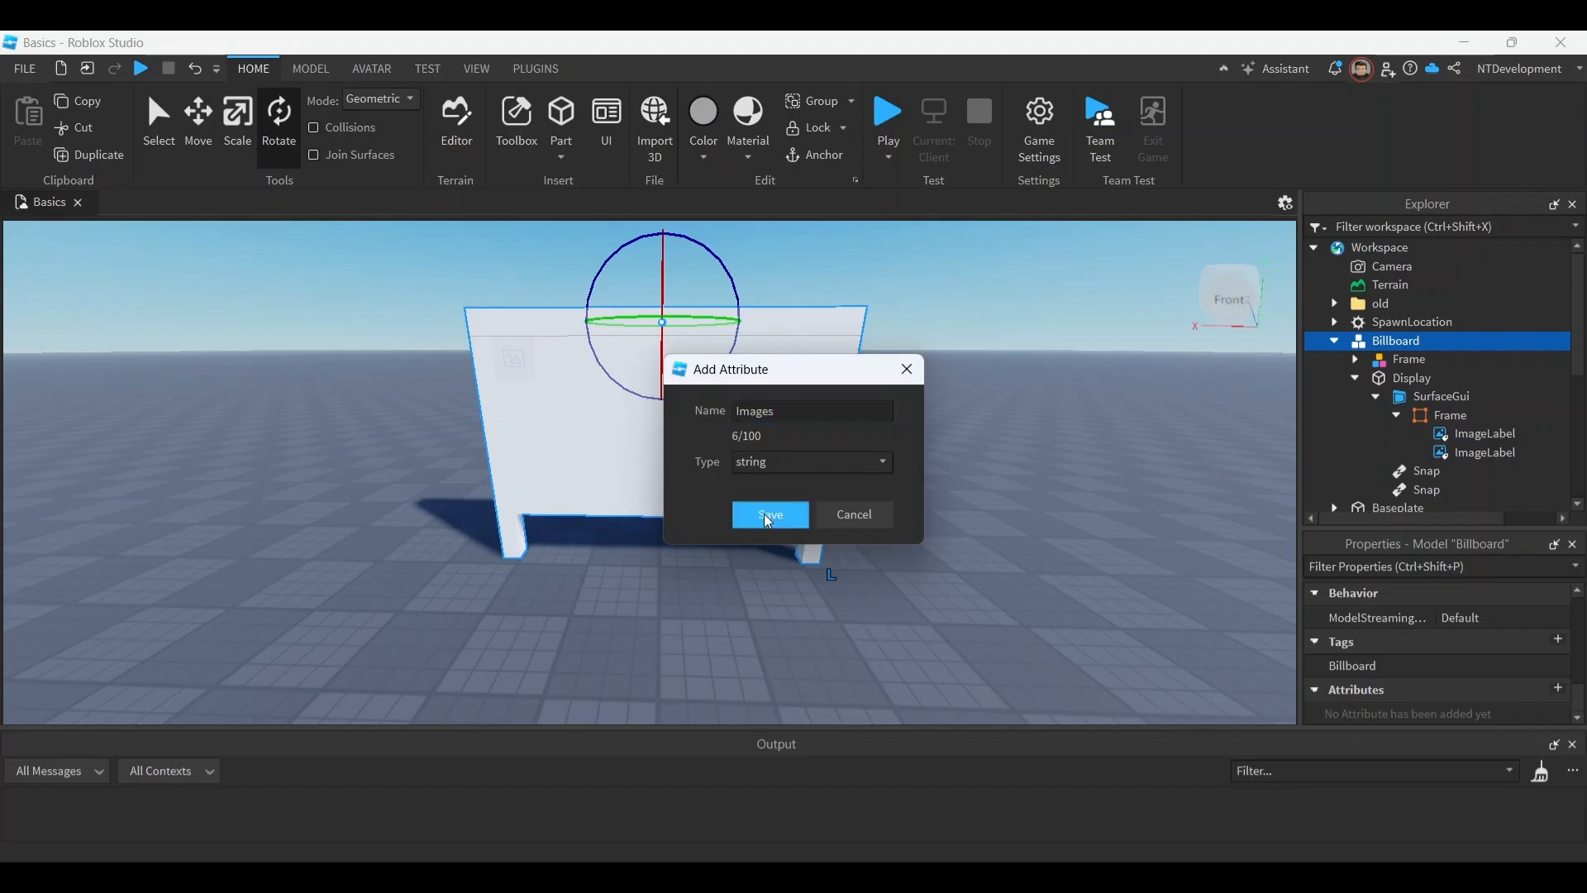
click(770, 516)
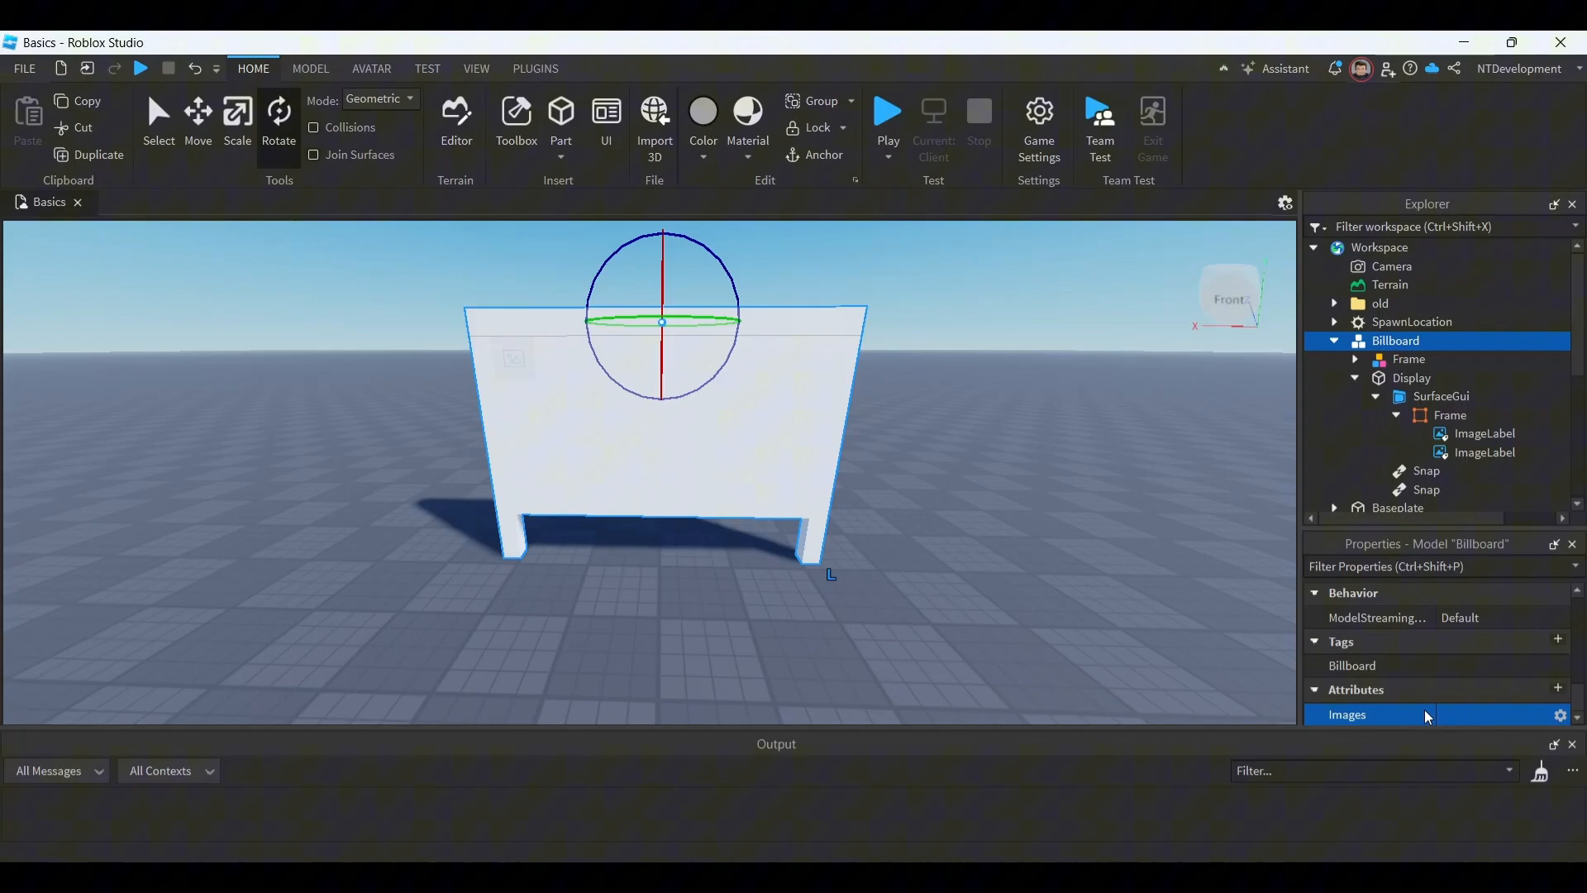
mouse_move(1482, 724)
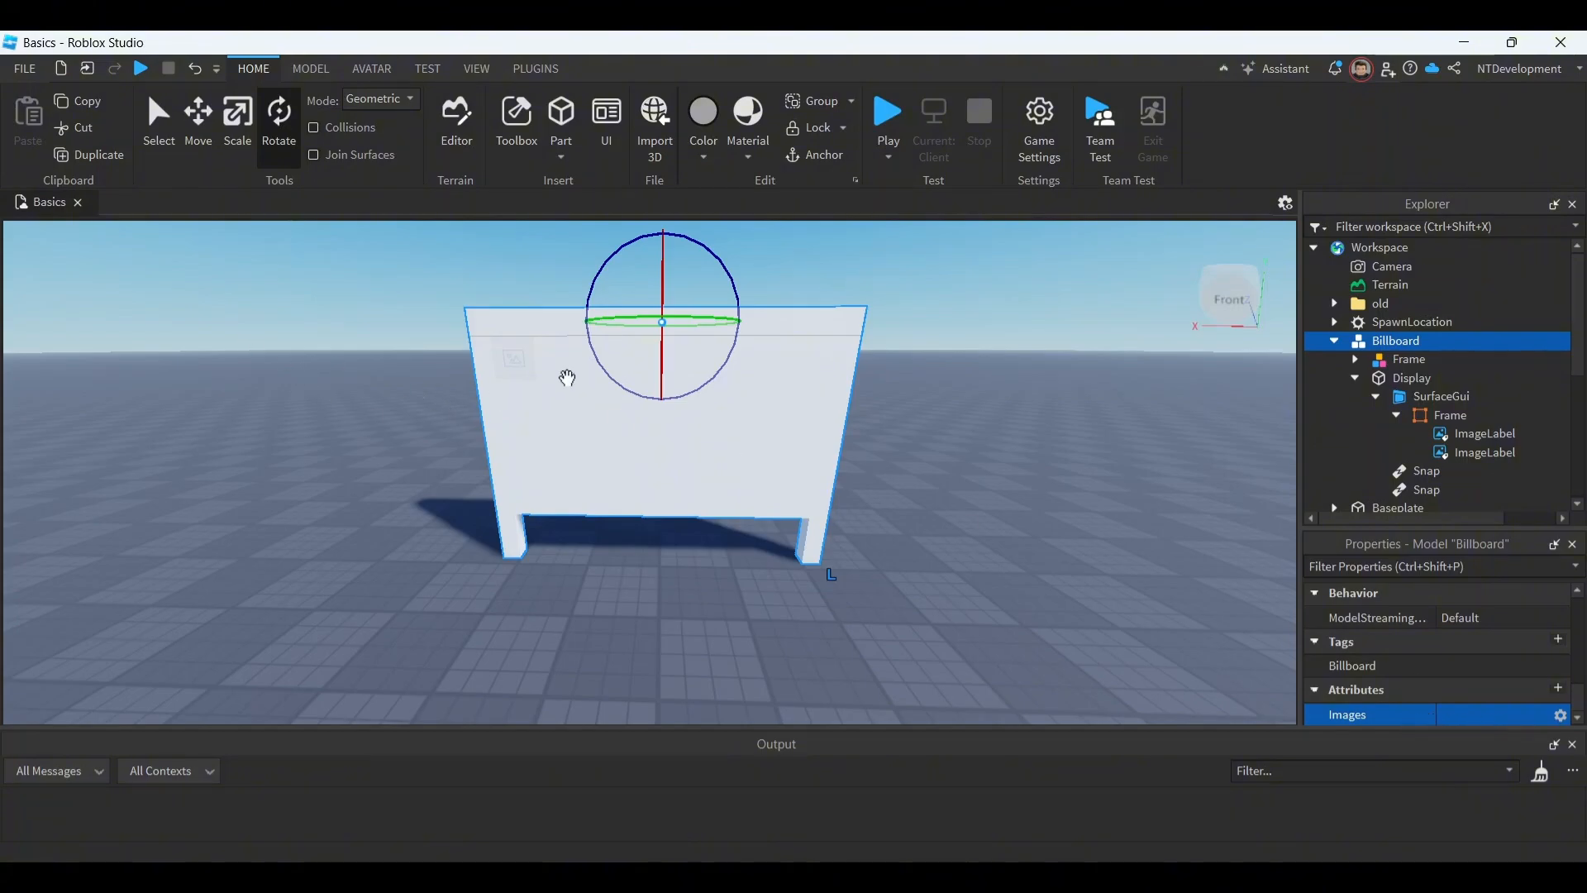
mouse_move(1073, 510)
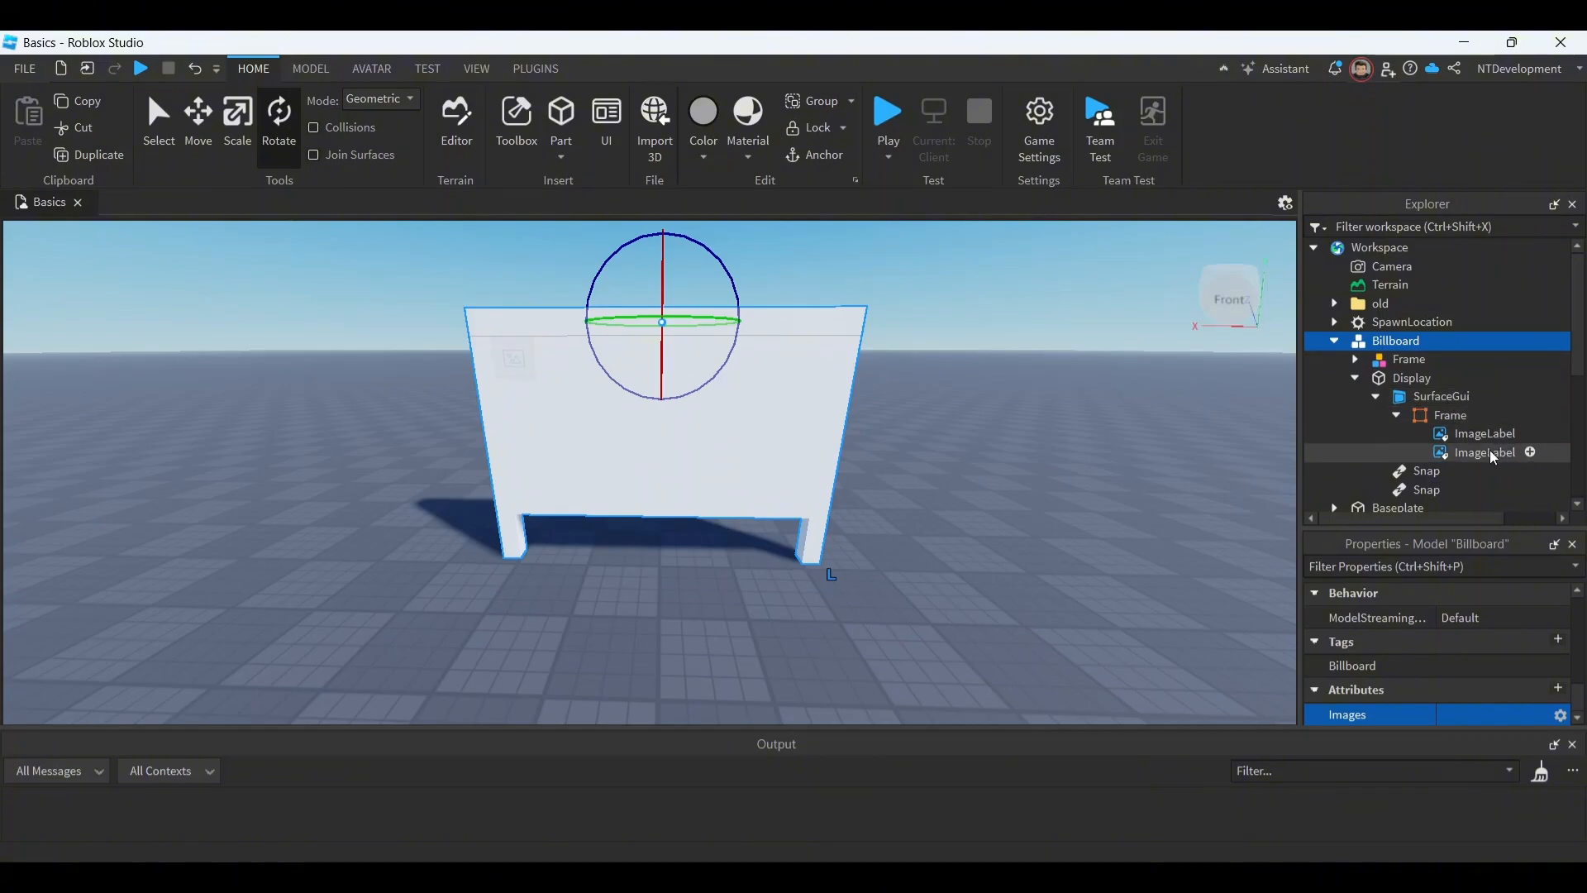
Step: Rename the ImageLabels CurrentFrame and NextFrame, and set NextFrame's Position to {1,0},{1,0}
click(1483, 433)
text(CurrentFrame)
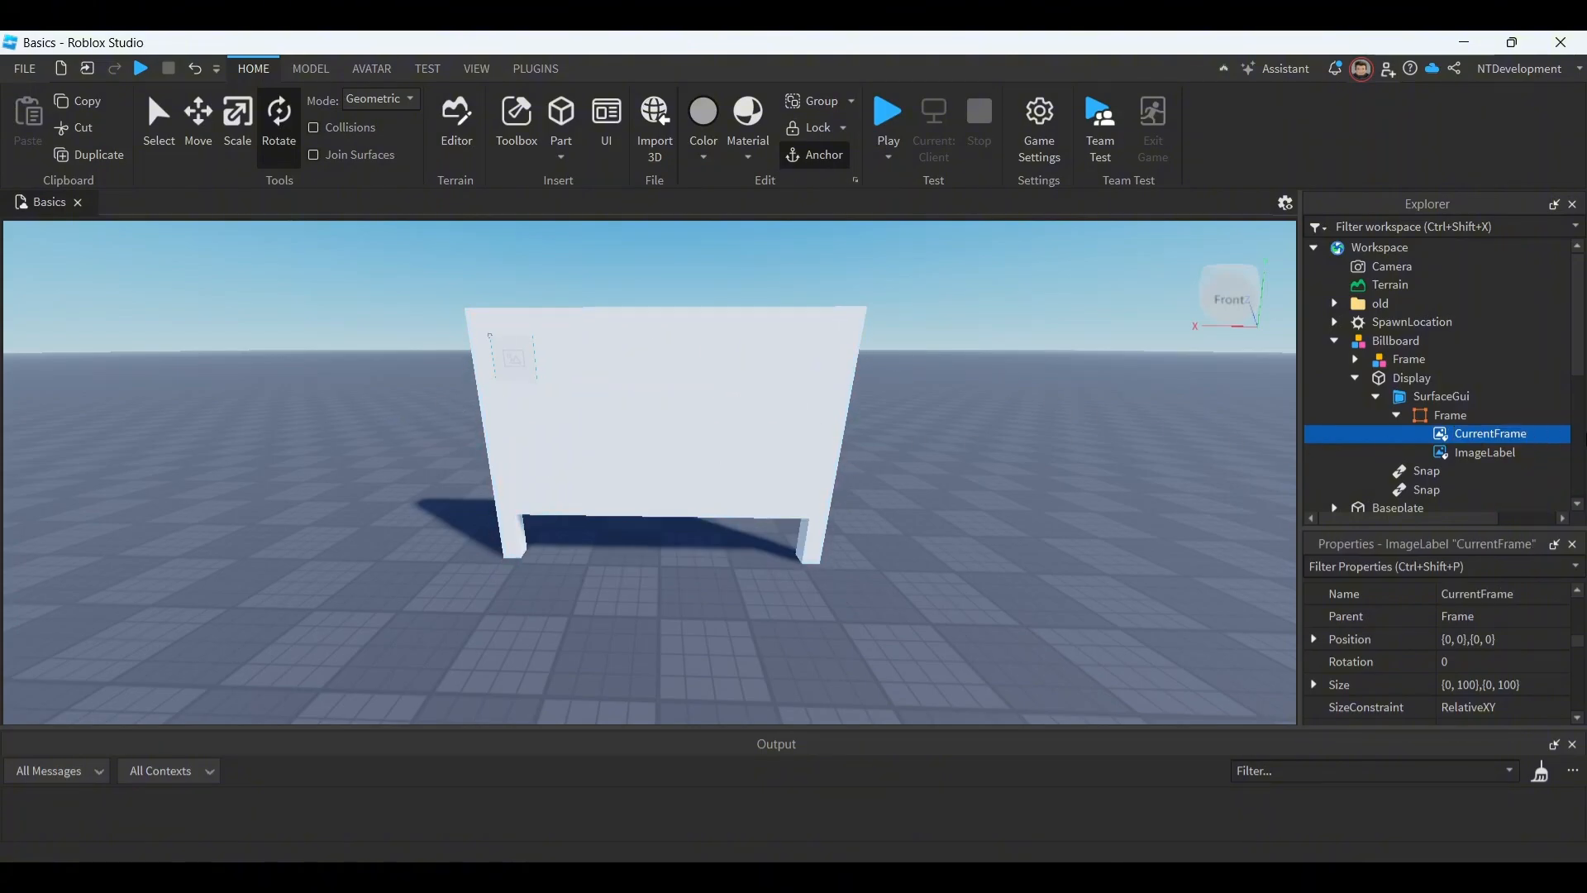
double_click(1485, 452)
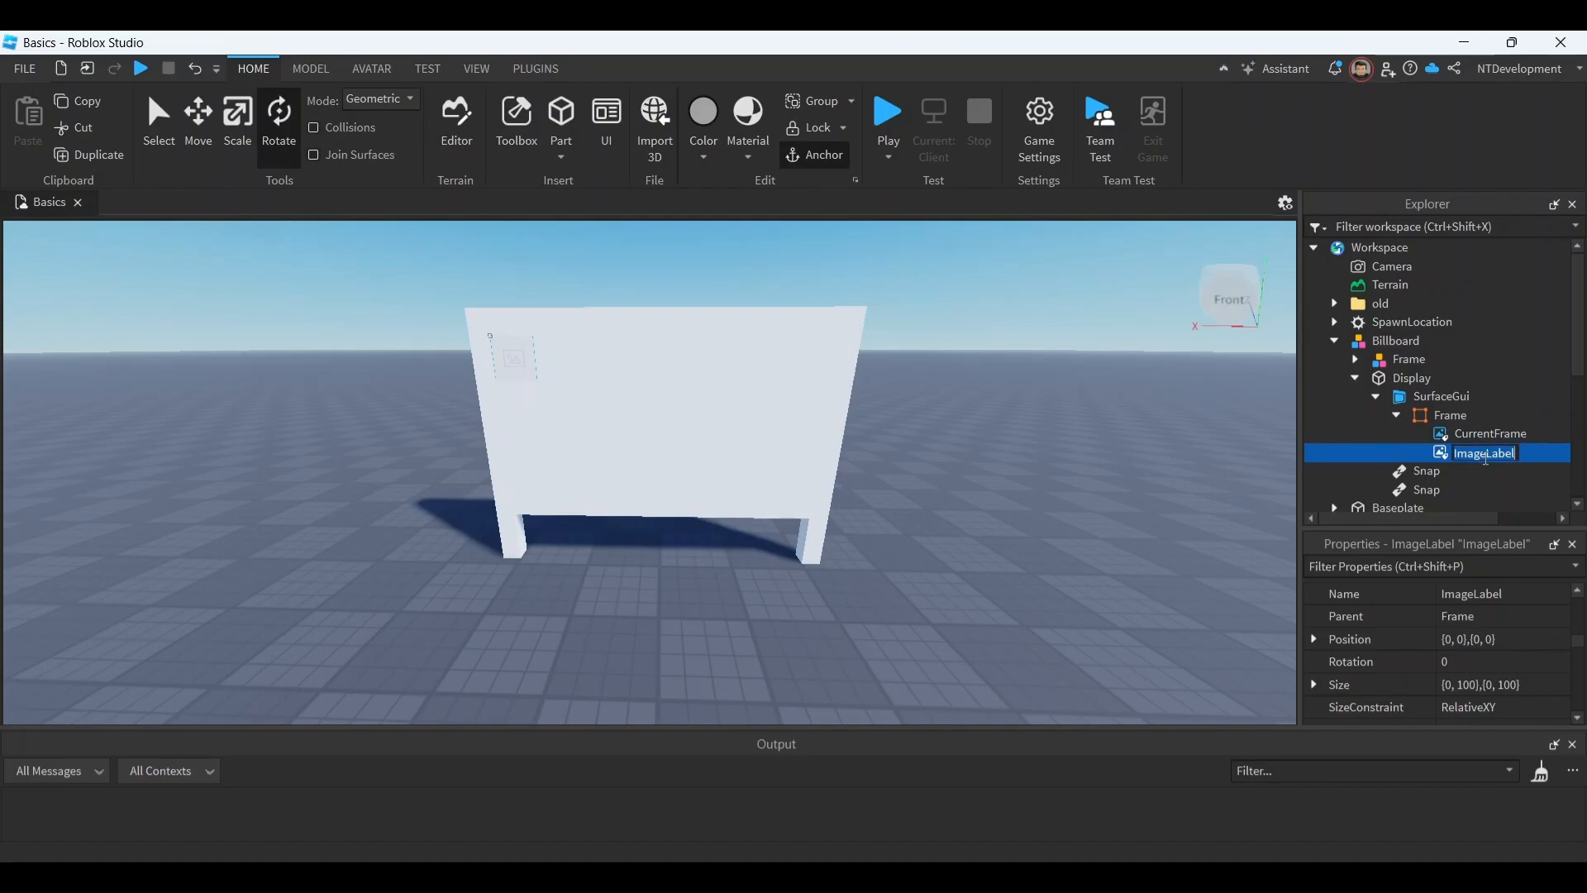
text(Ne)
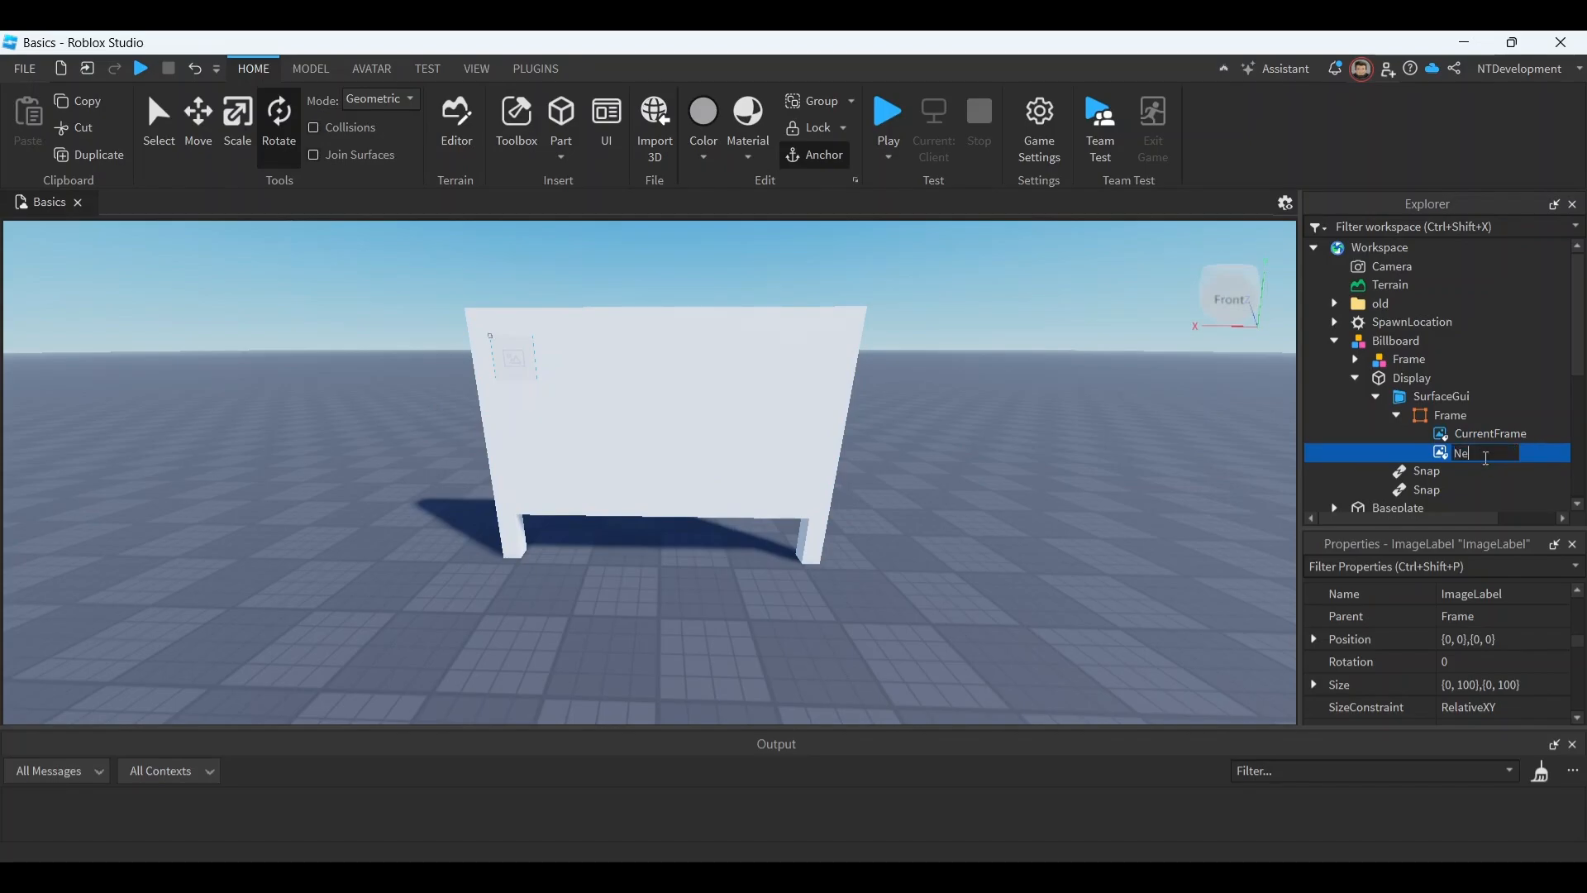
text(NextFrame)
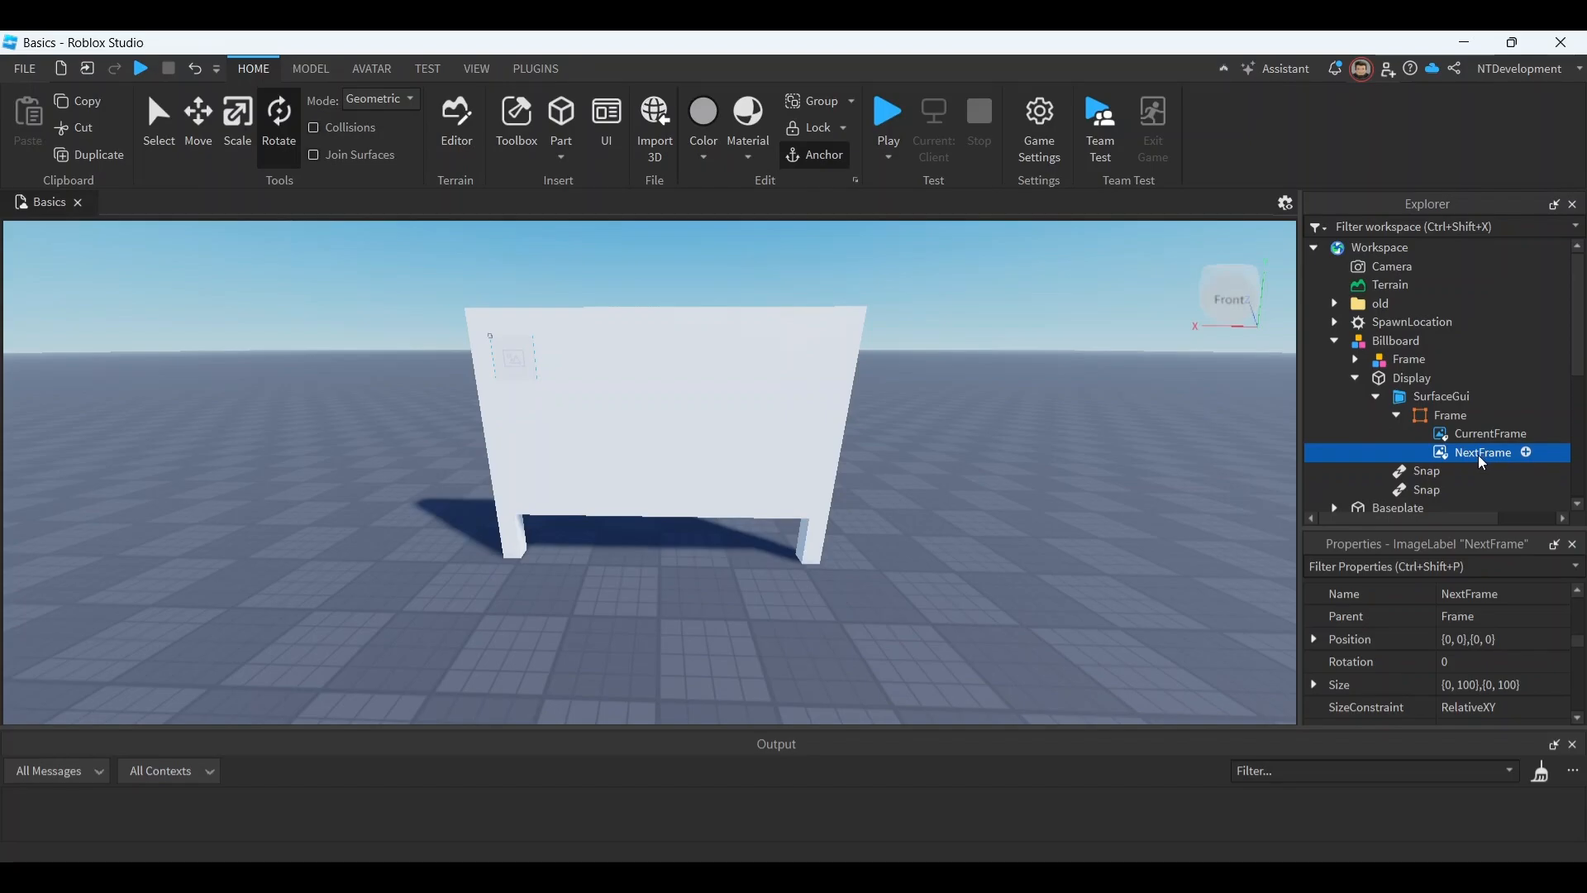
double_click(1483, 452)
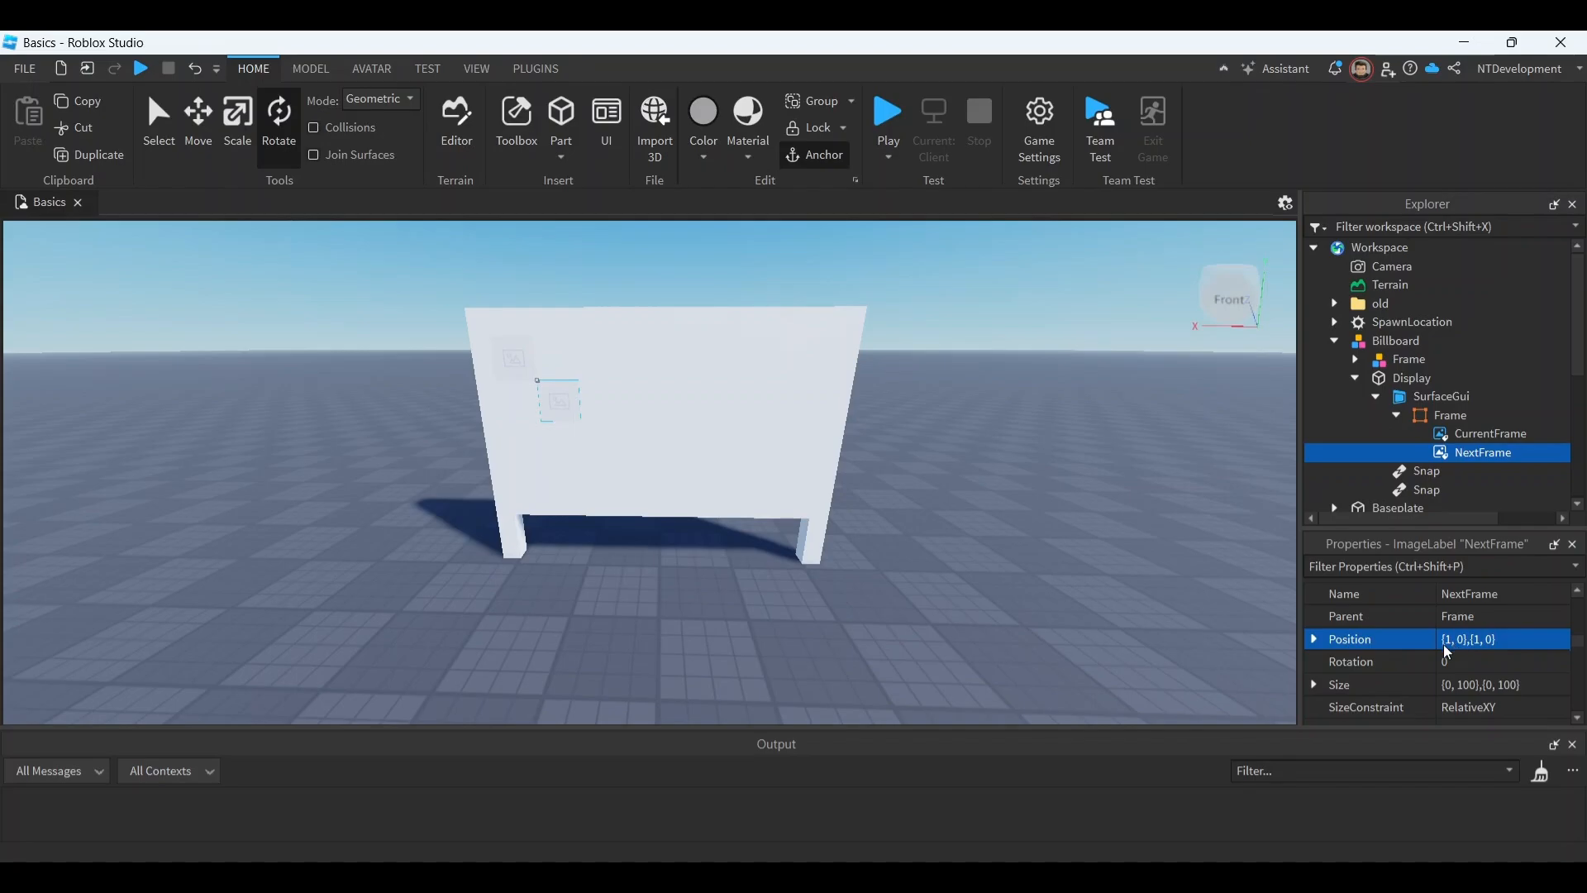
Step: Set Size to {1,0},{1,0} on the Frame, CurrentFrame and NextFrame
click(1478, 661)
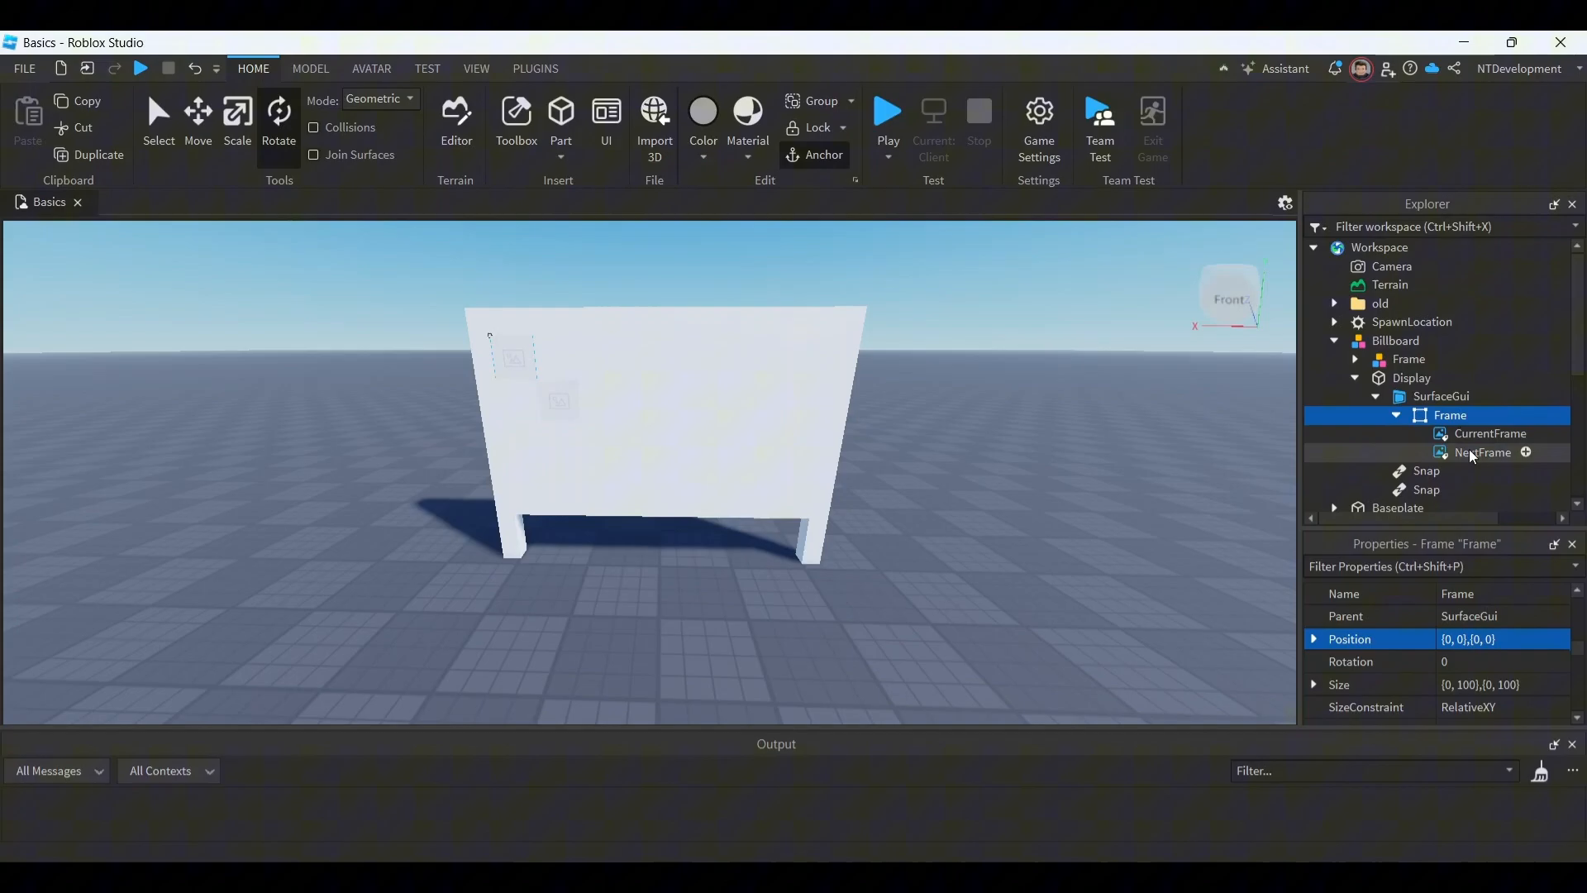
click(1490, 434)
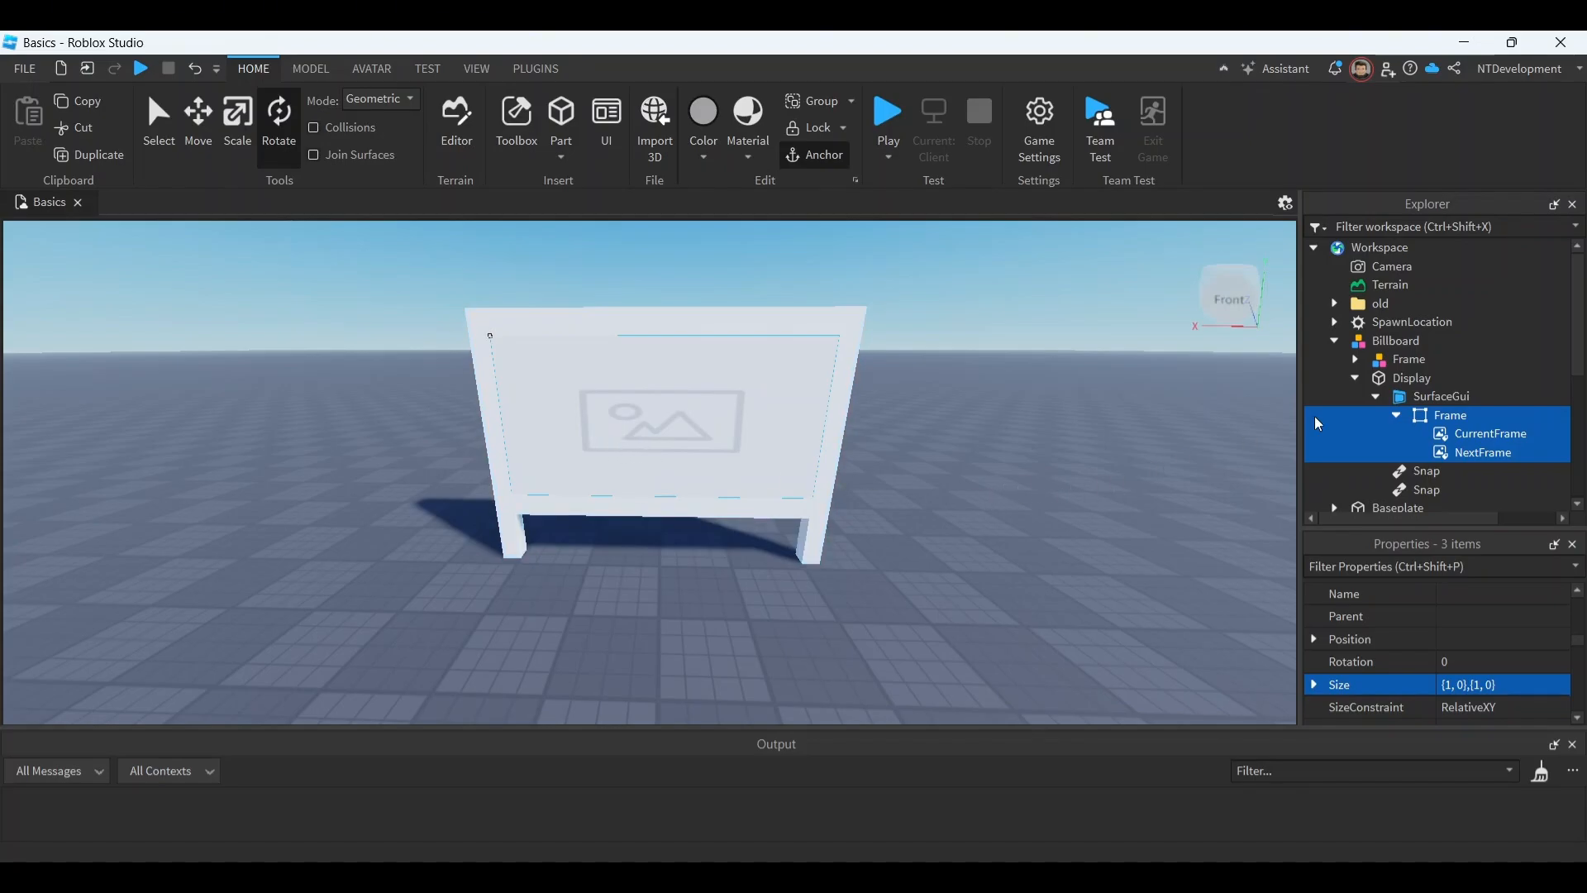
click(1449, 414)
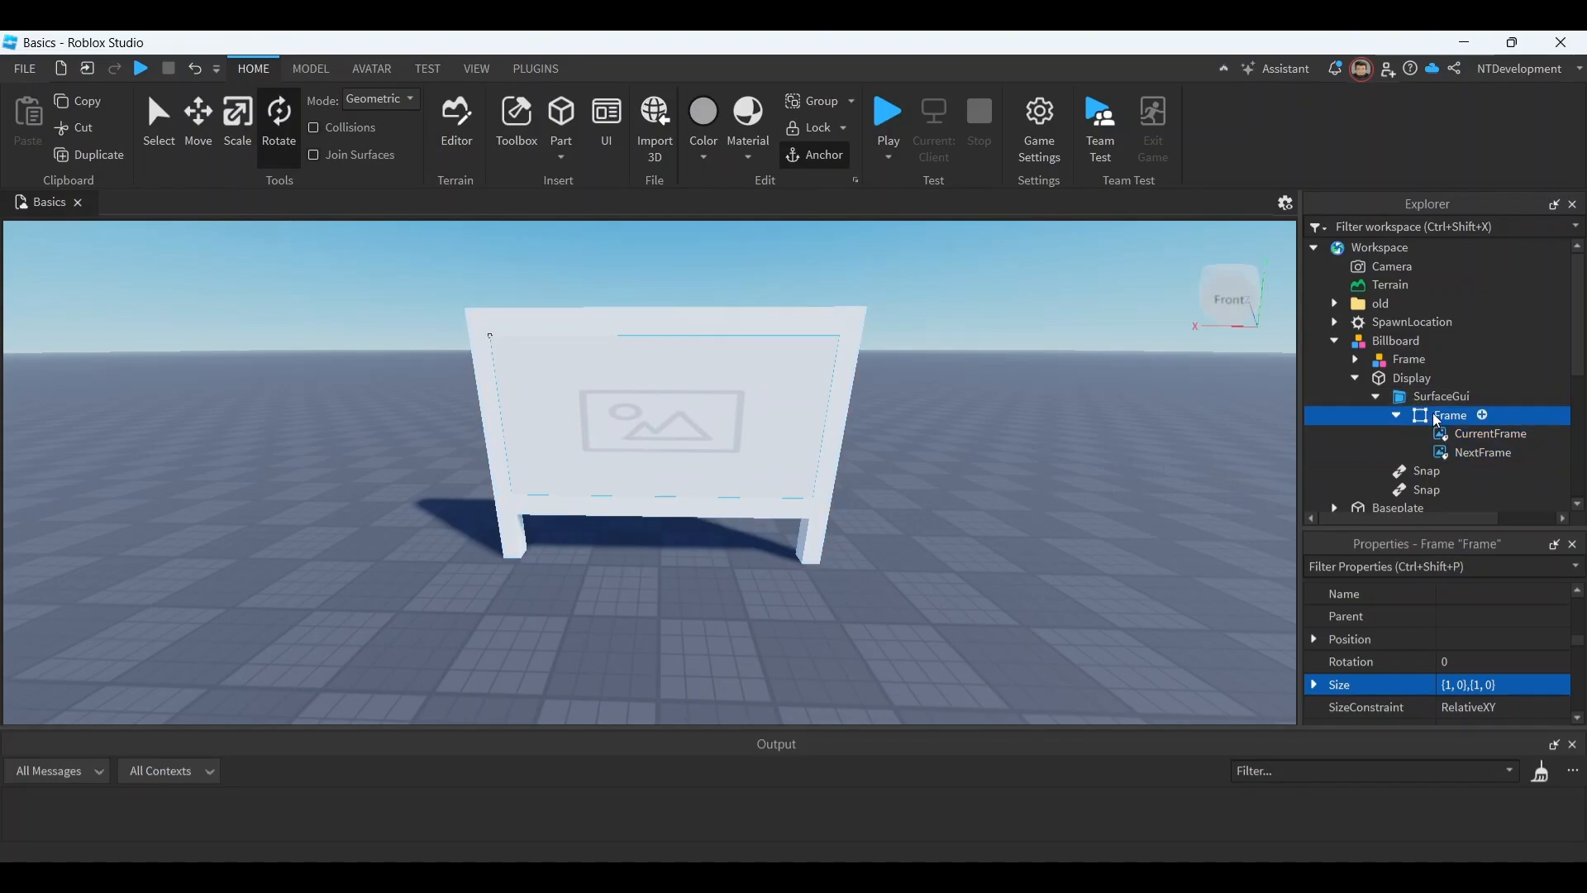
click(24, 68)
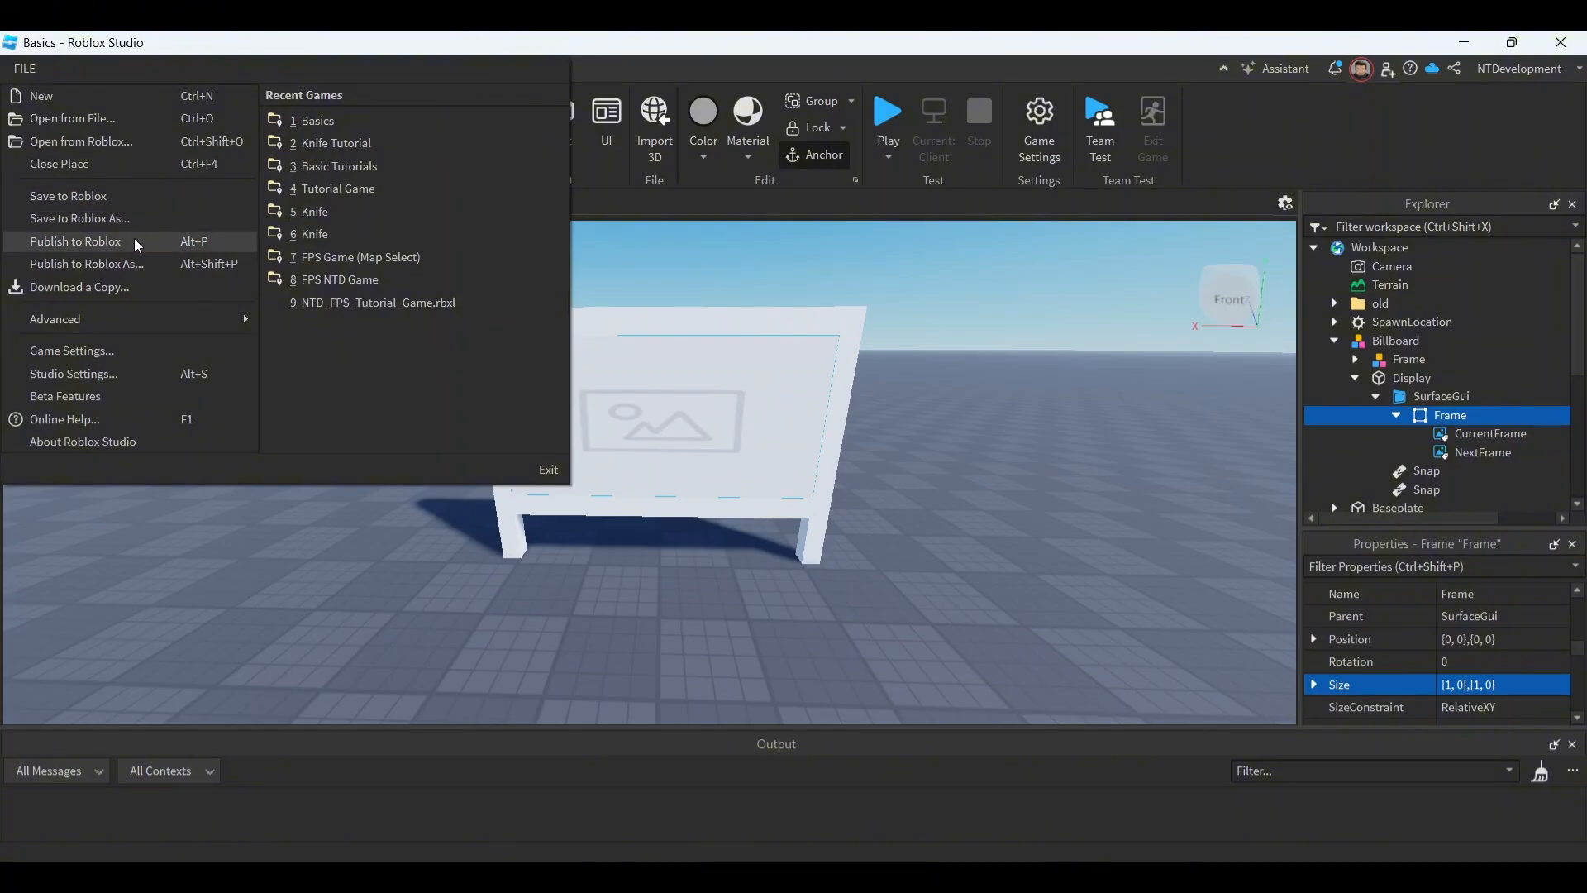
mouse_move(108, 248)
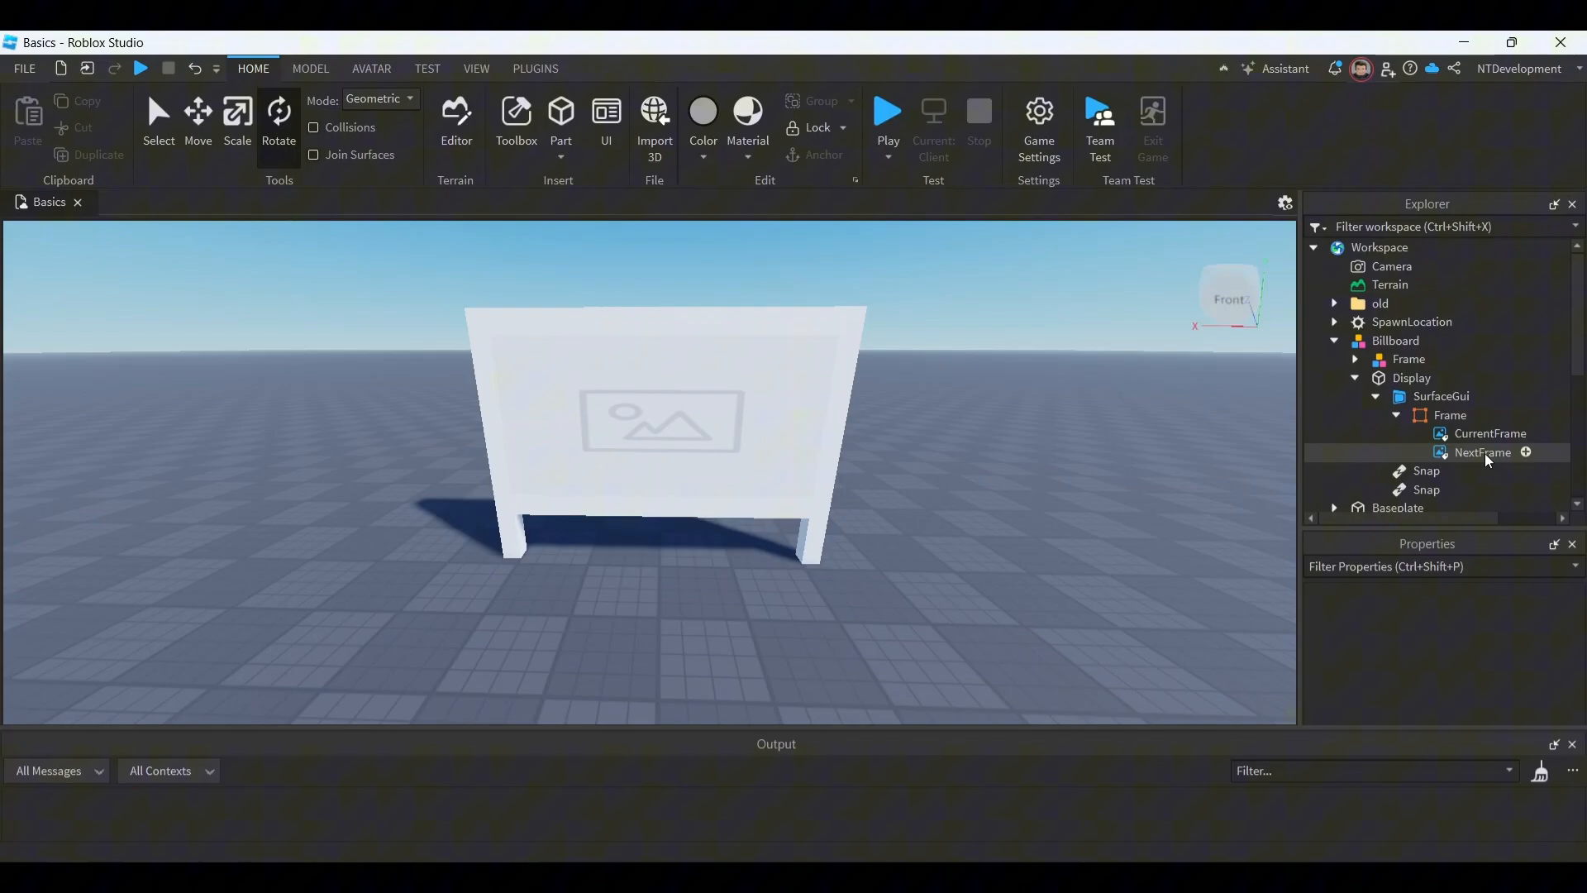
Step: Select CurrentFrame and scroll its Properties down to the Image setting
click(1482, 452)
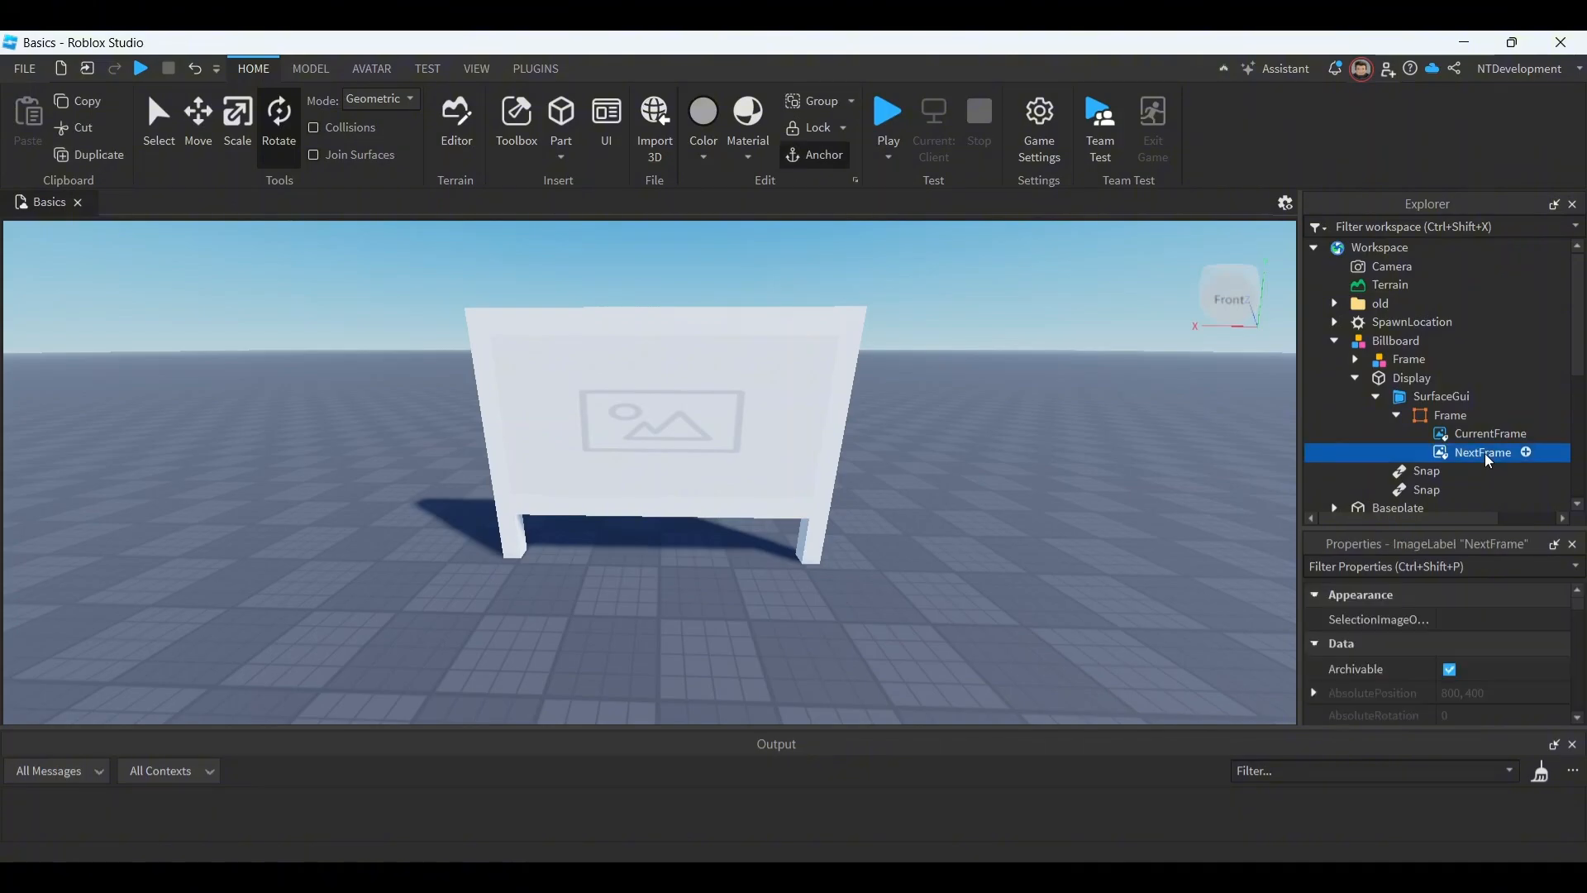
click(1489, 433)
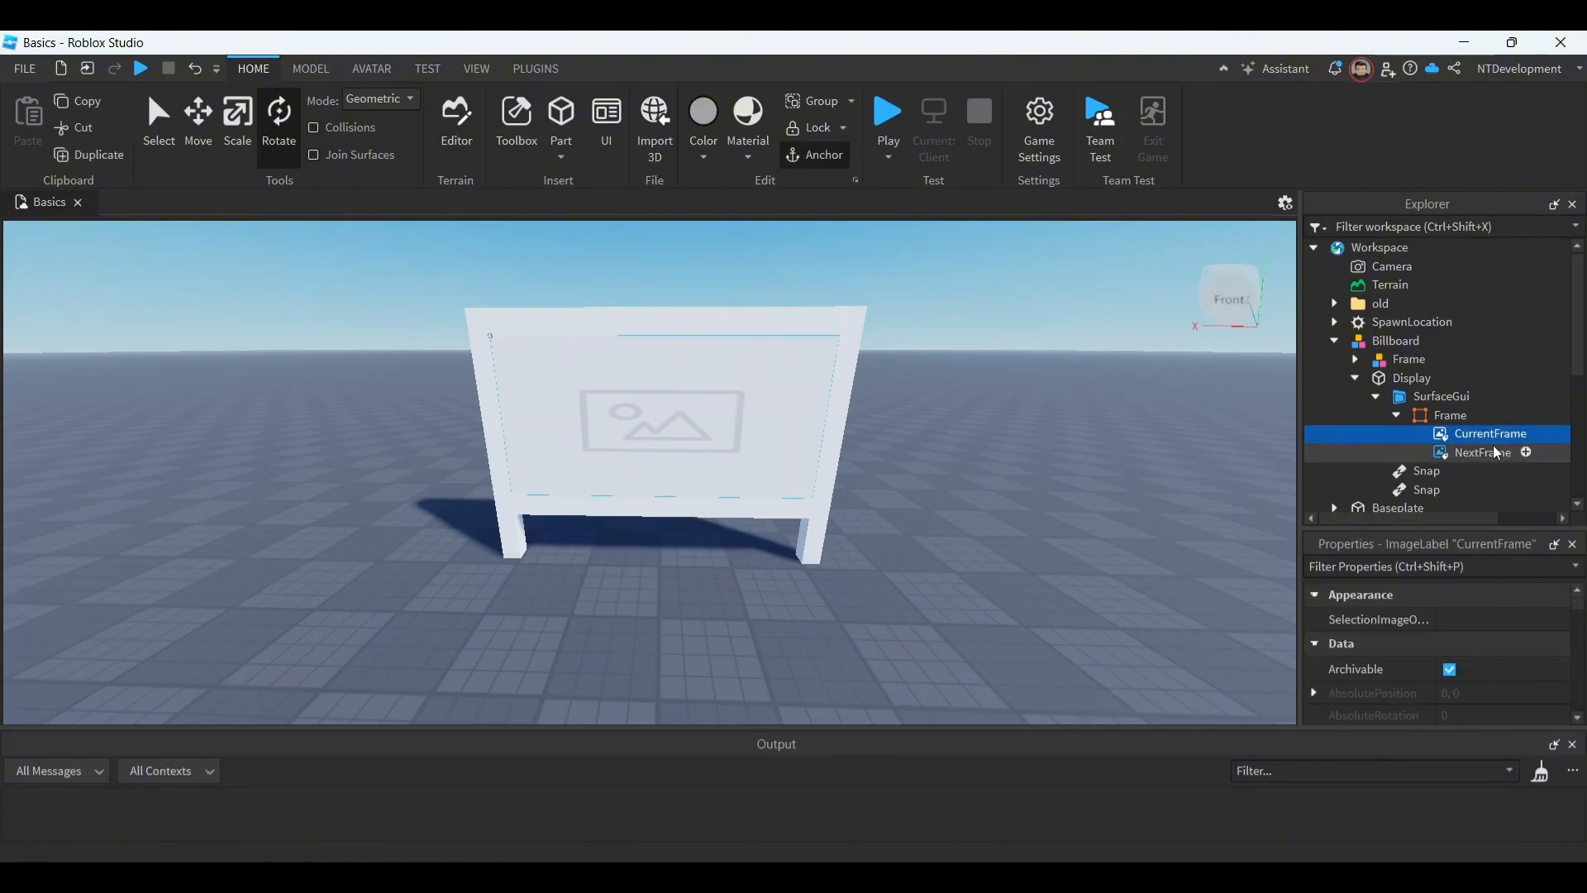
scroll(down, 3)
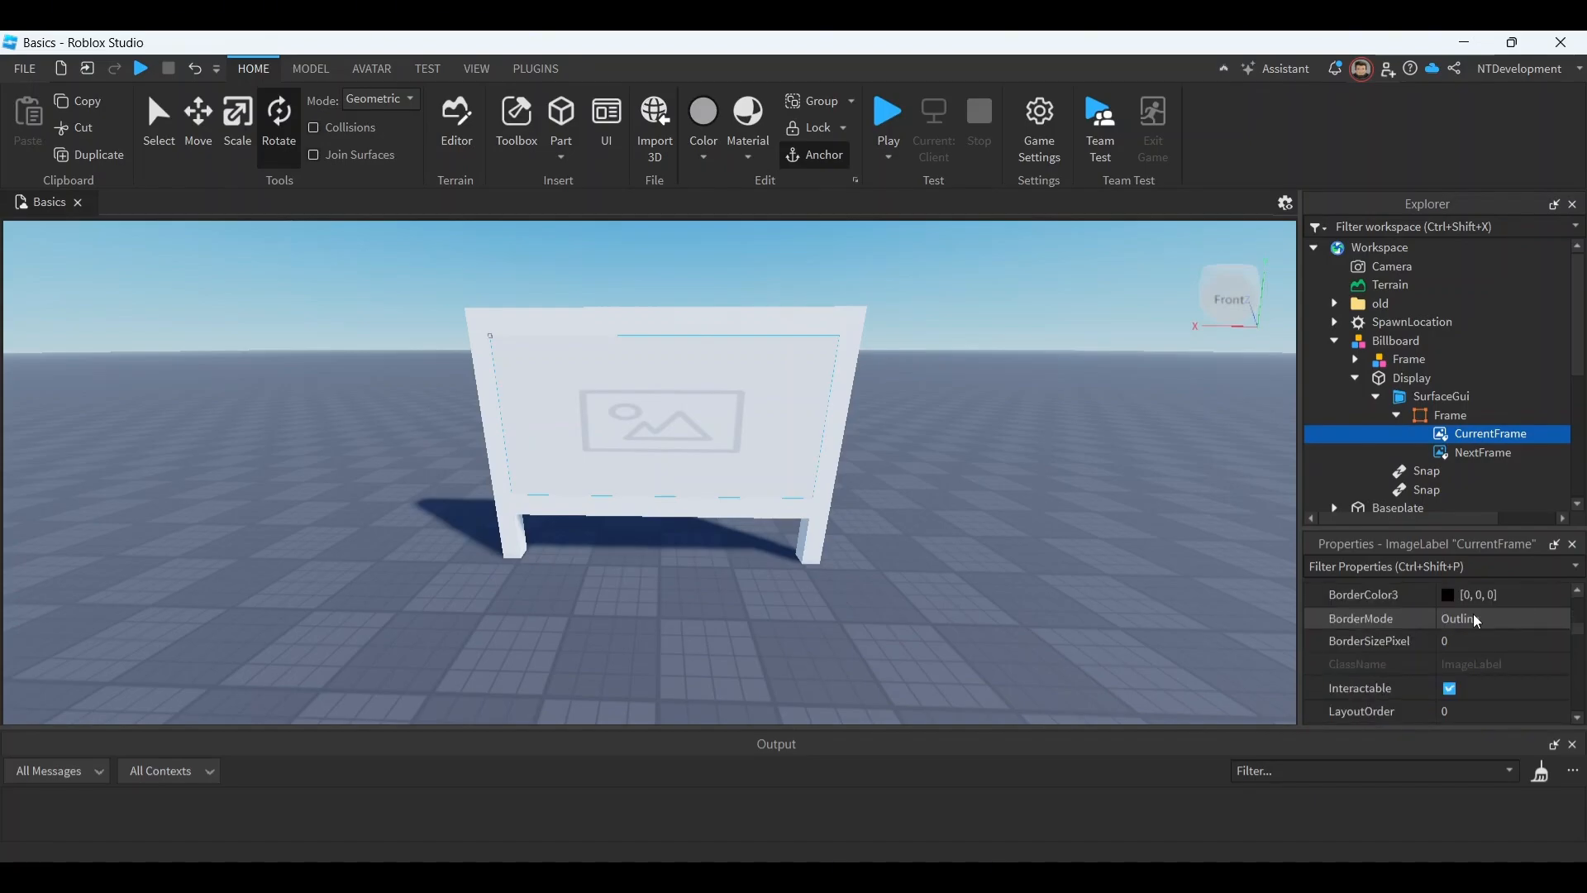
scroll(down, 3)
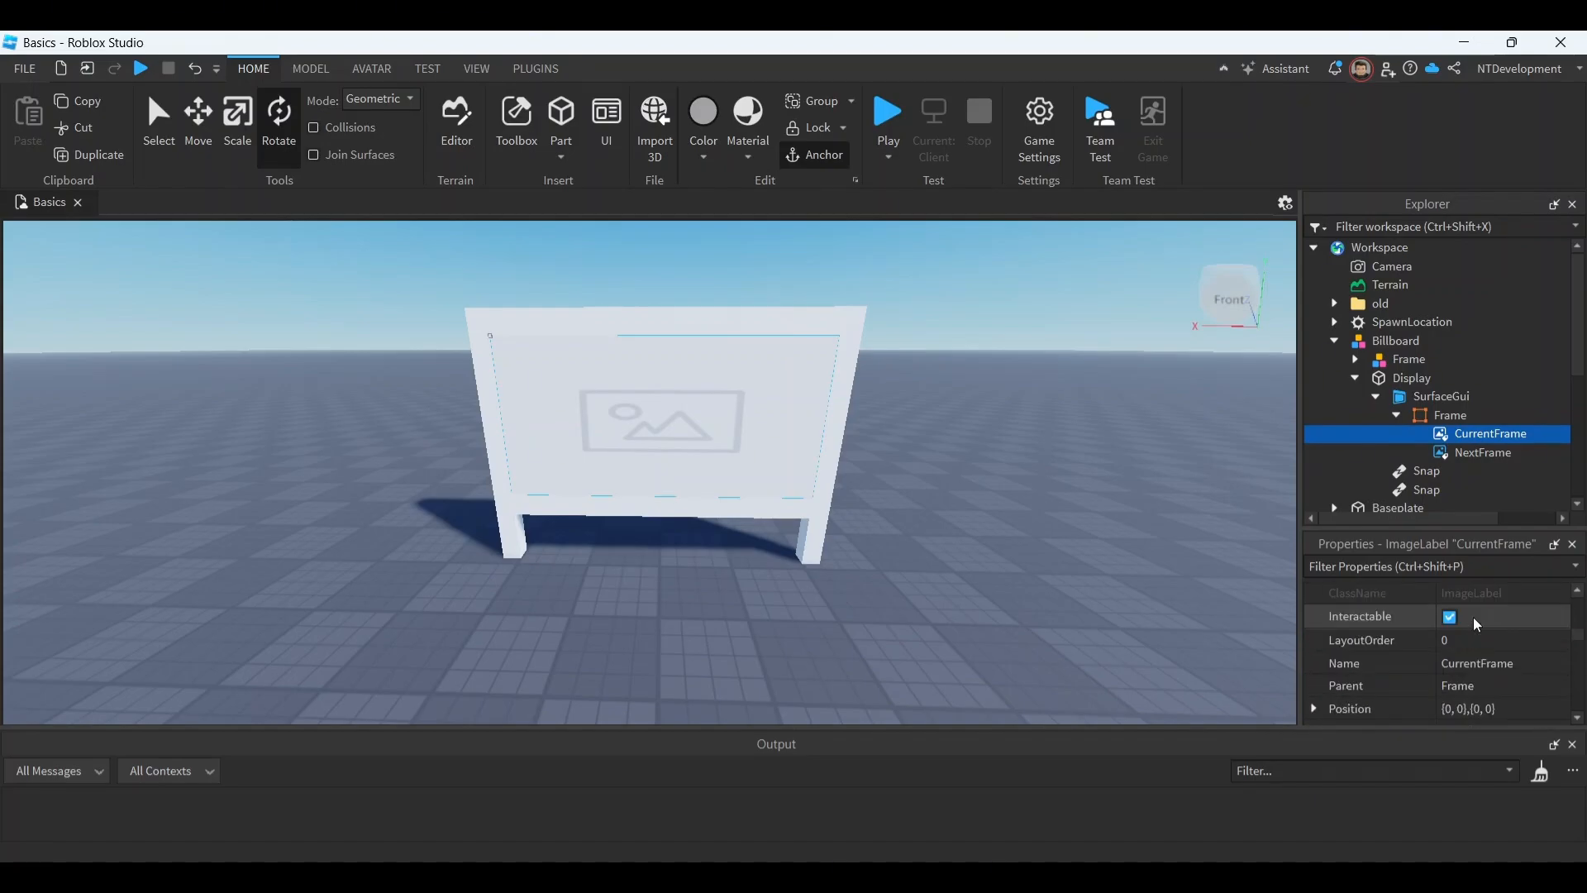
scroll(down, 3)
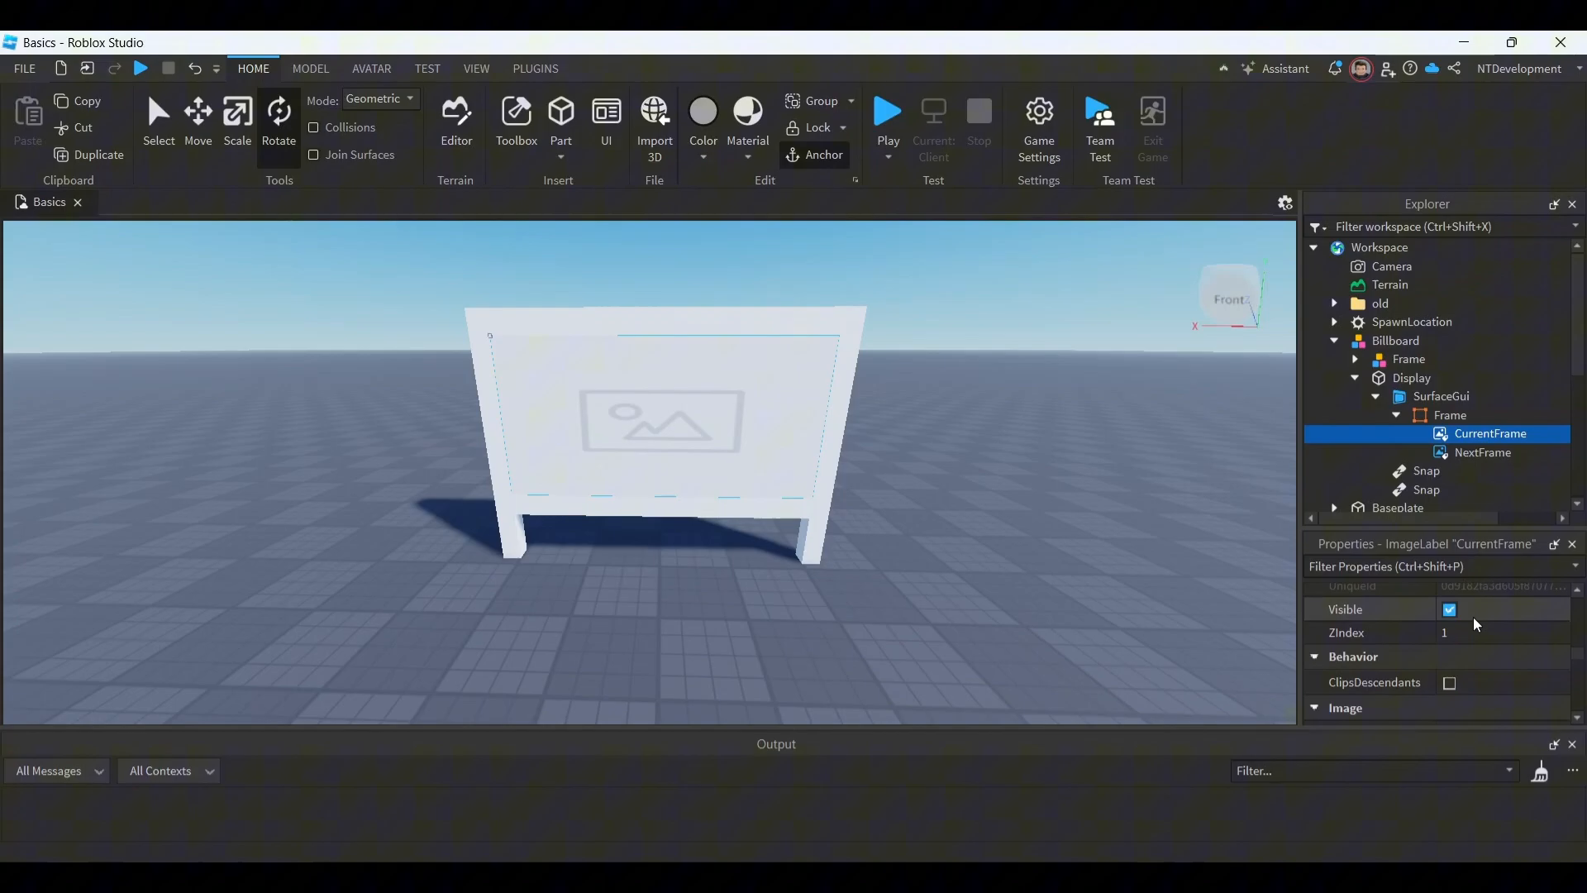
scroll(down, 3)
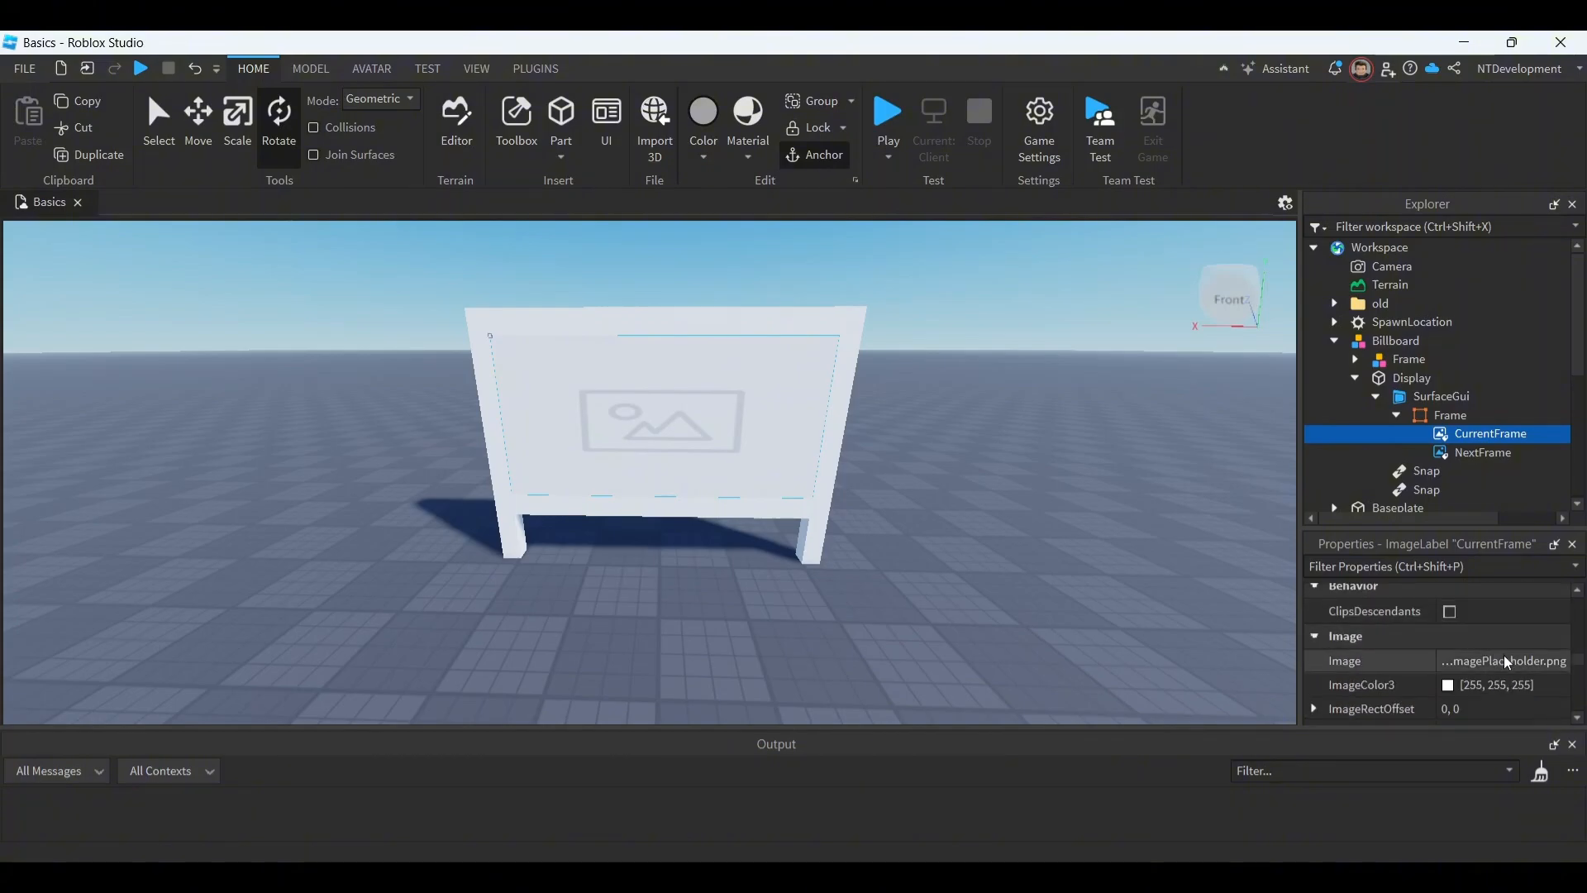
Step: Set CurrentFrame's Image to the uploaded discordjoin picture after briefly trying subyoutube
click(1505, 662)
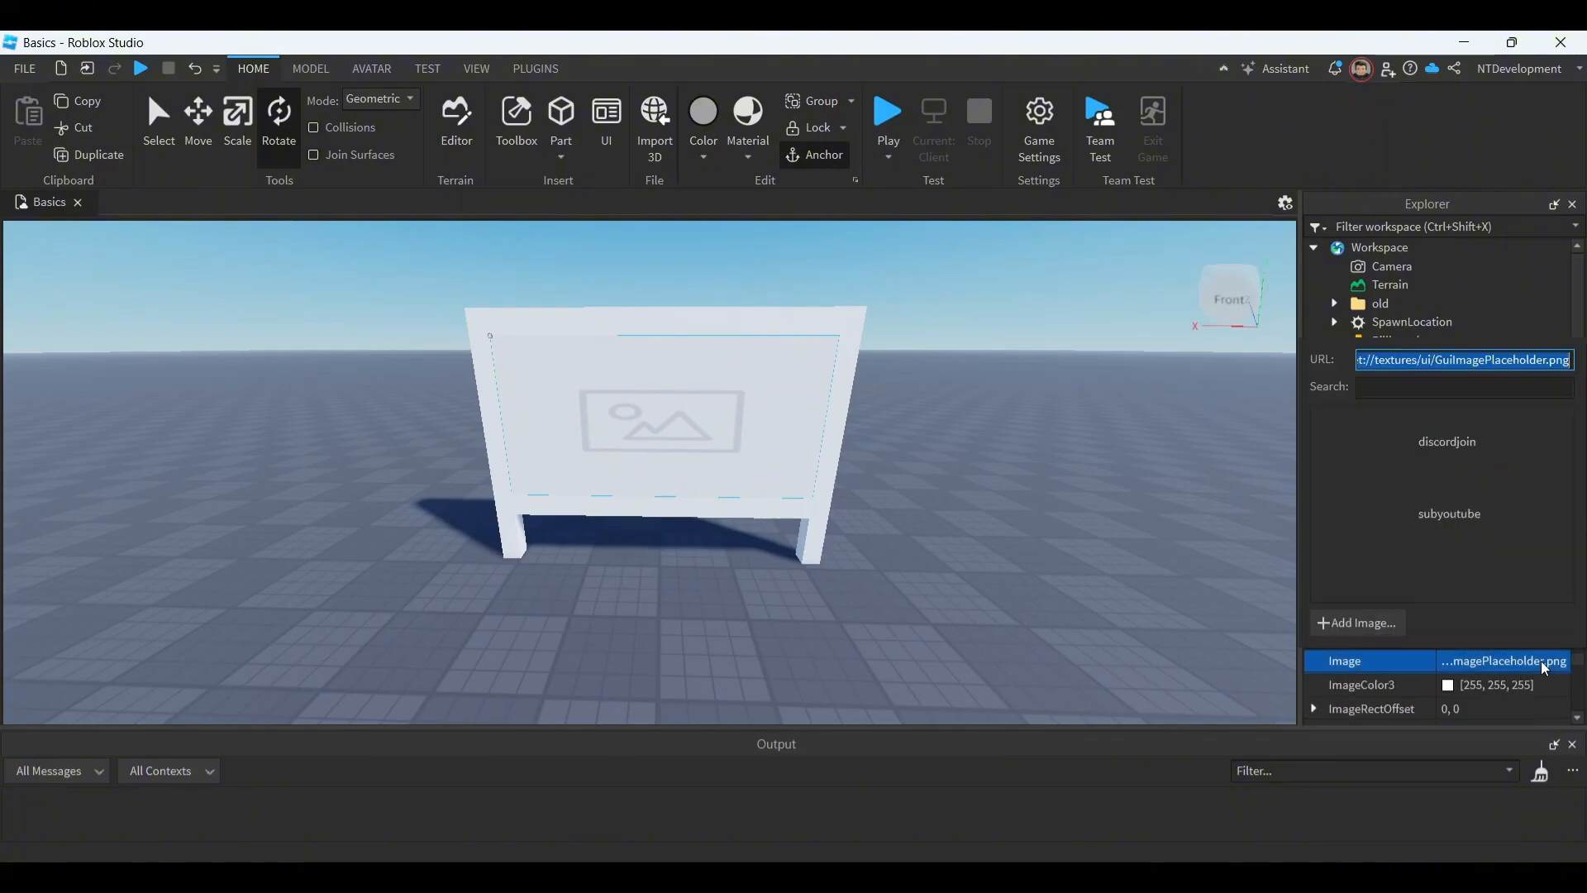
click(1357, 622)
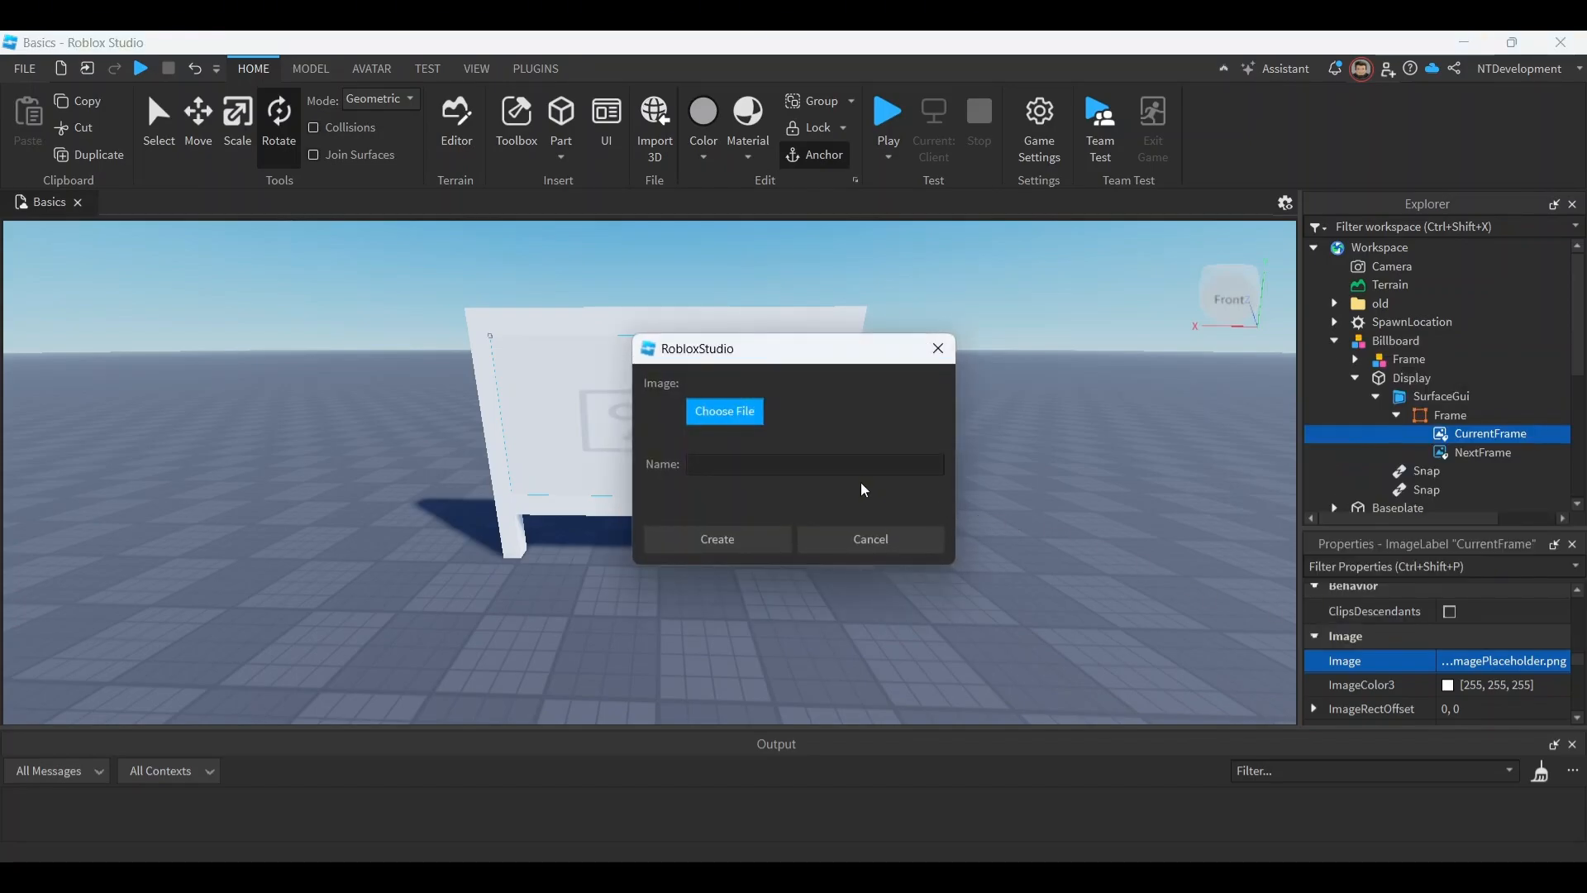
click(724, 411)
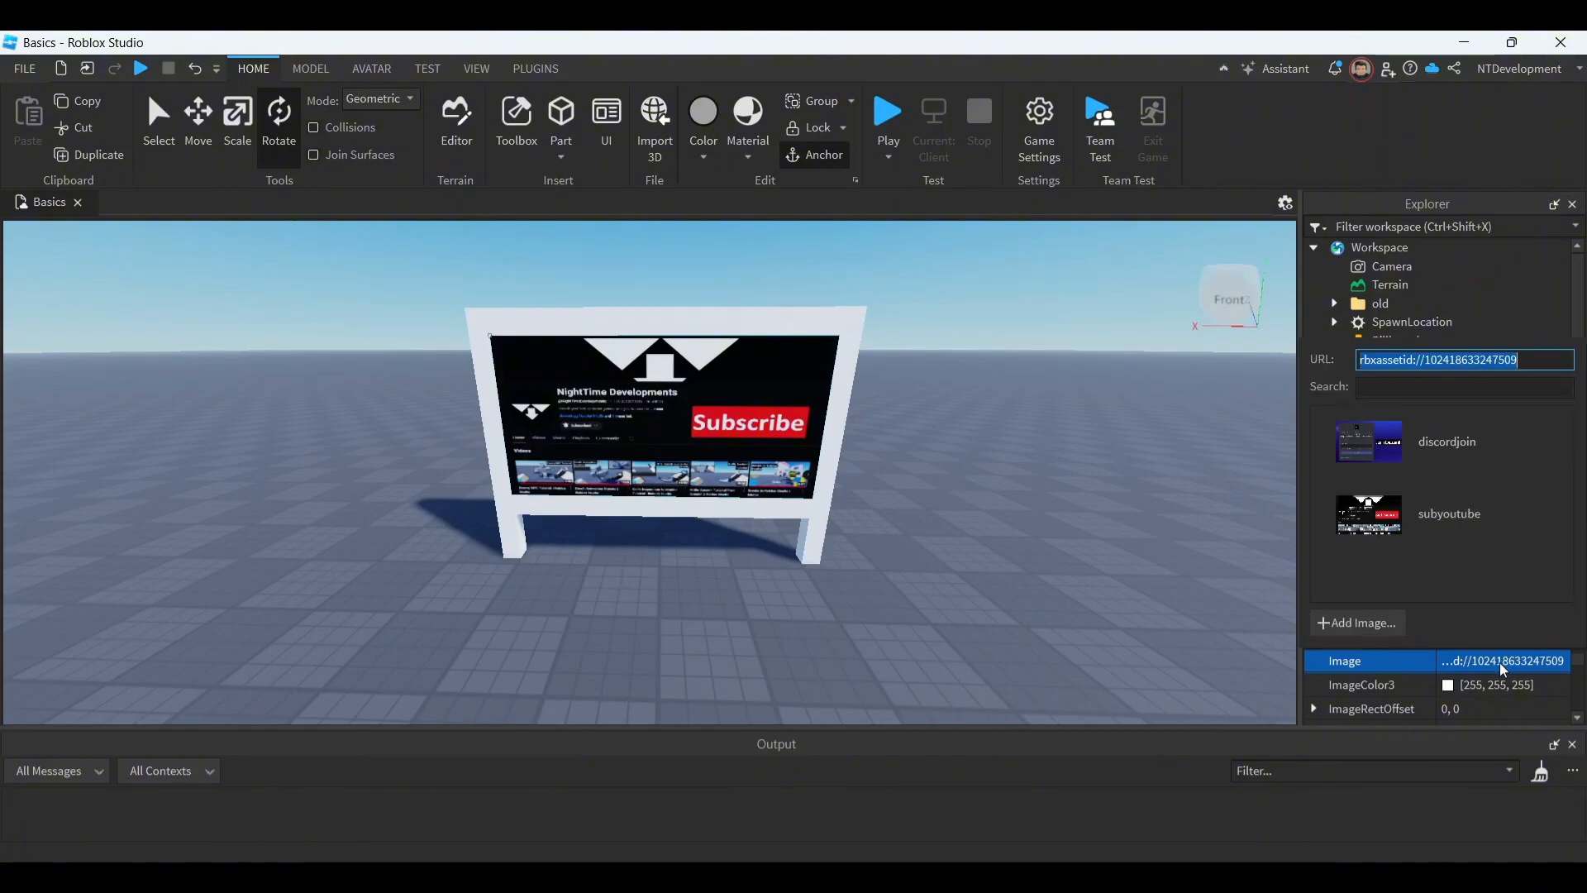
click(1357, 622)
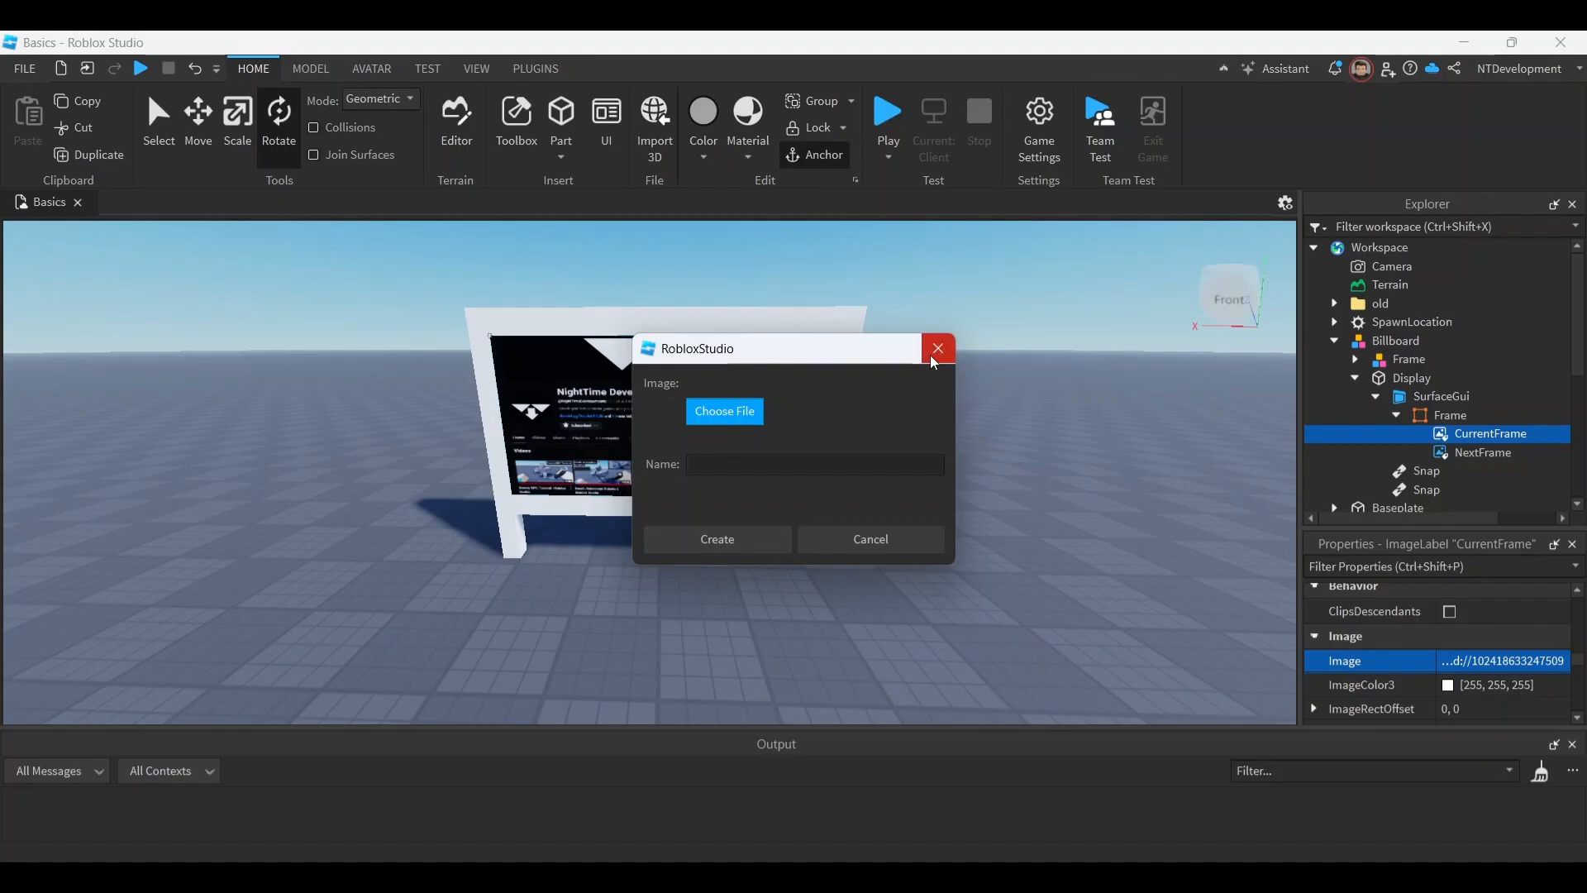
click(937, 349)
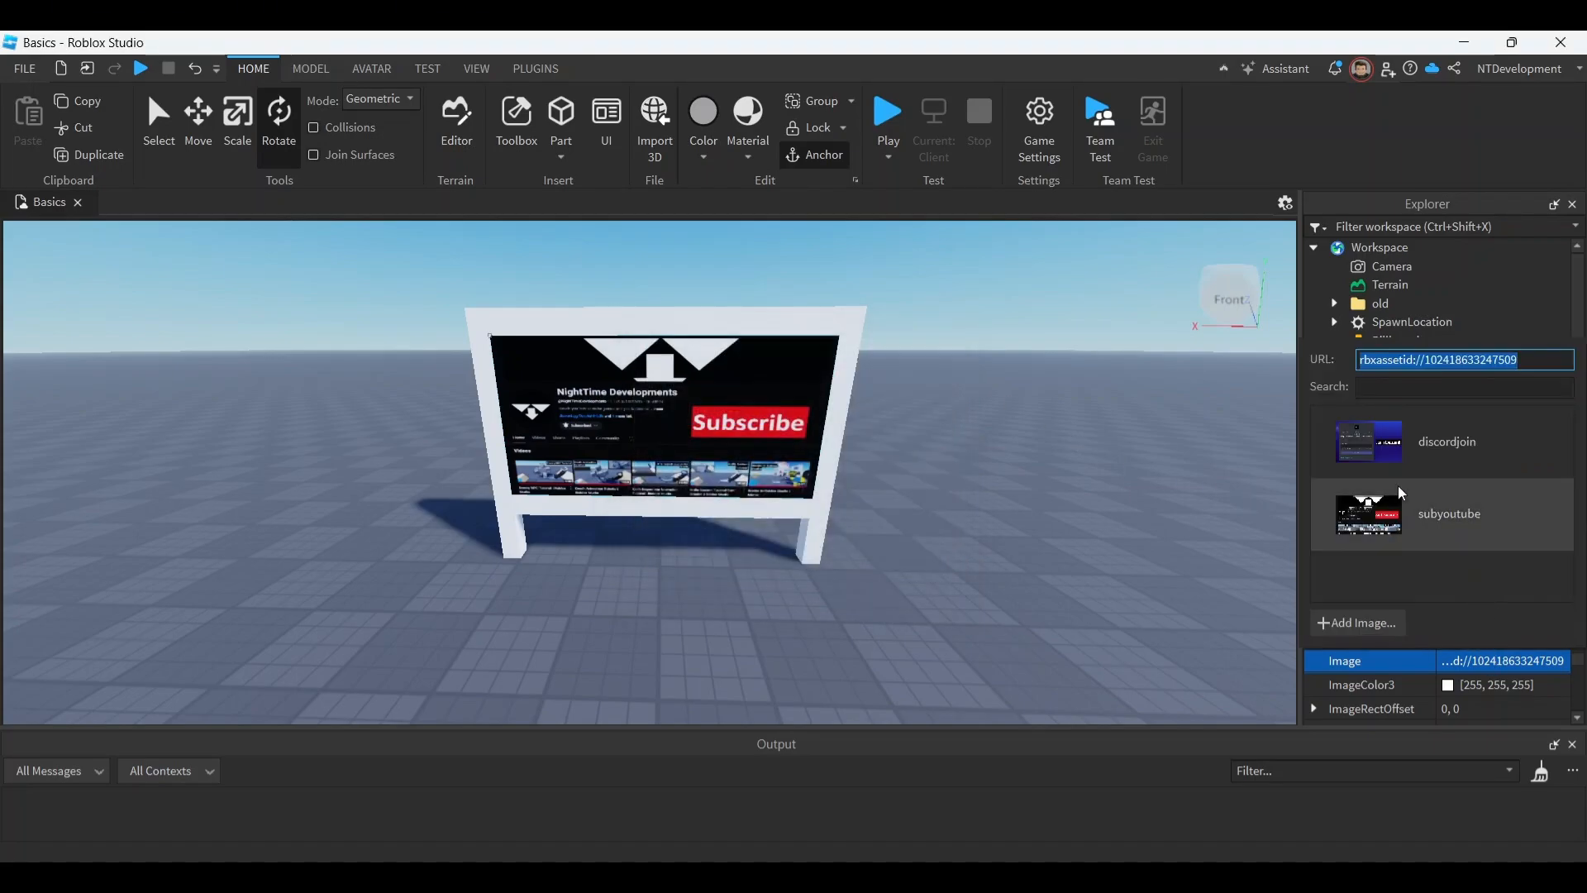
mouse_move(1460, 554)
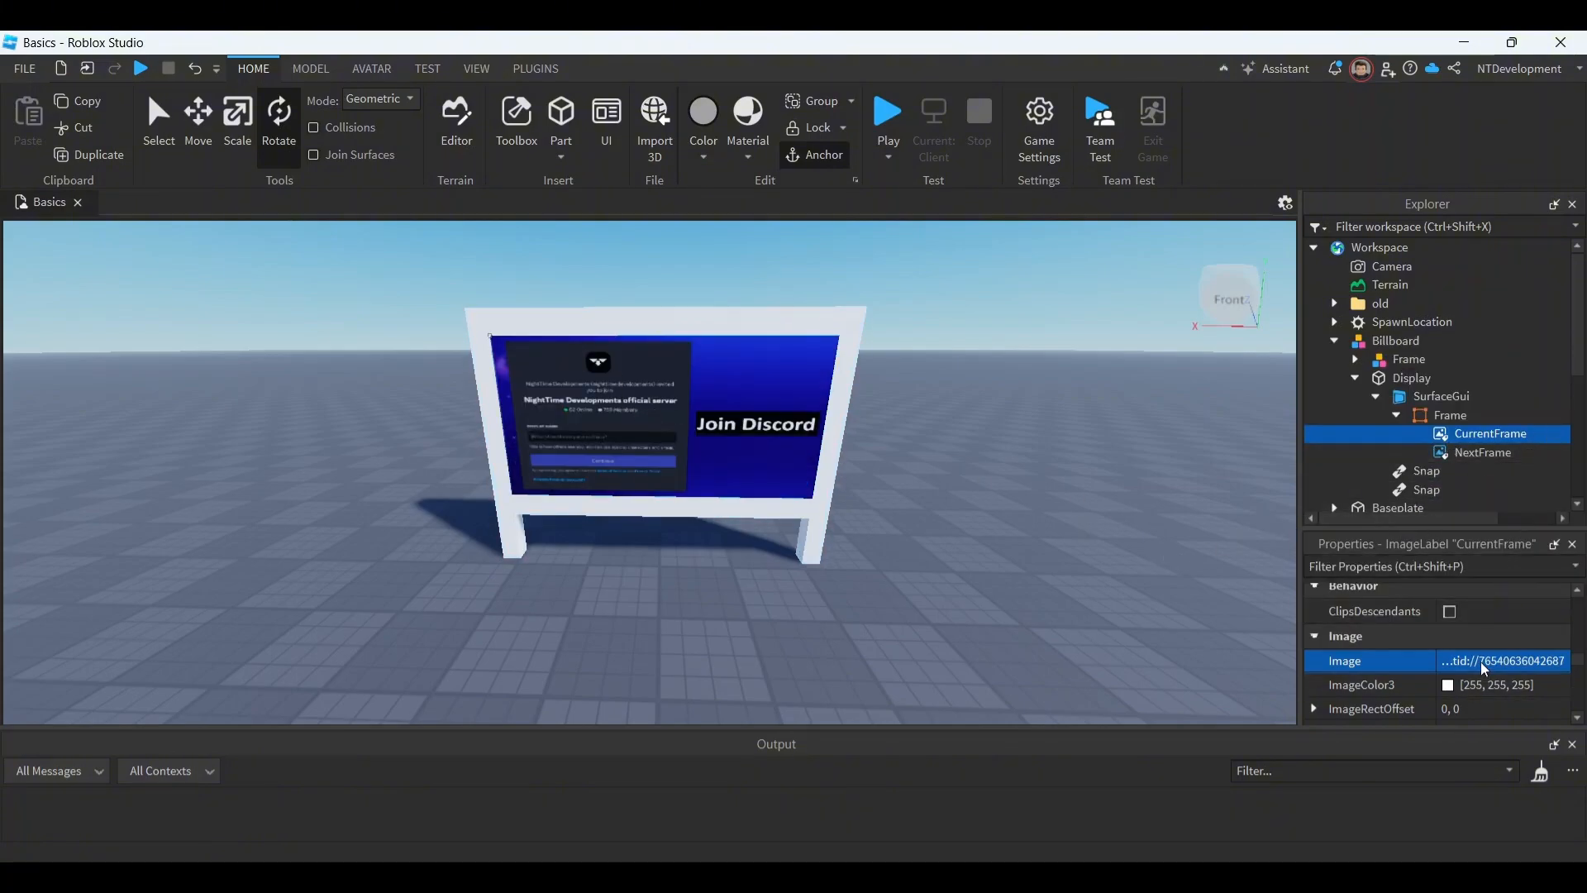
click(1502, 660)
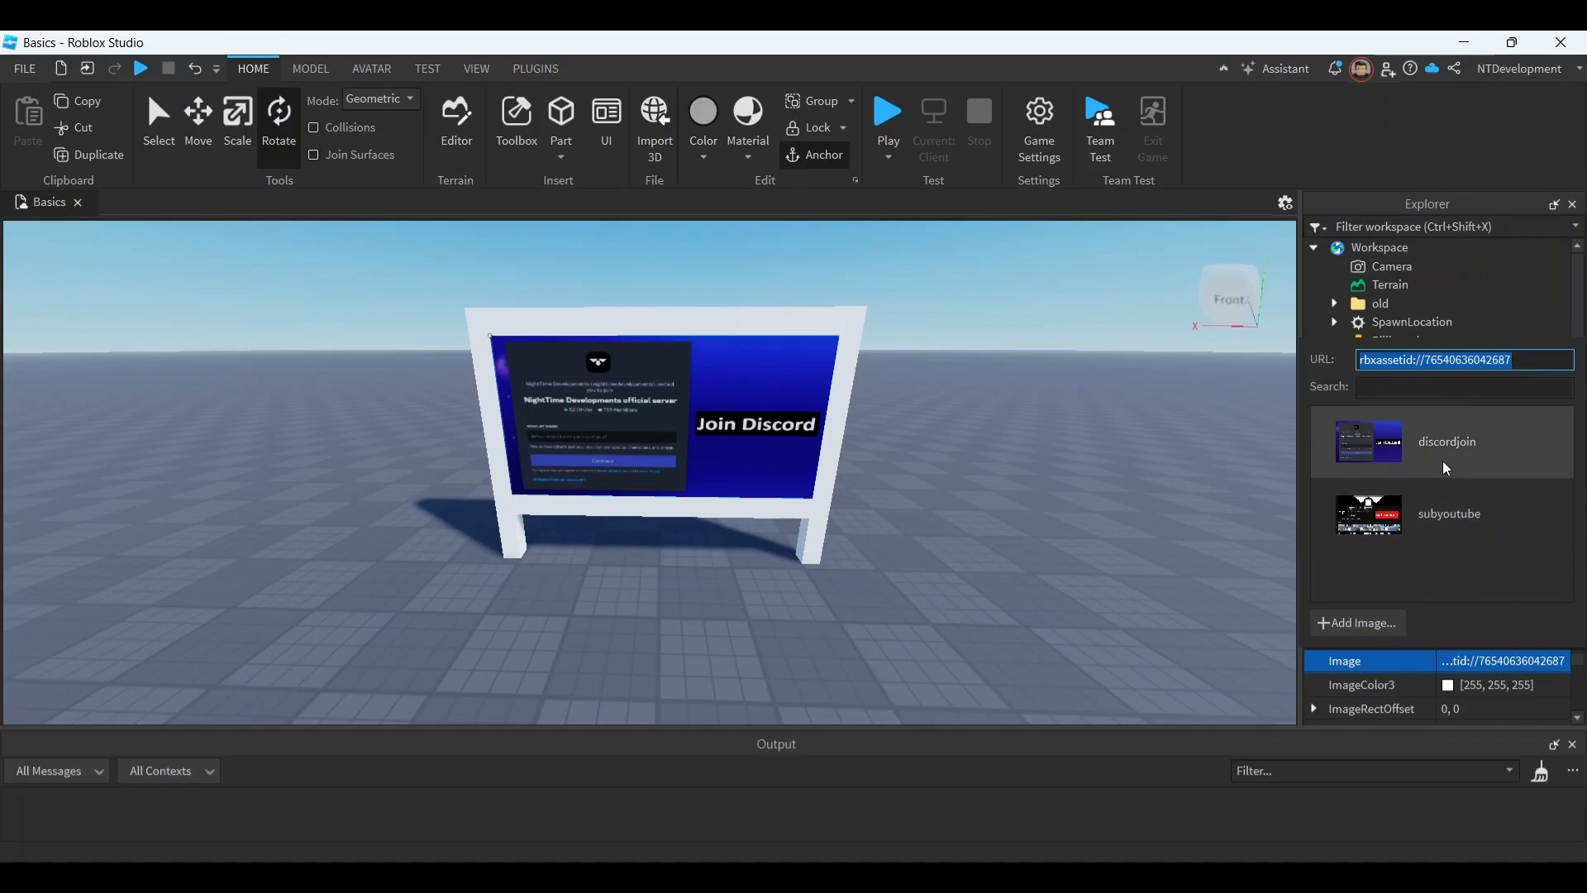
click(1519, 360)
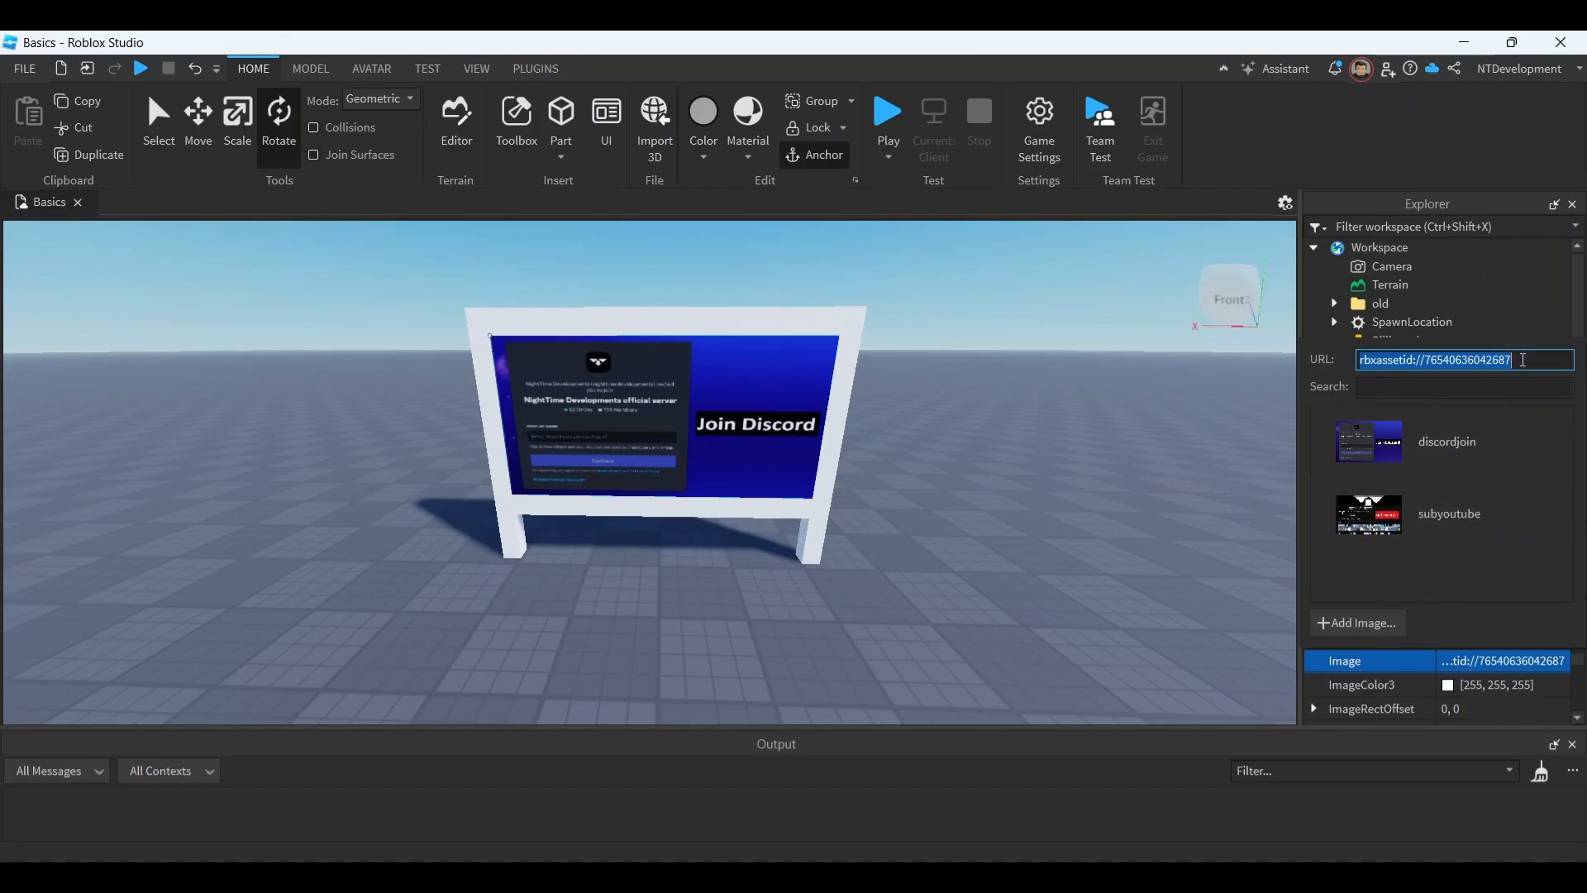
Step: Append the second image asset id, comma-separated, to the Billboard's Images attribute
click(1430, 360)
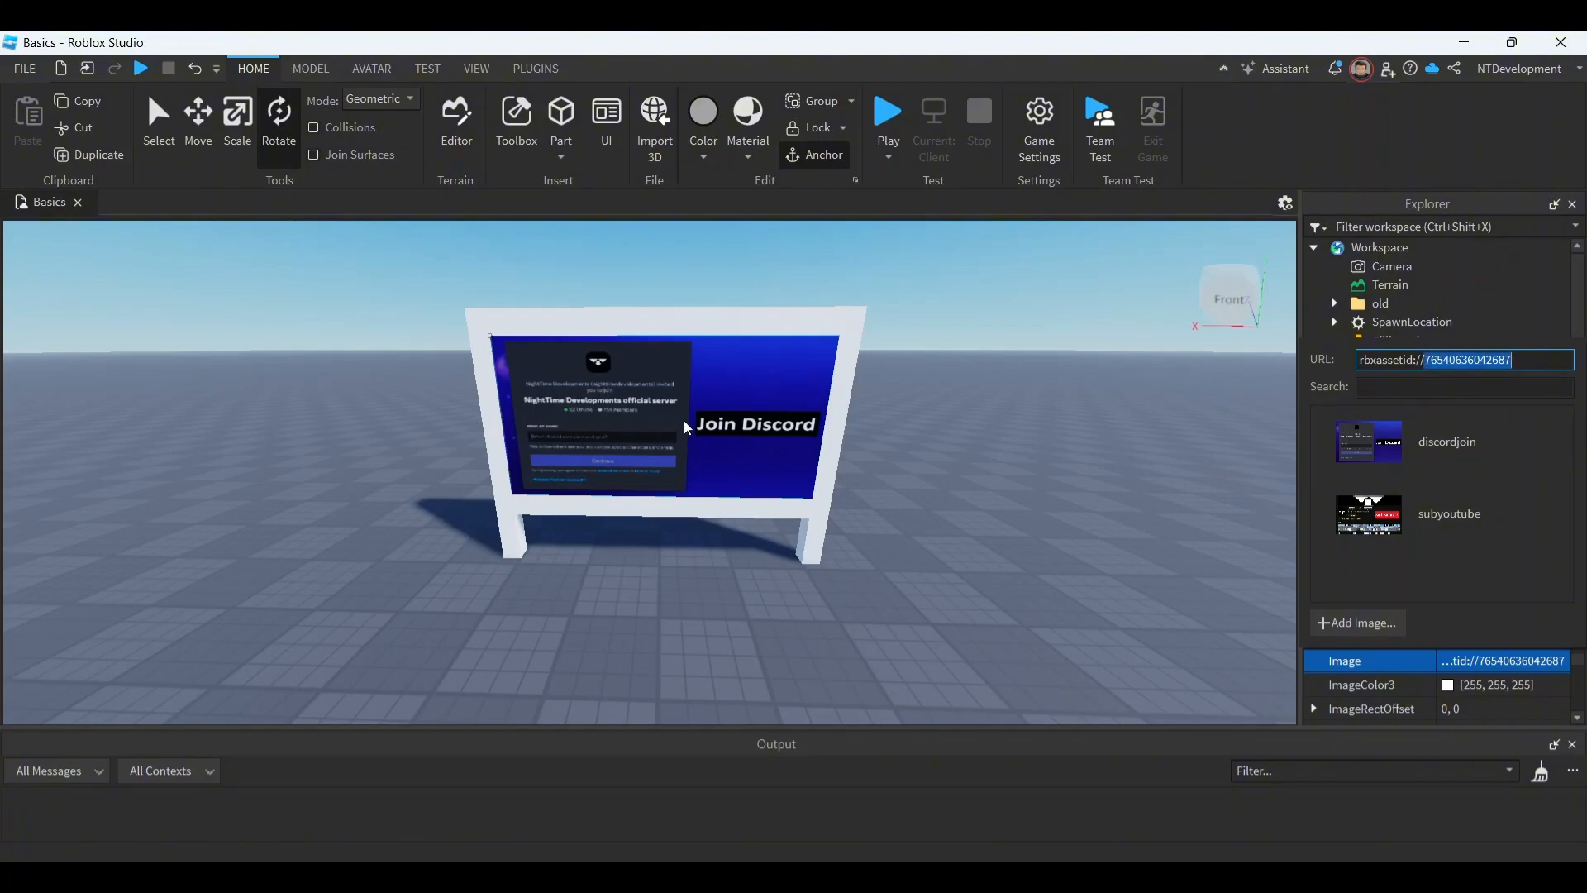
mouse_move(910, 431)
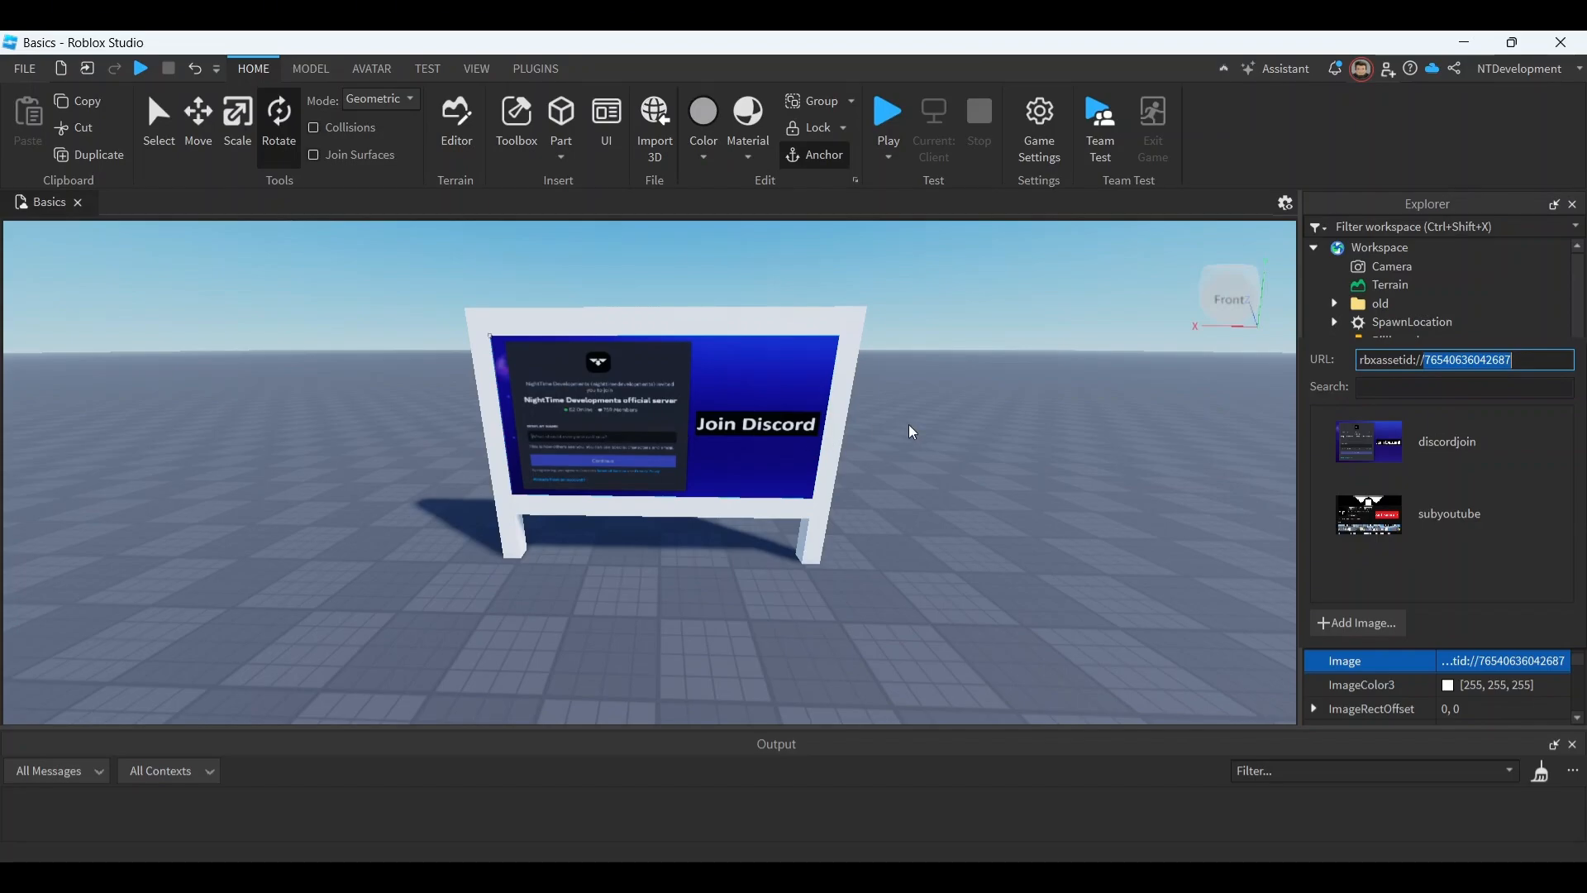
click(1380, 302)
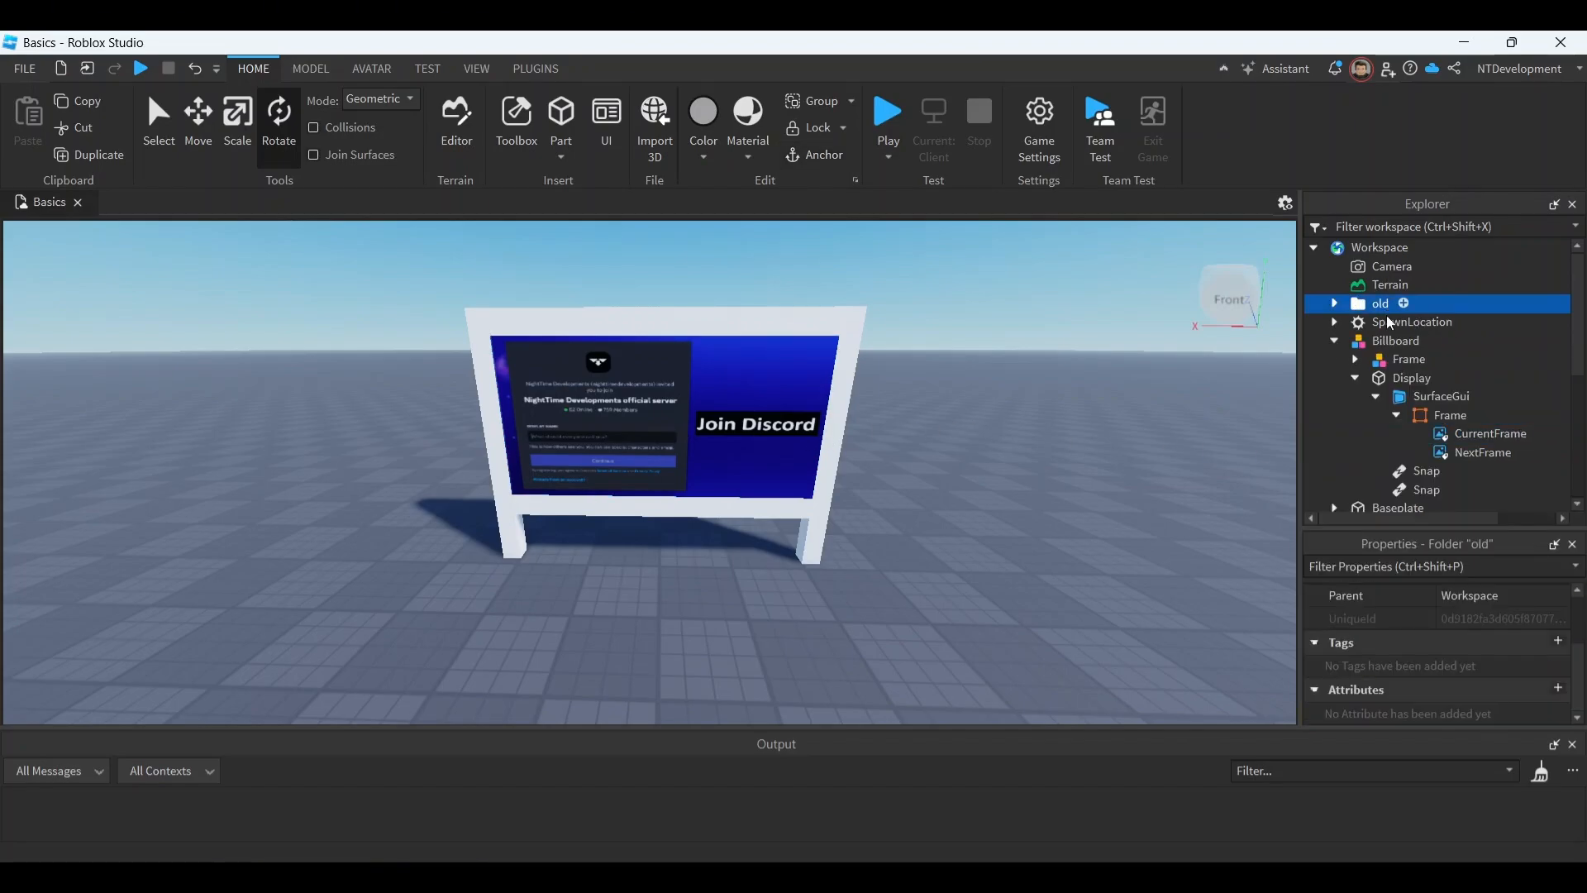
click(1396, 340)
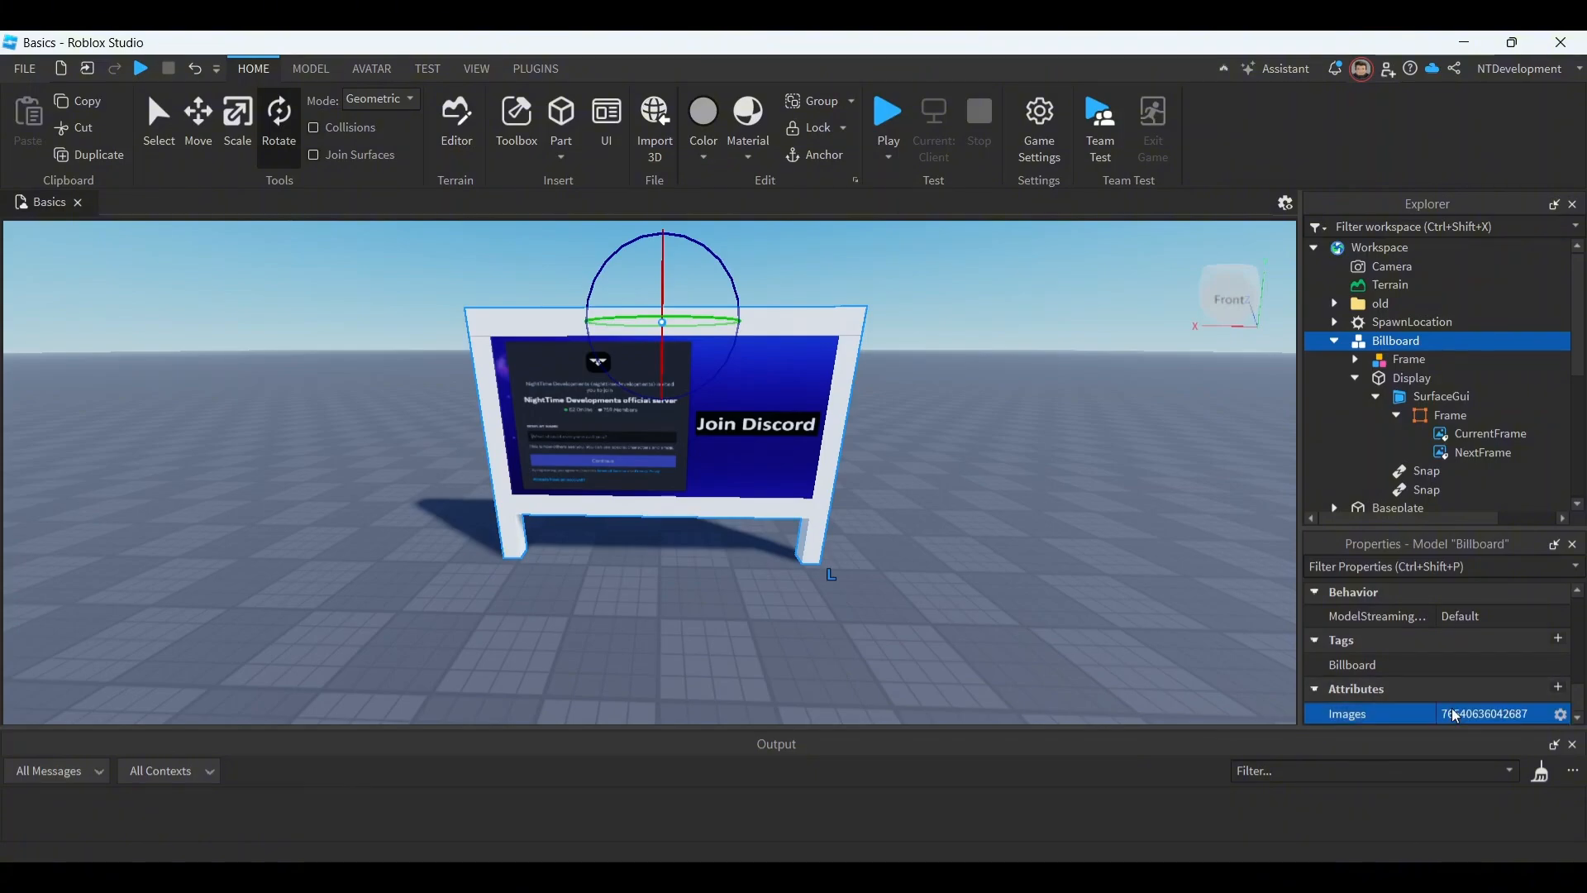
click(1489, 434)
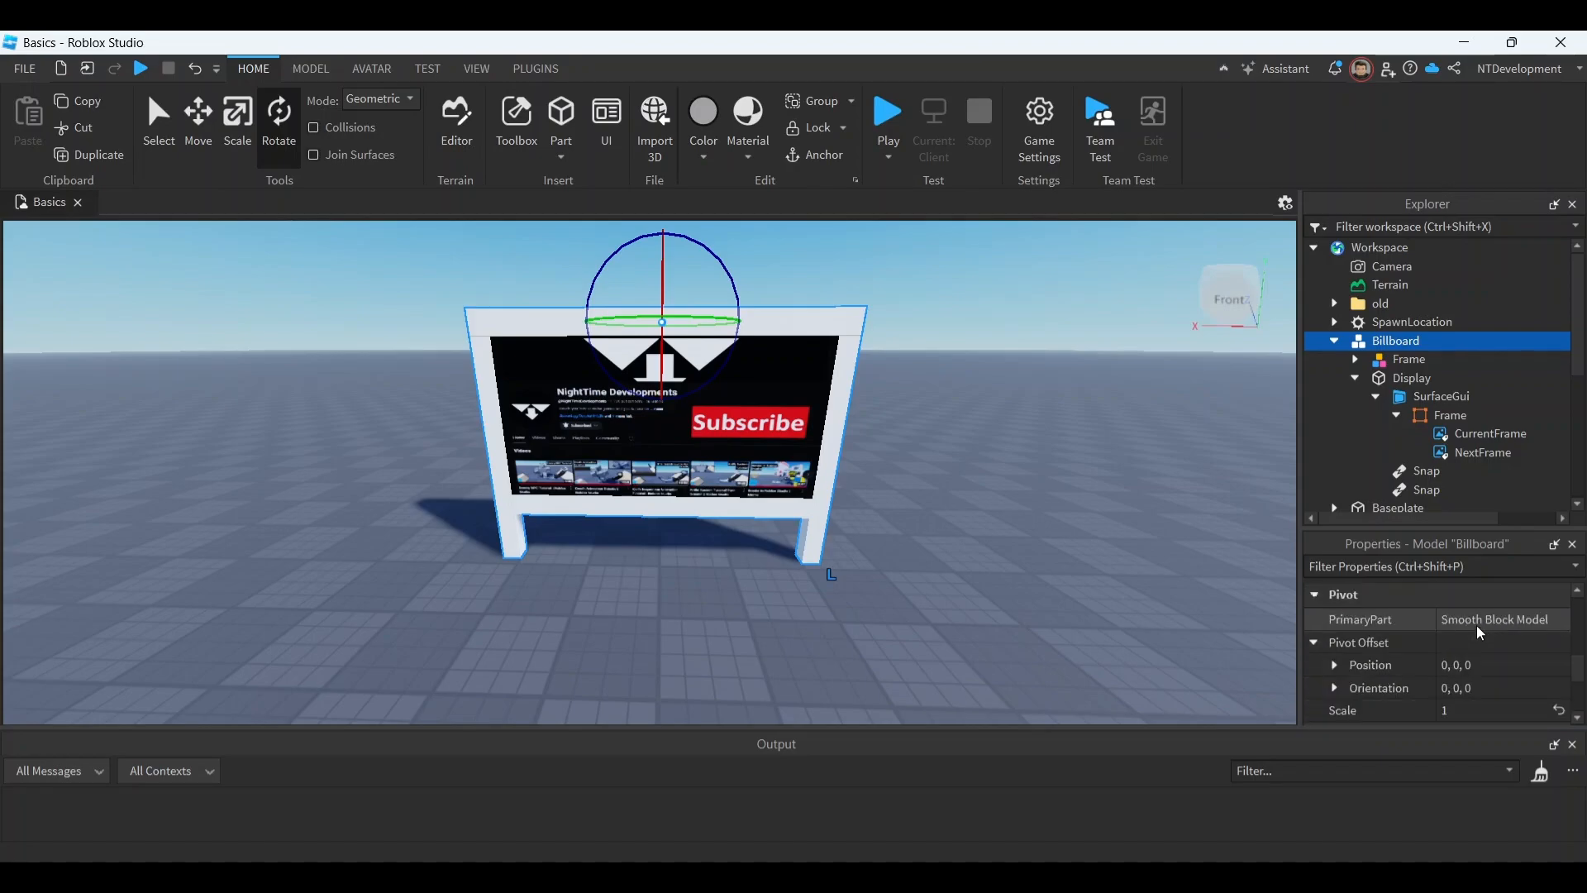
scroll(down, 3)
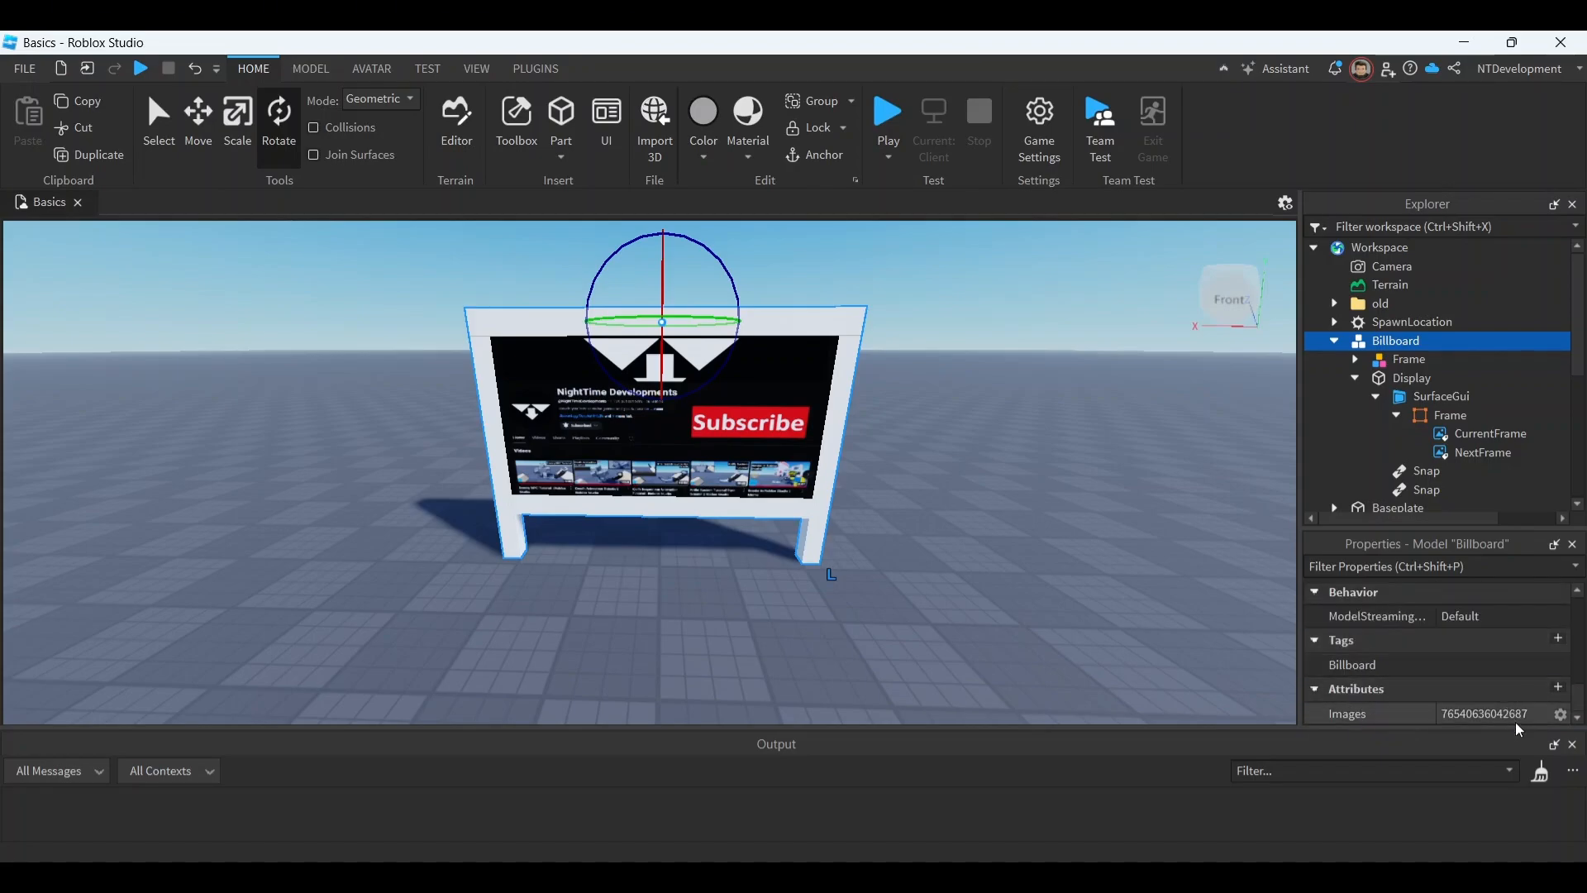
click(1483, 713)
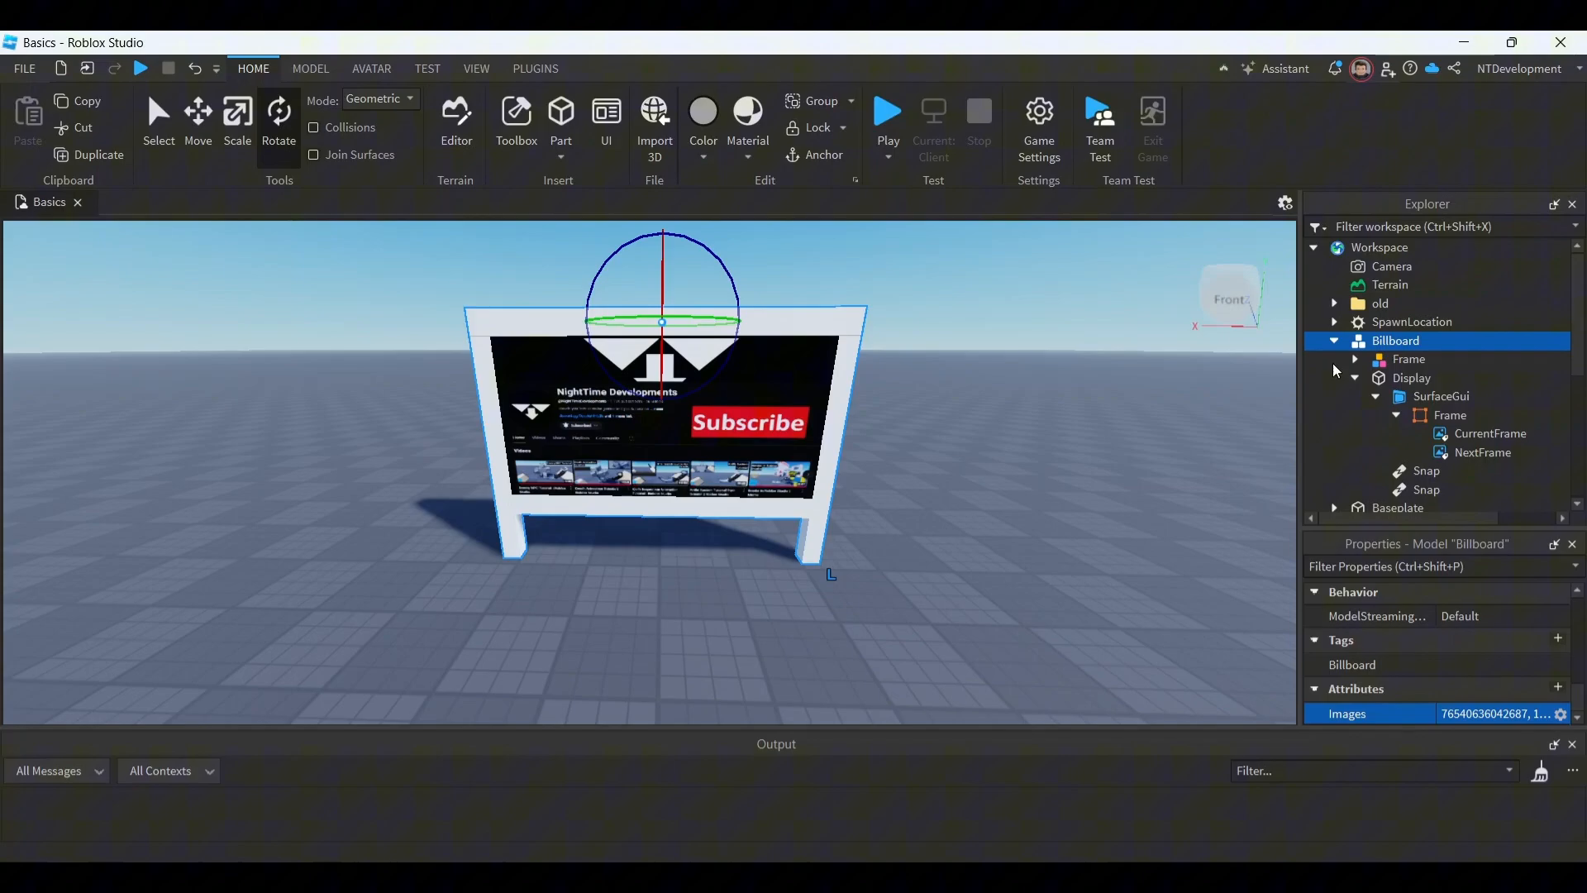
mouse_move(767, 454)
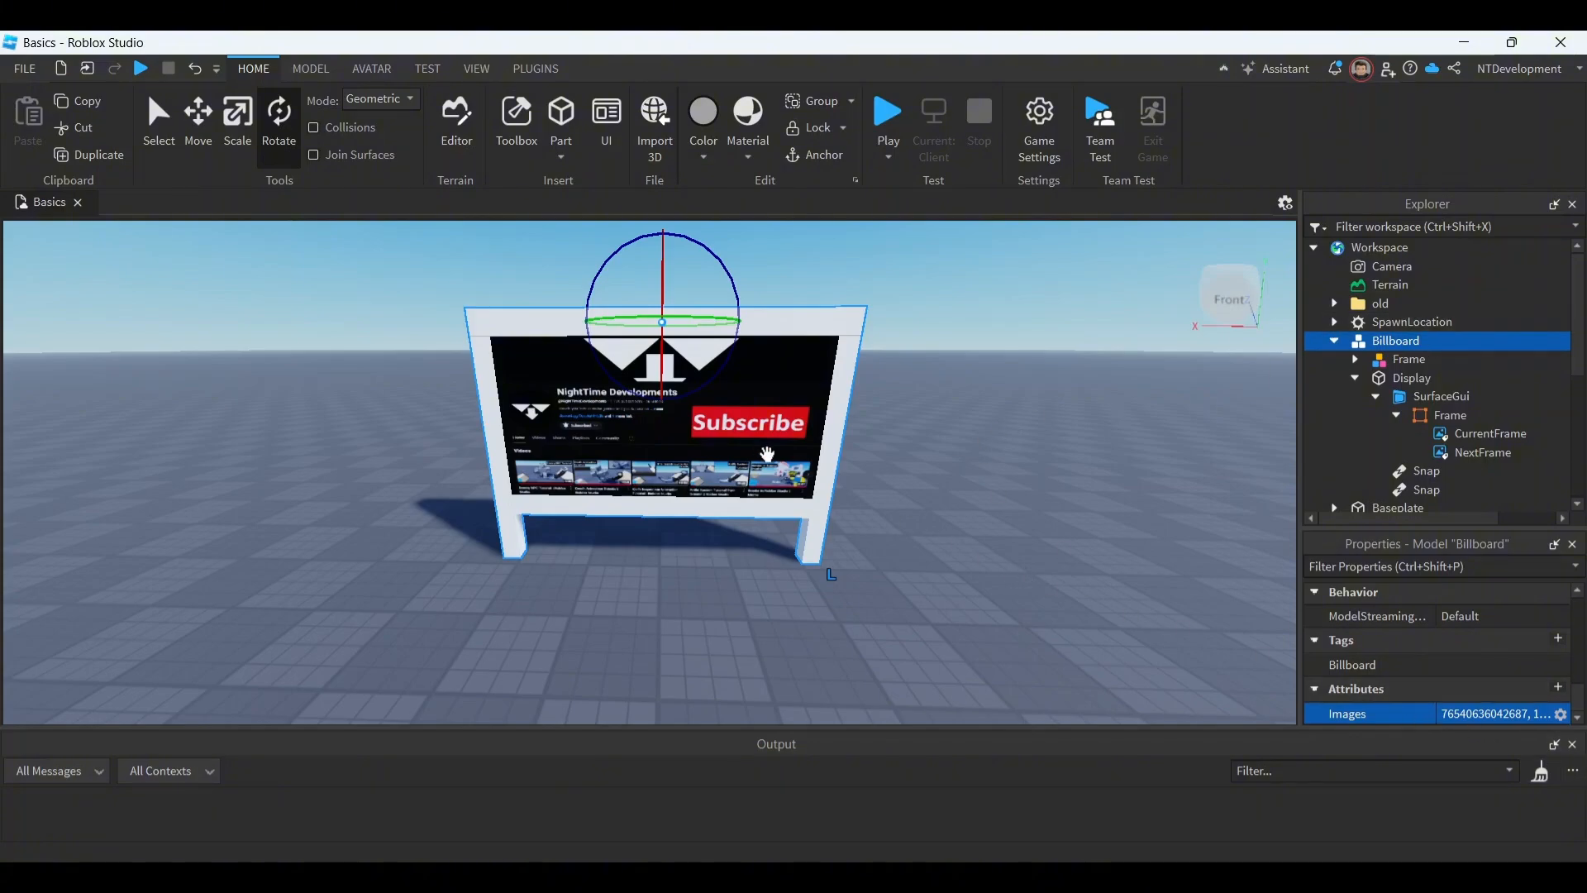
mouse_move(1263, 362)
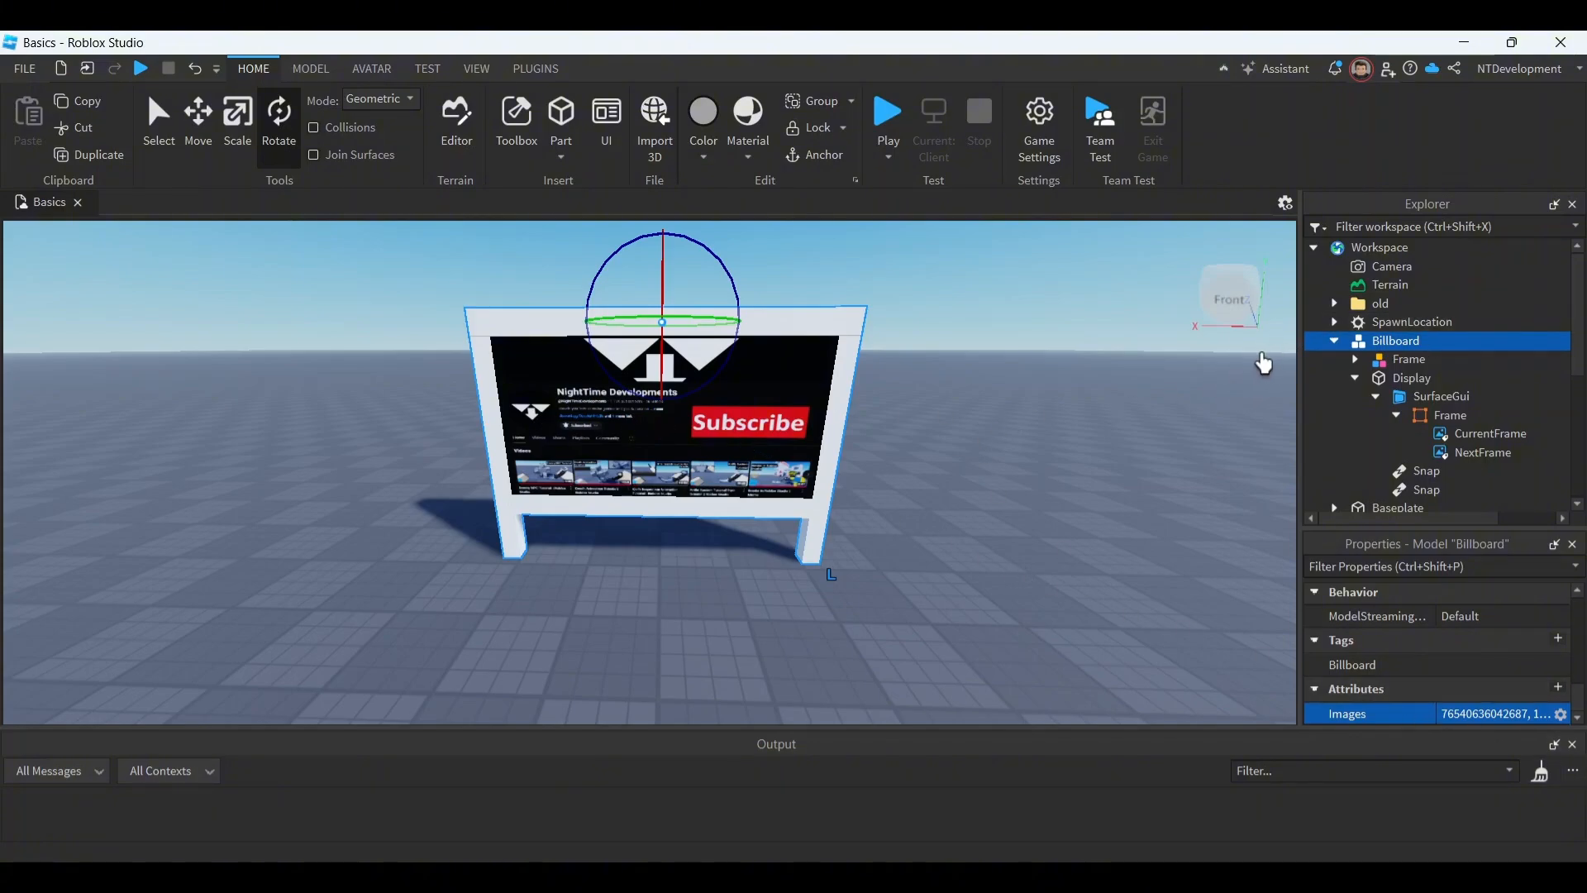
click(1335, 342)
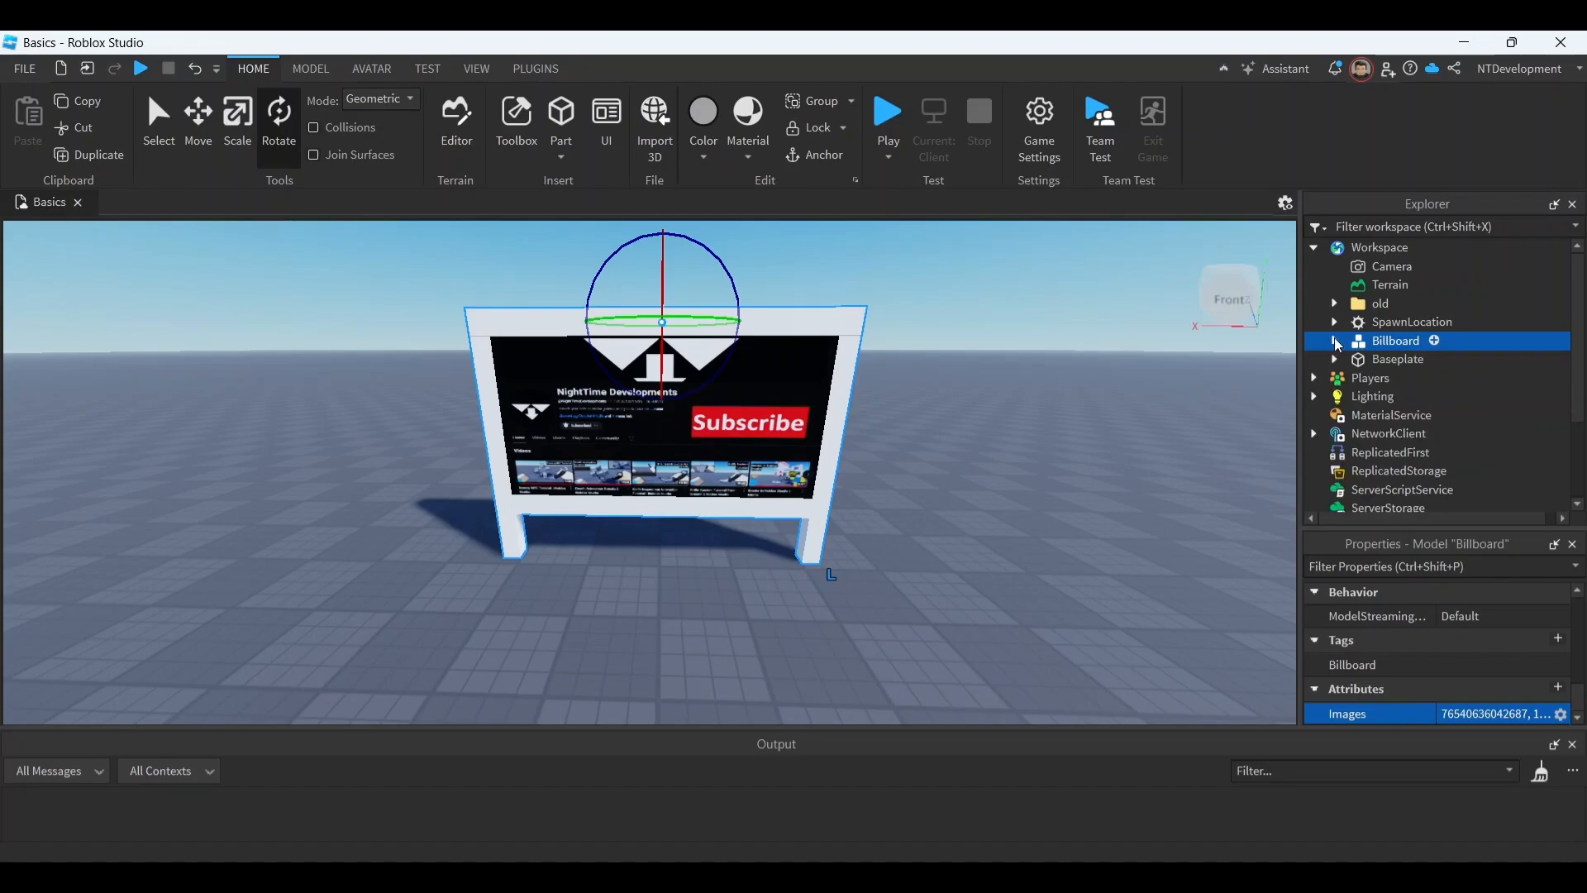
click(1335, 341)
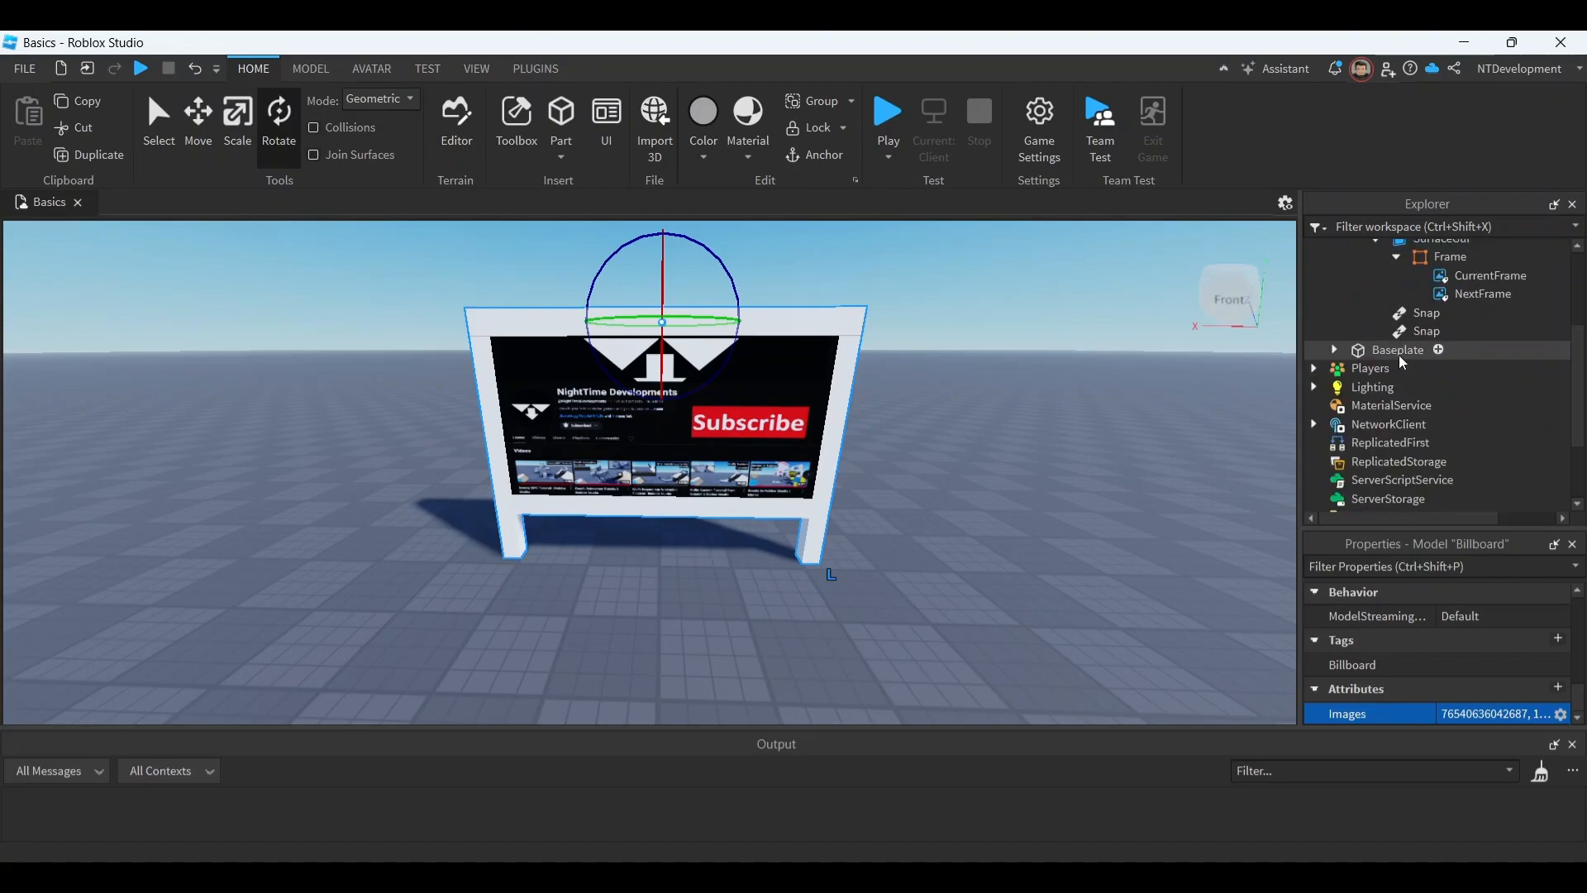
scroll(down, 3)
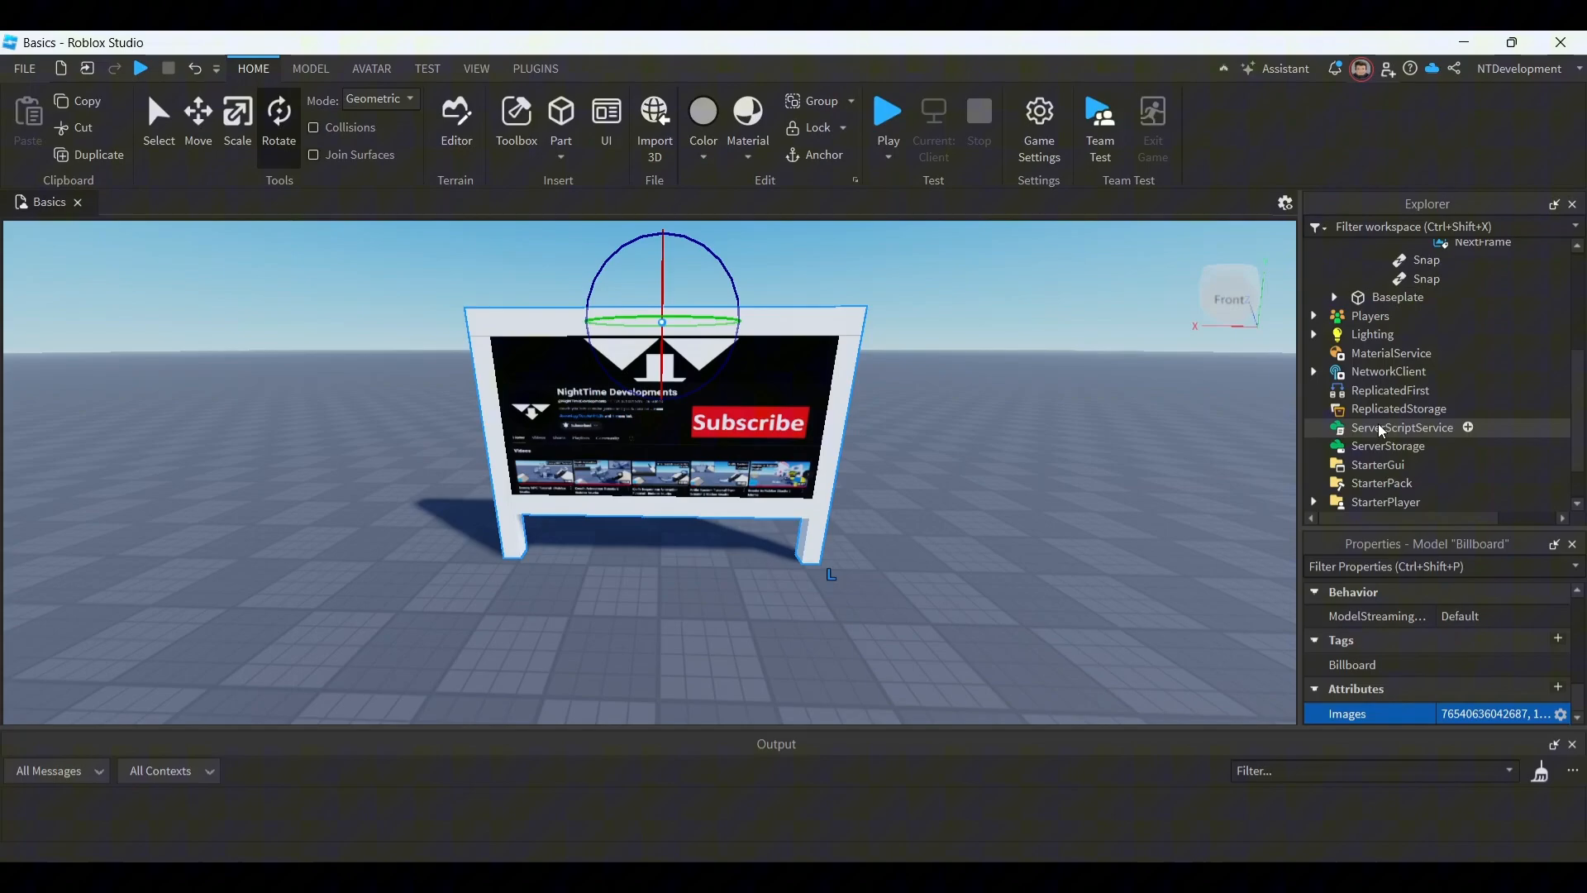
Step: Insert a Script into ServerScriptService and replace its placeholder code with the billboard tweening script
click(1469, 427)
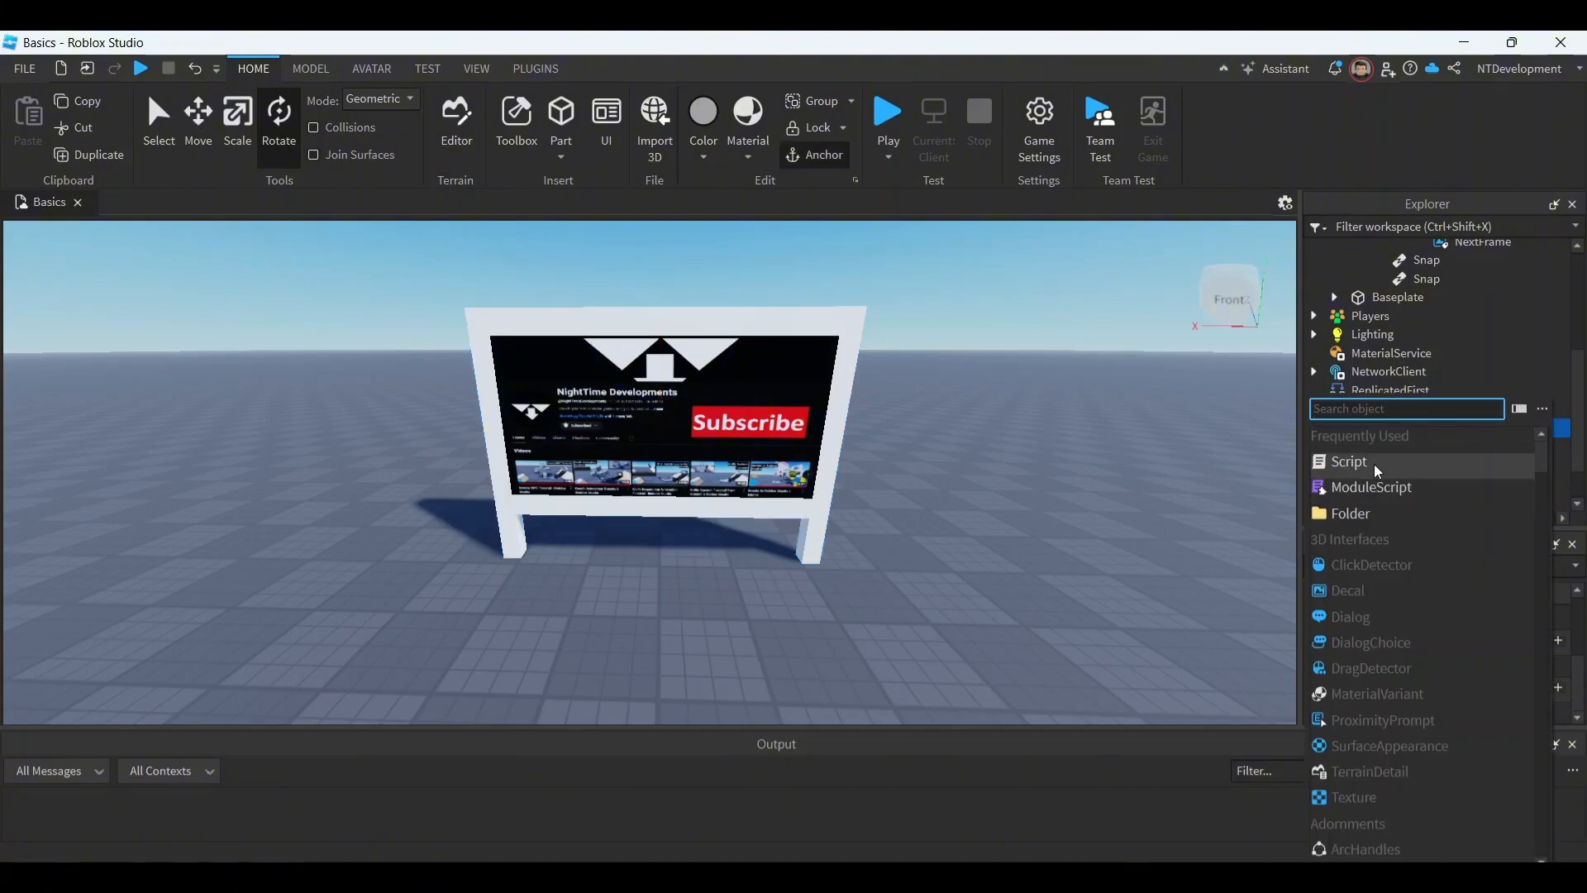
click(1348, 460)
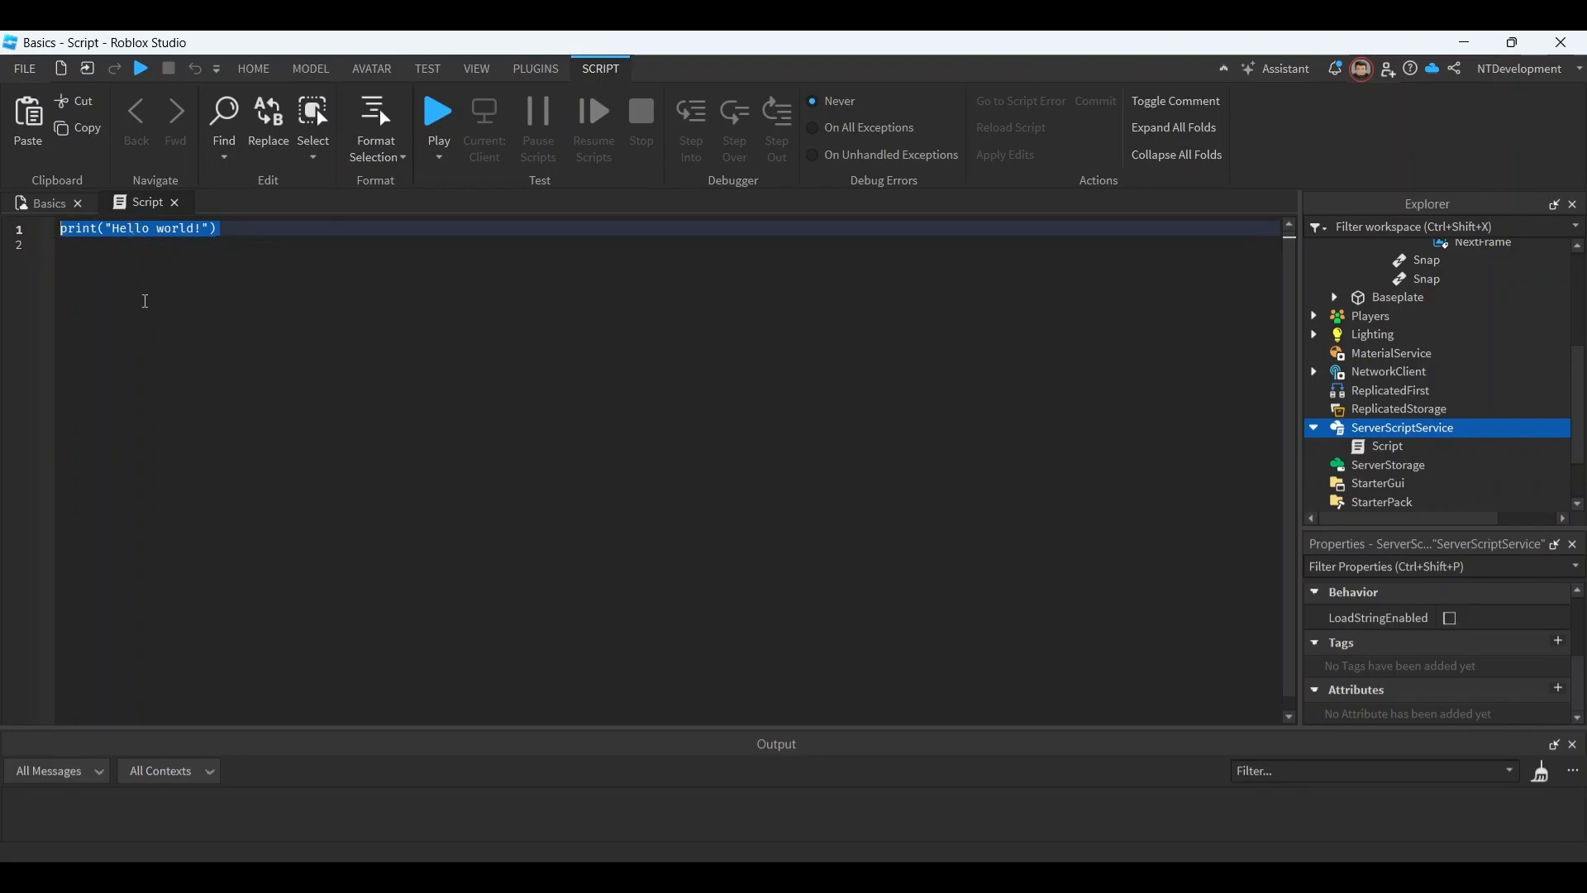
key(Delete)
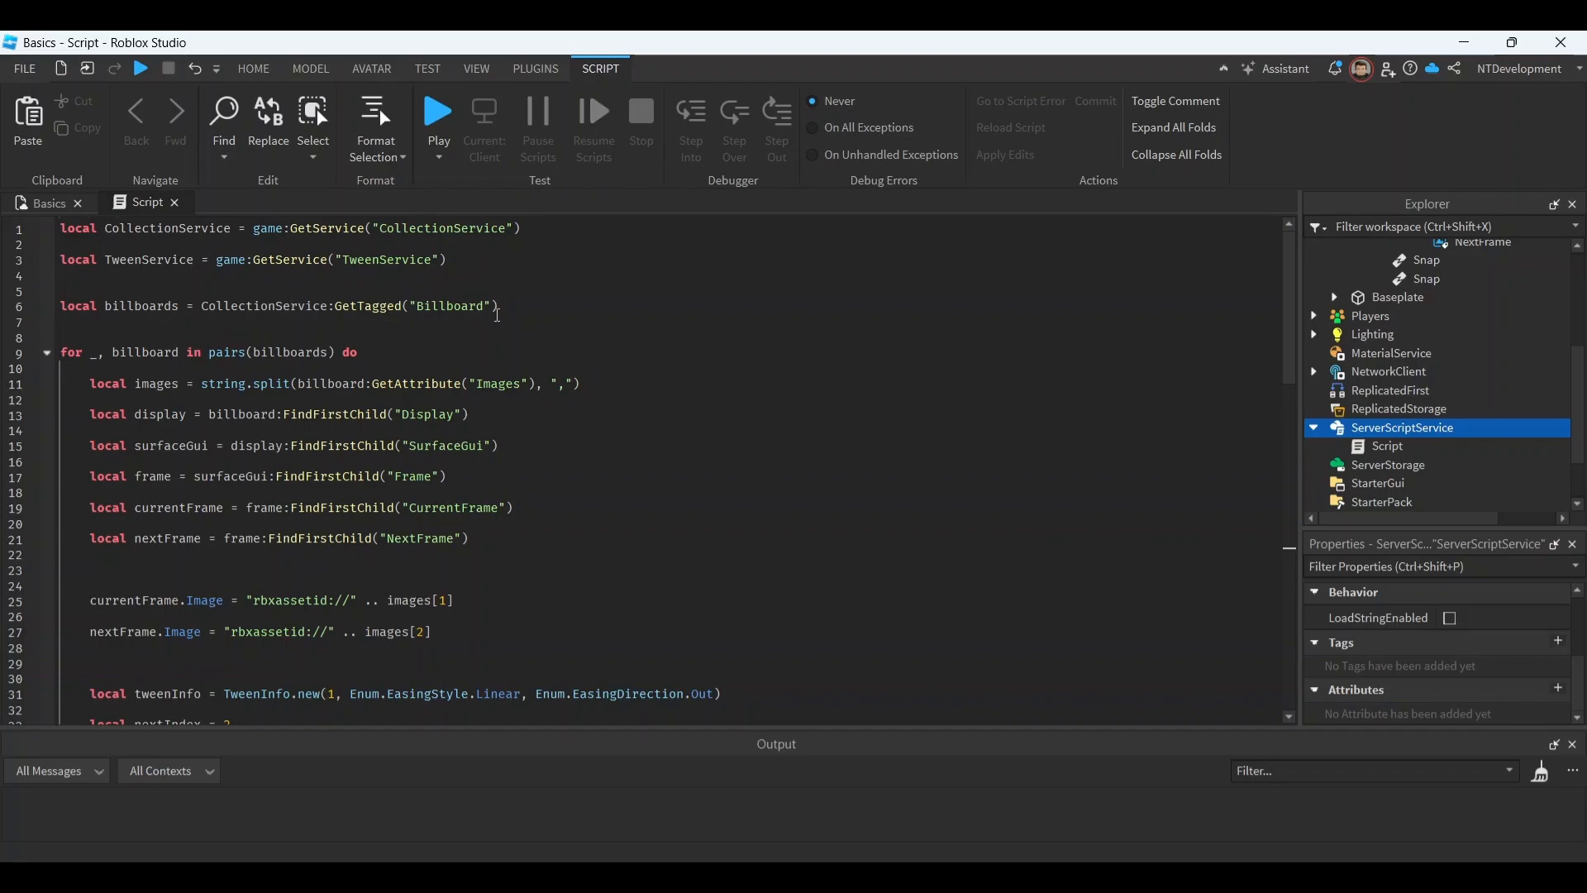
mouse_move(590, 331)
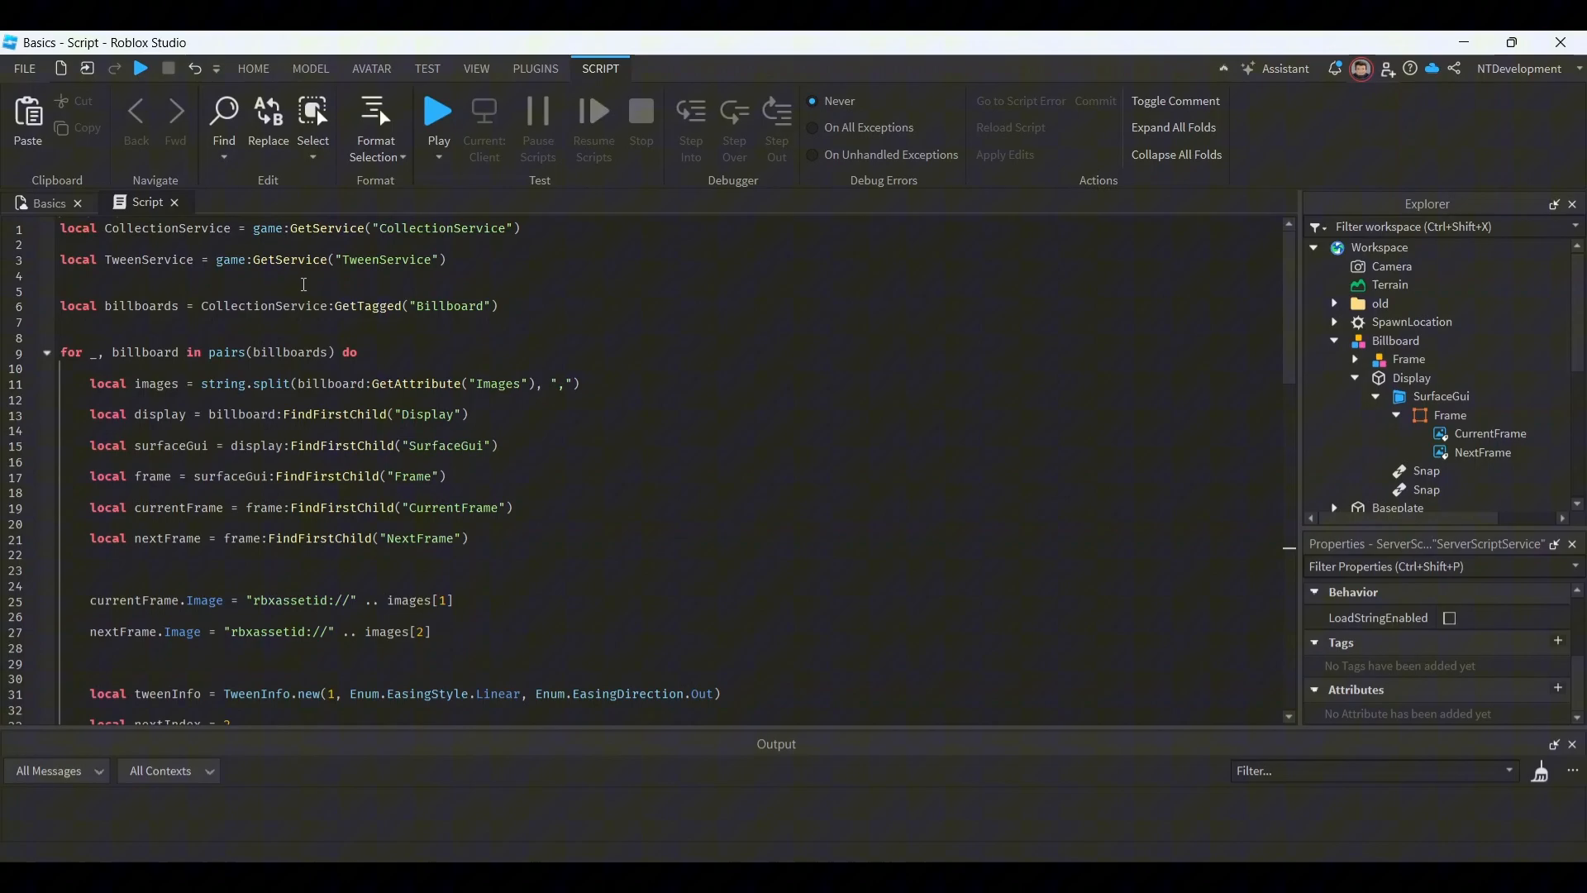
Step: Review the five-second image-cycling billboard script, then start a Play test
scroll(down, 3)
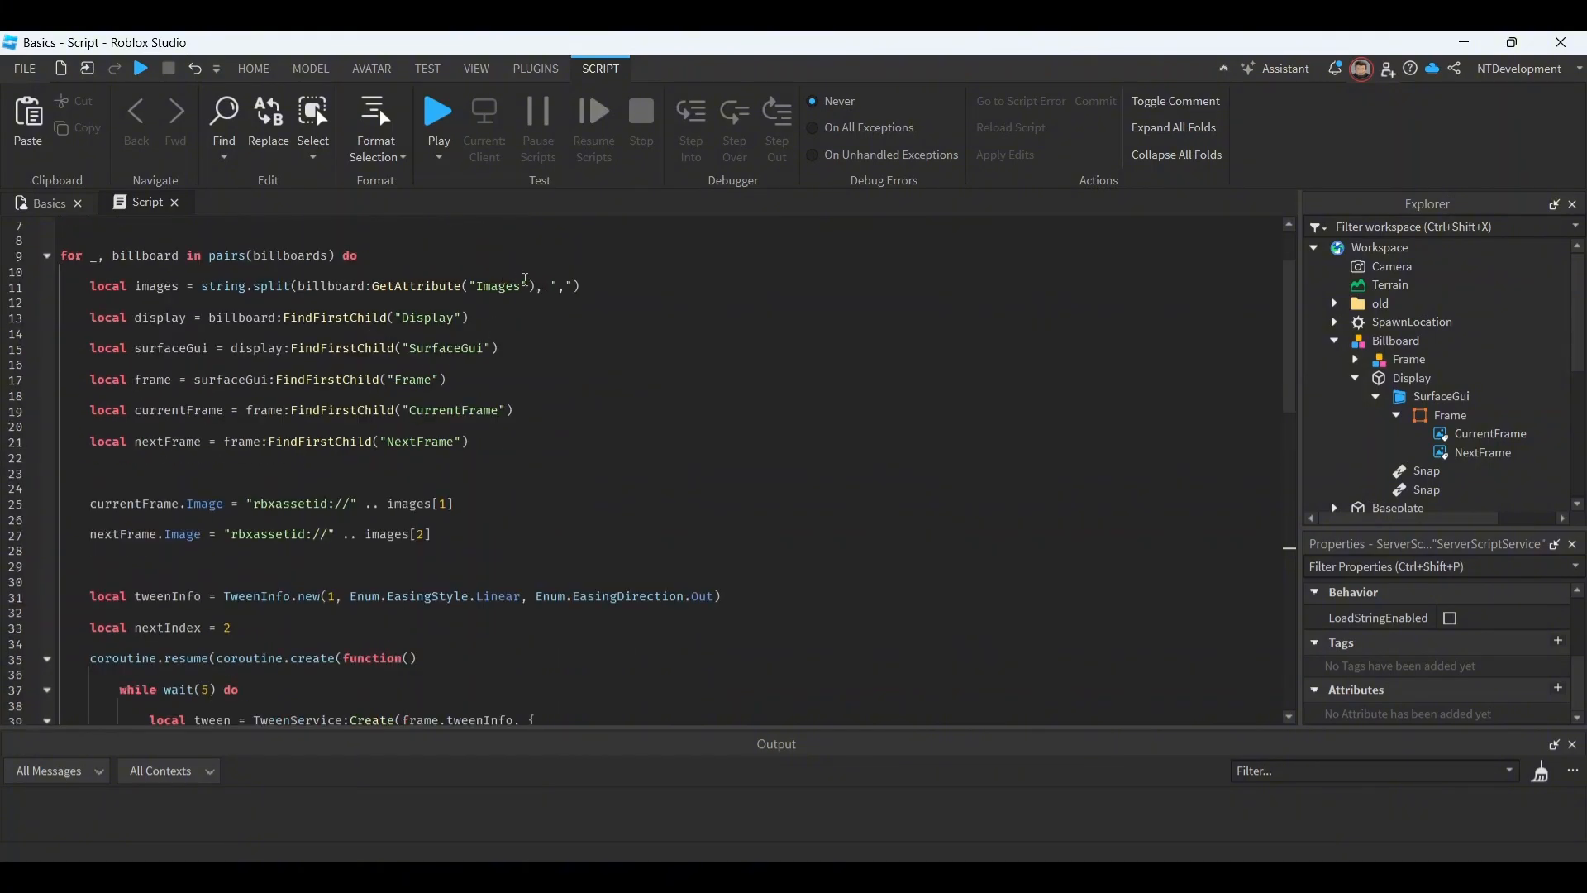
mouse_move(506, 311)
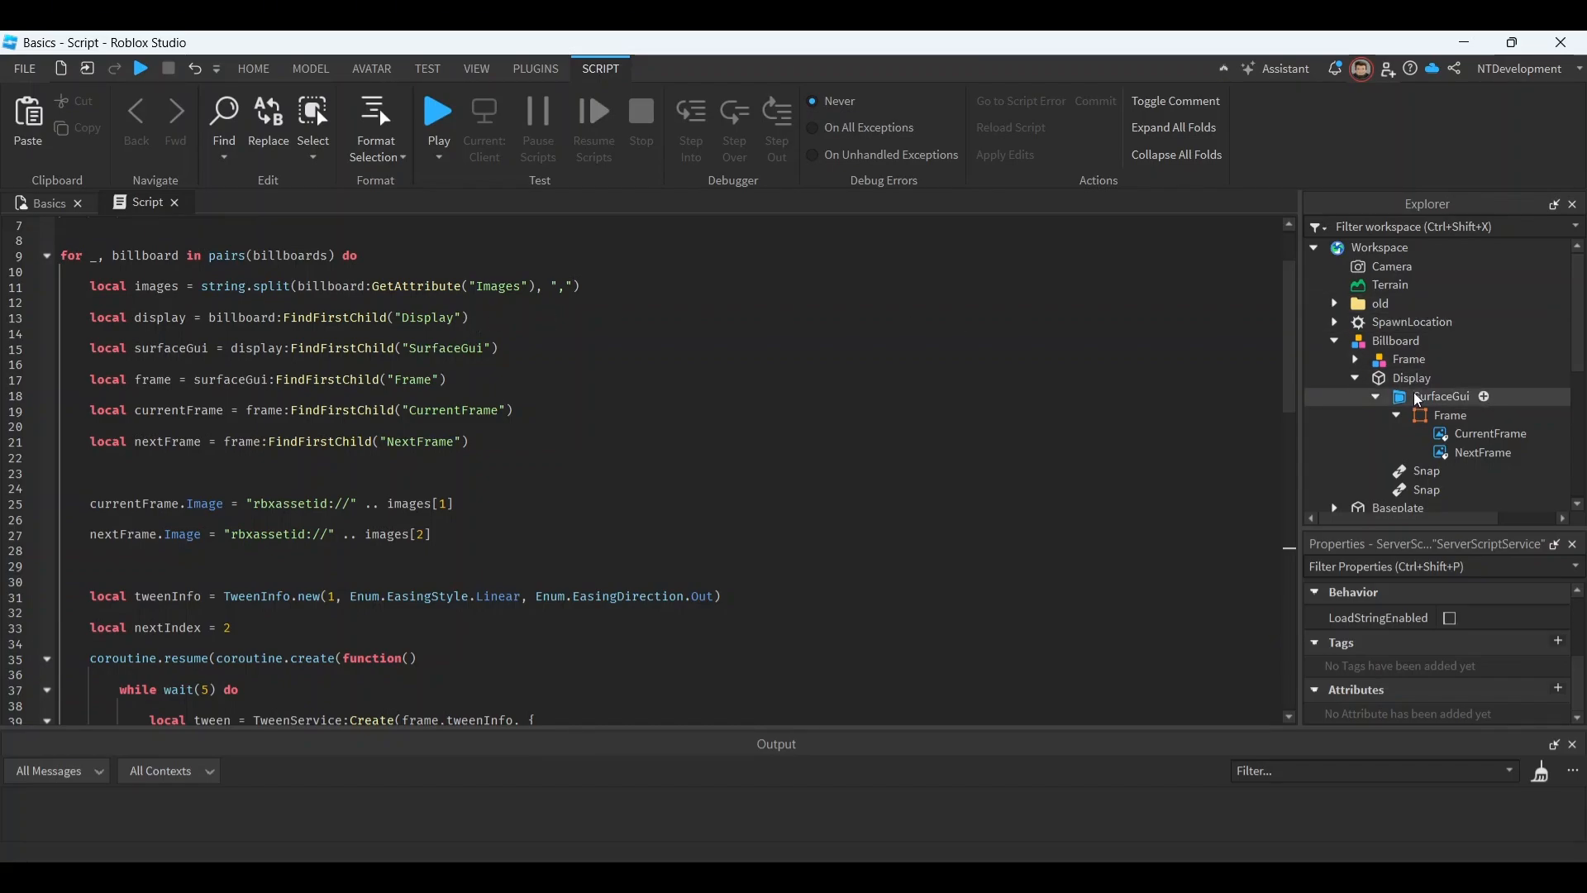
click(1410, 378)
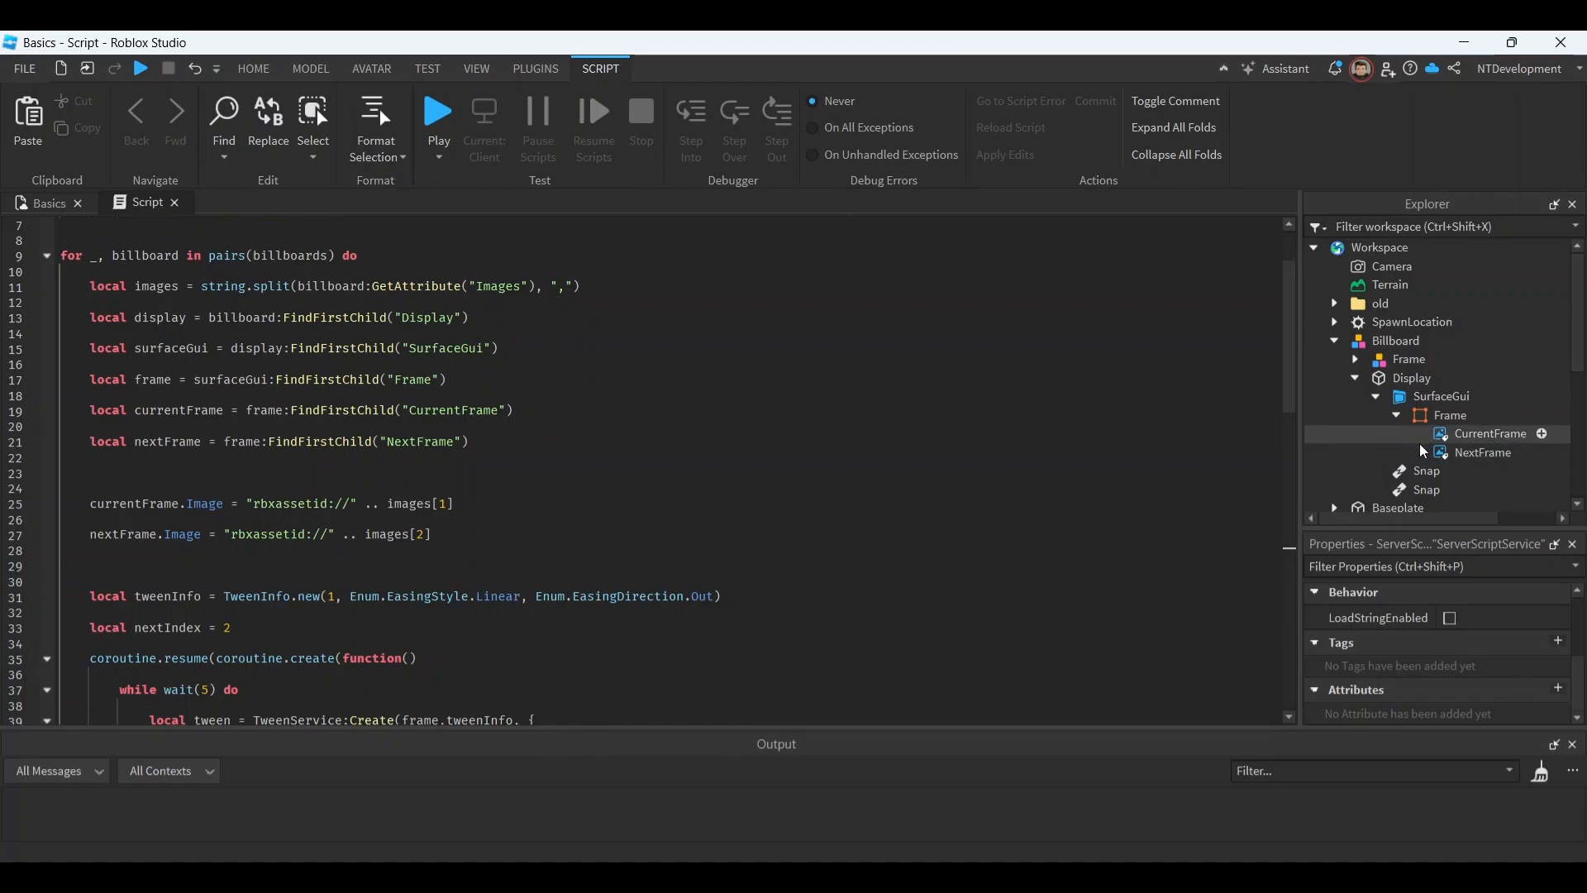
scroll(down, 3)
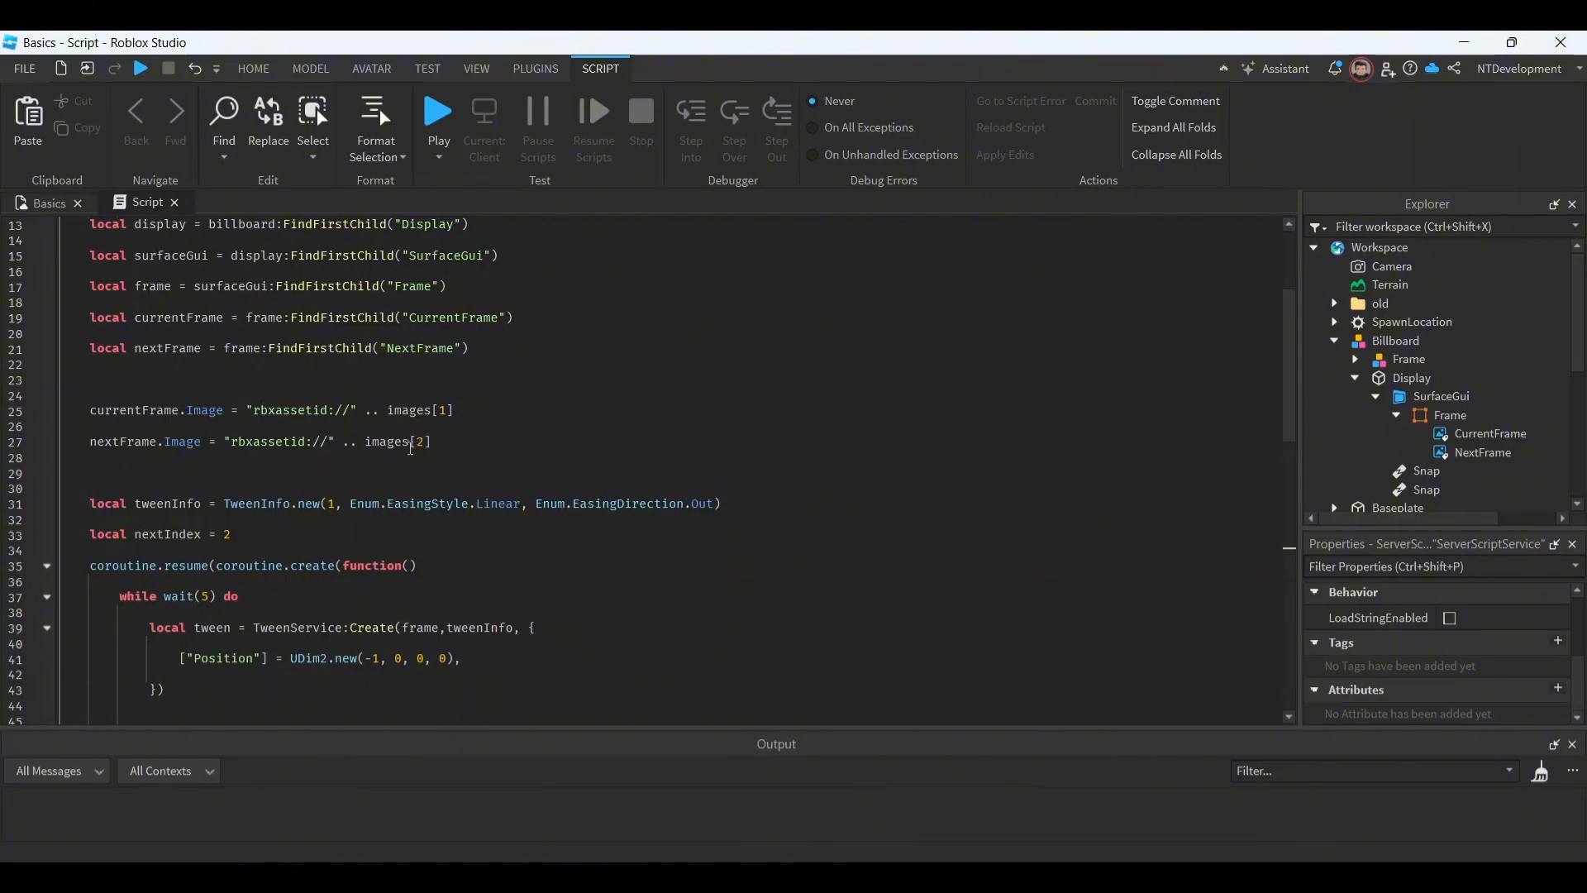
mouse_move(575, 547)
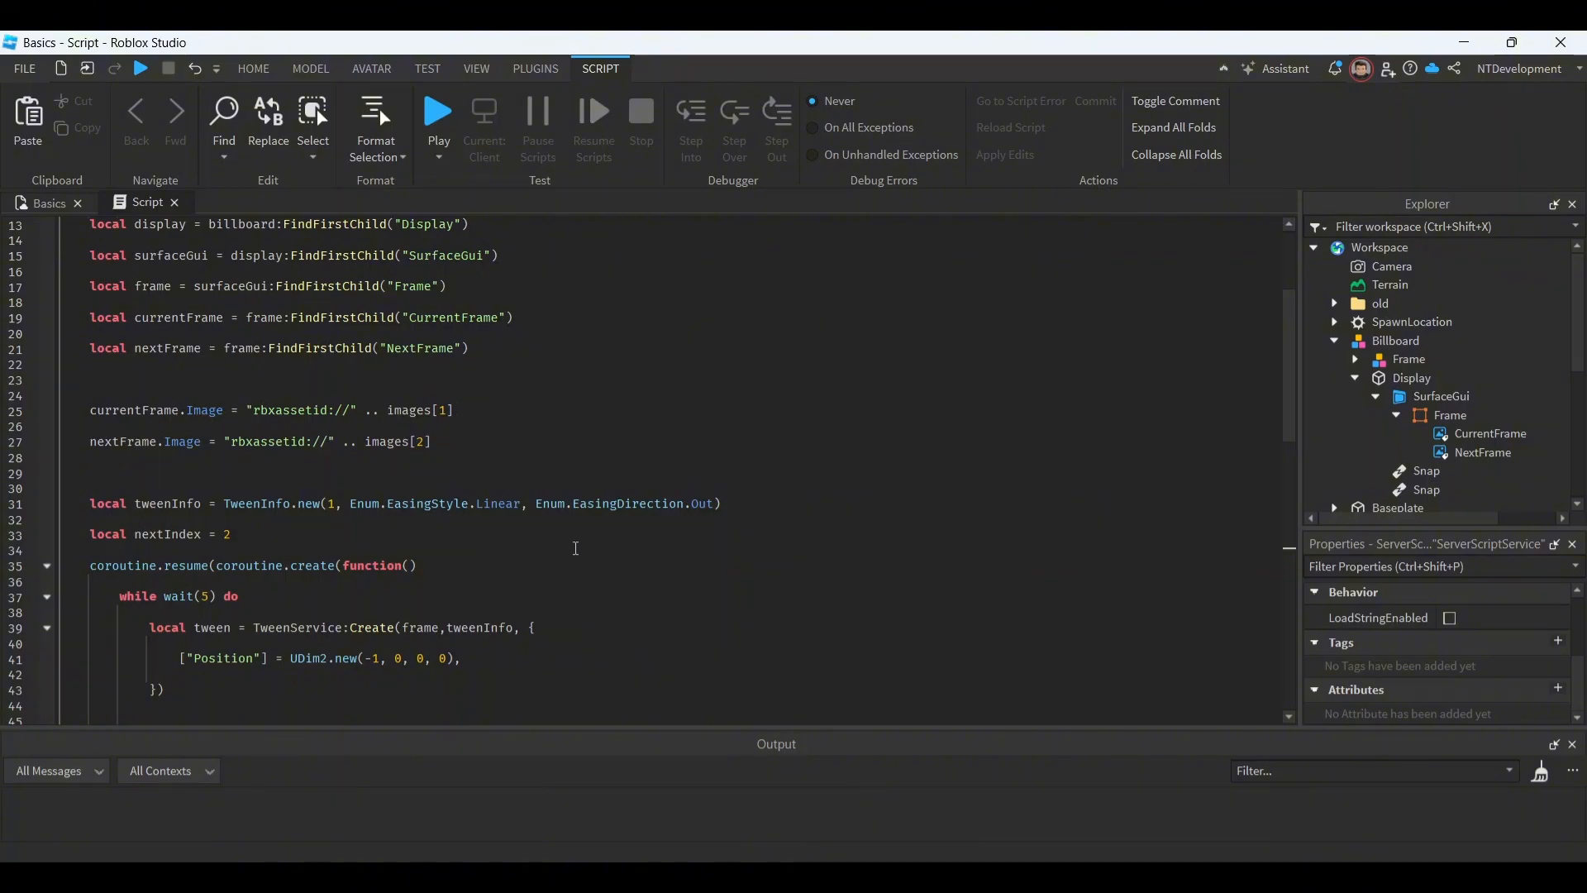
scroll(down, 3)
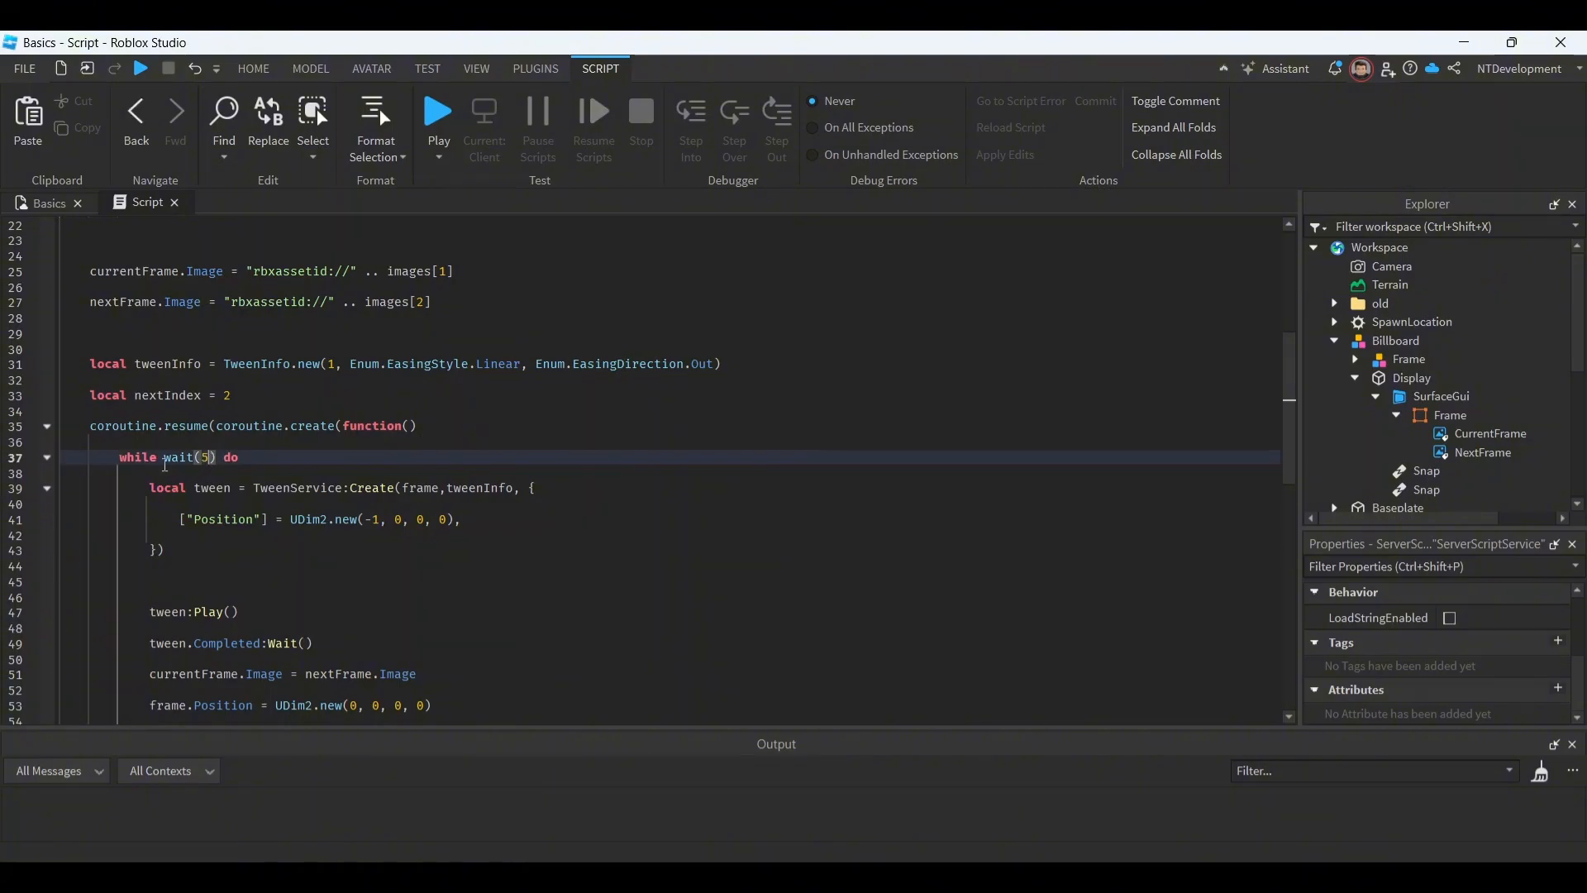
mouse_move(185, 456)
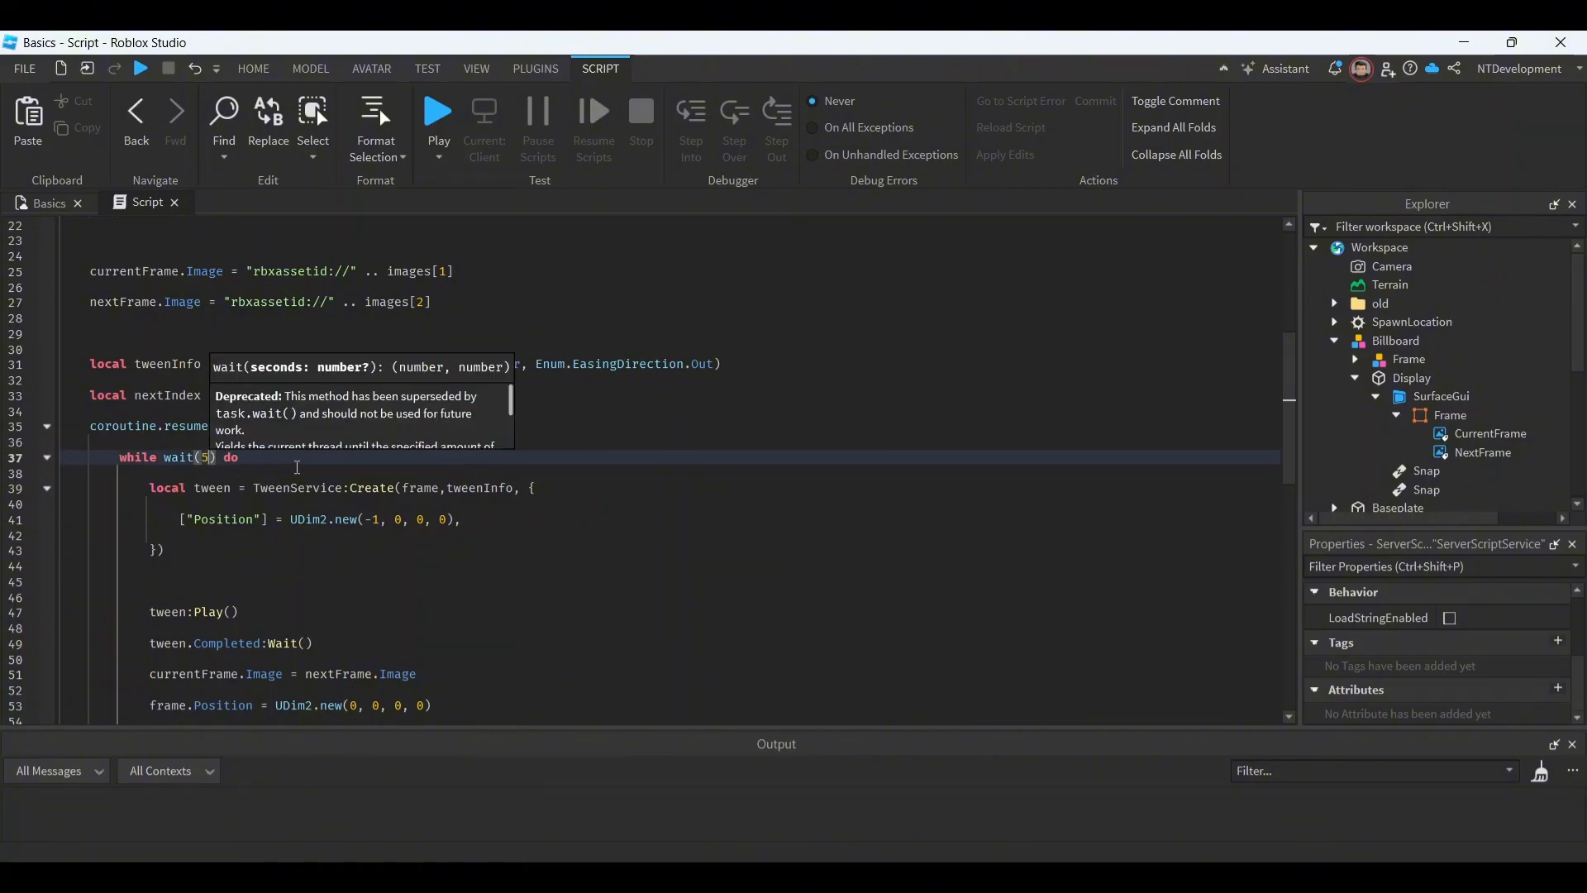
mouse_move(217, 472)
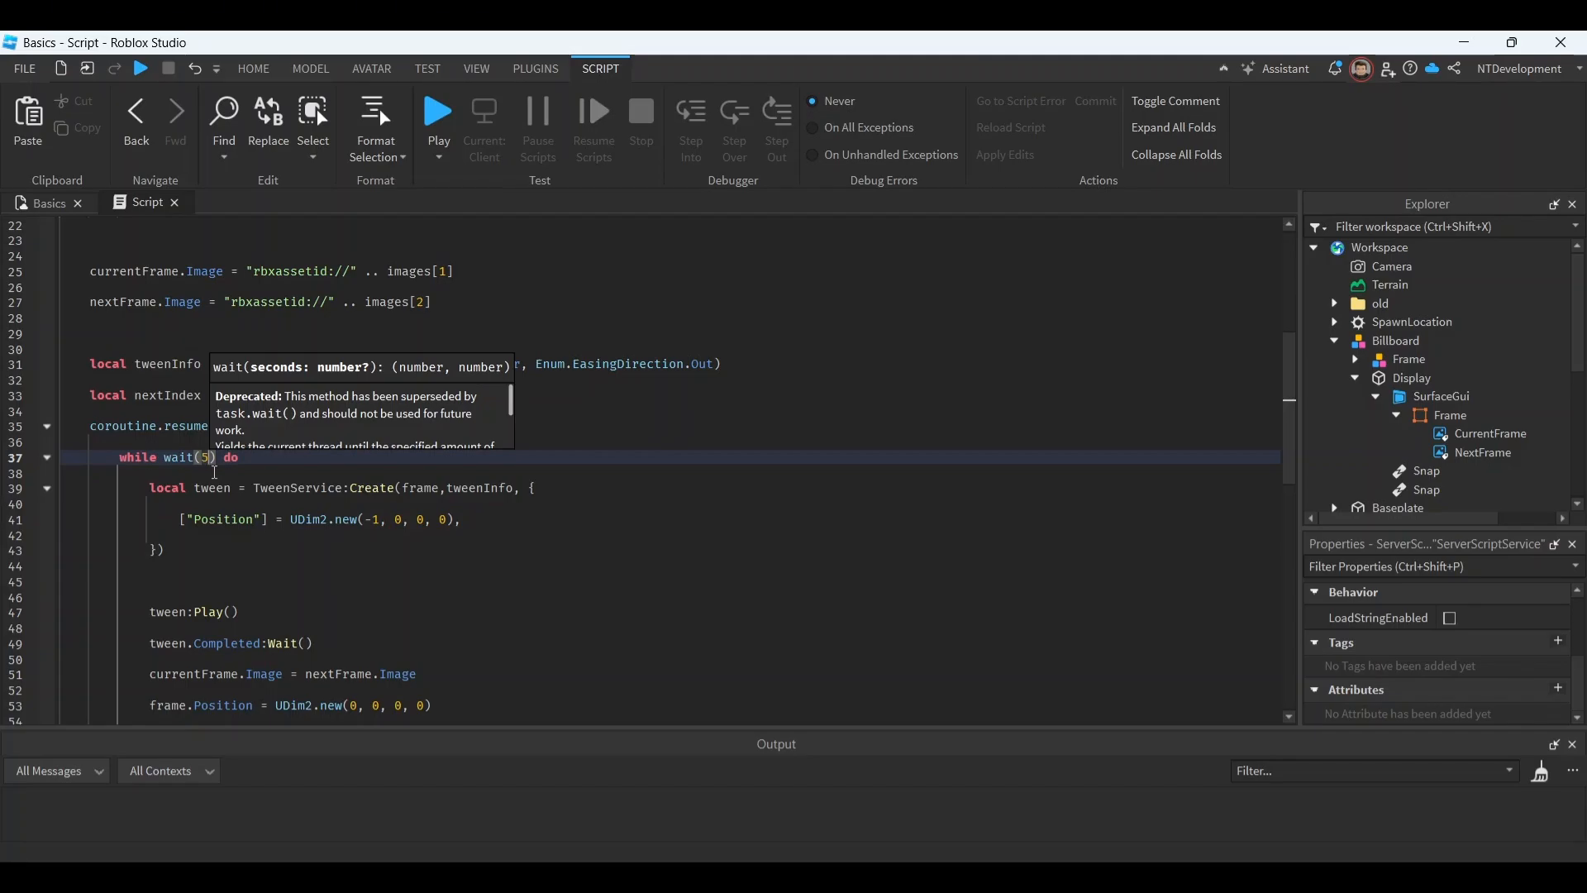
scroll(down, 3)
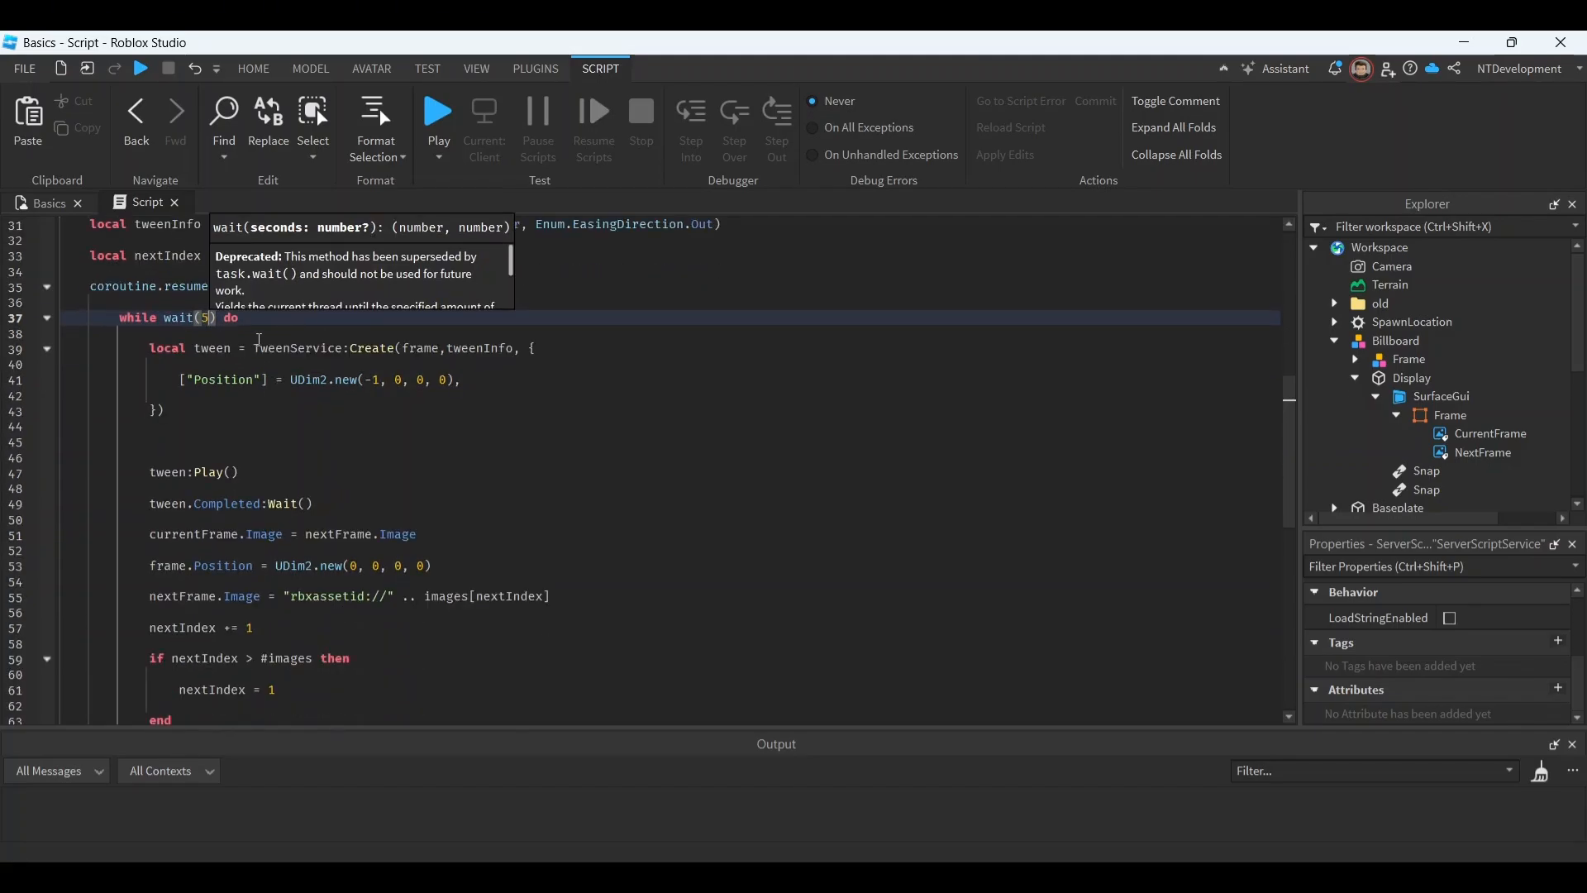
scroll(down, 3)
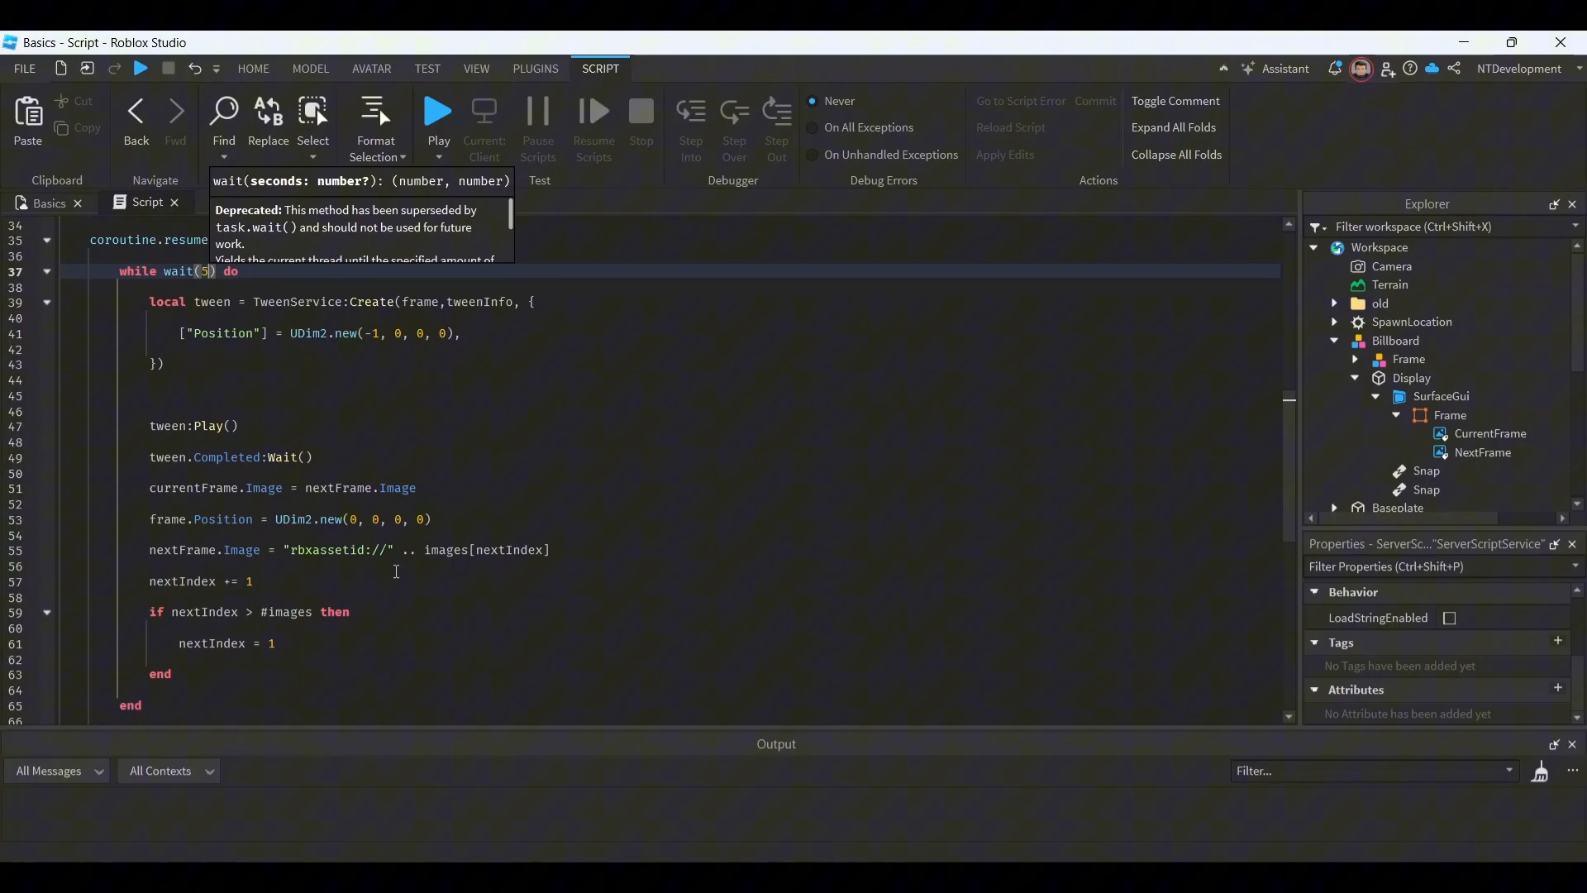
scroll(down, 3)
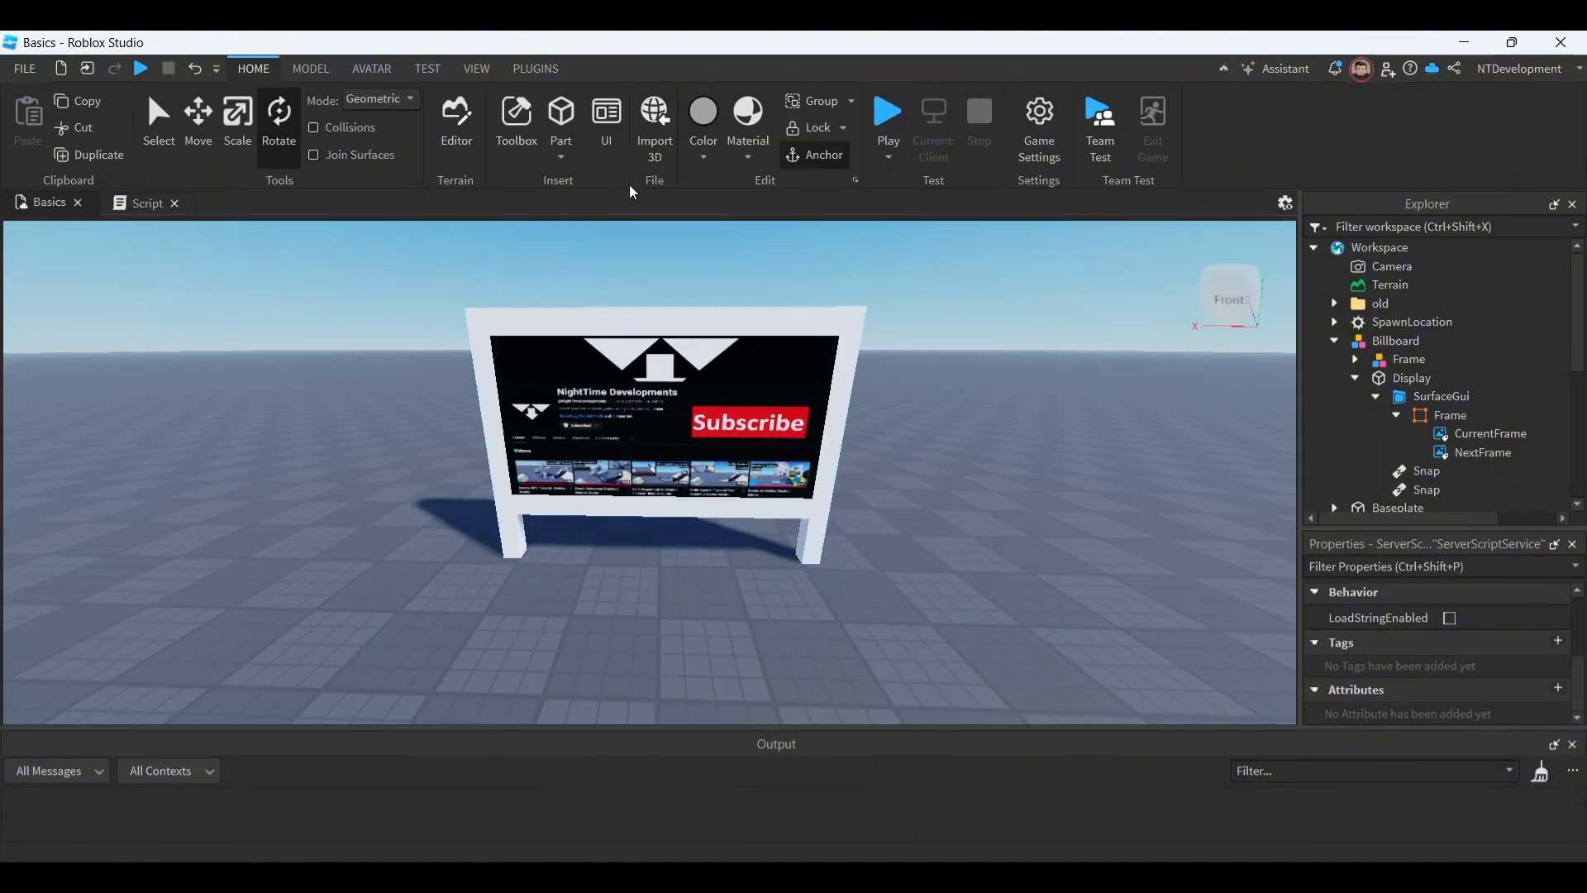
click(888, 111)
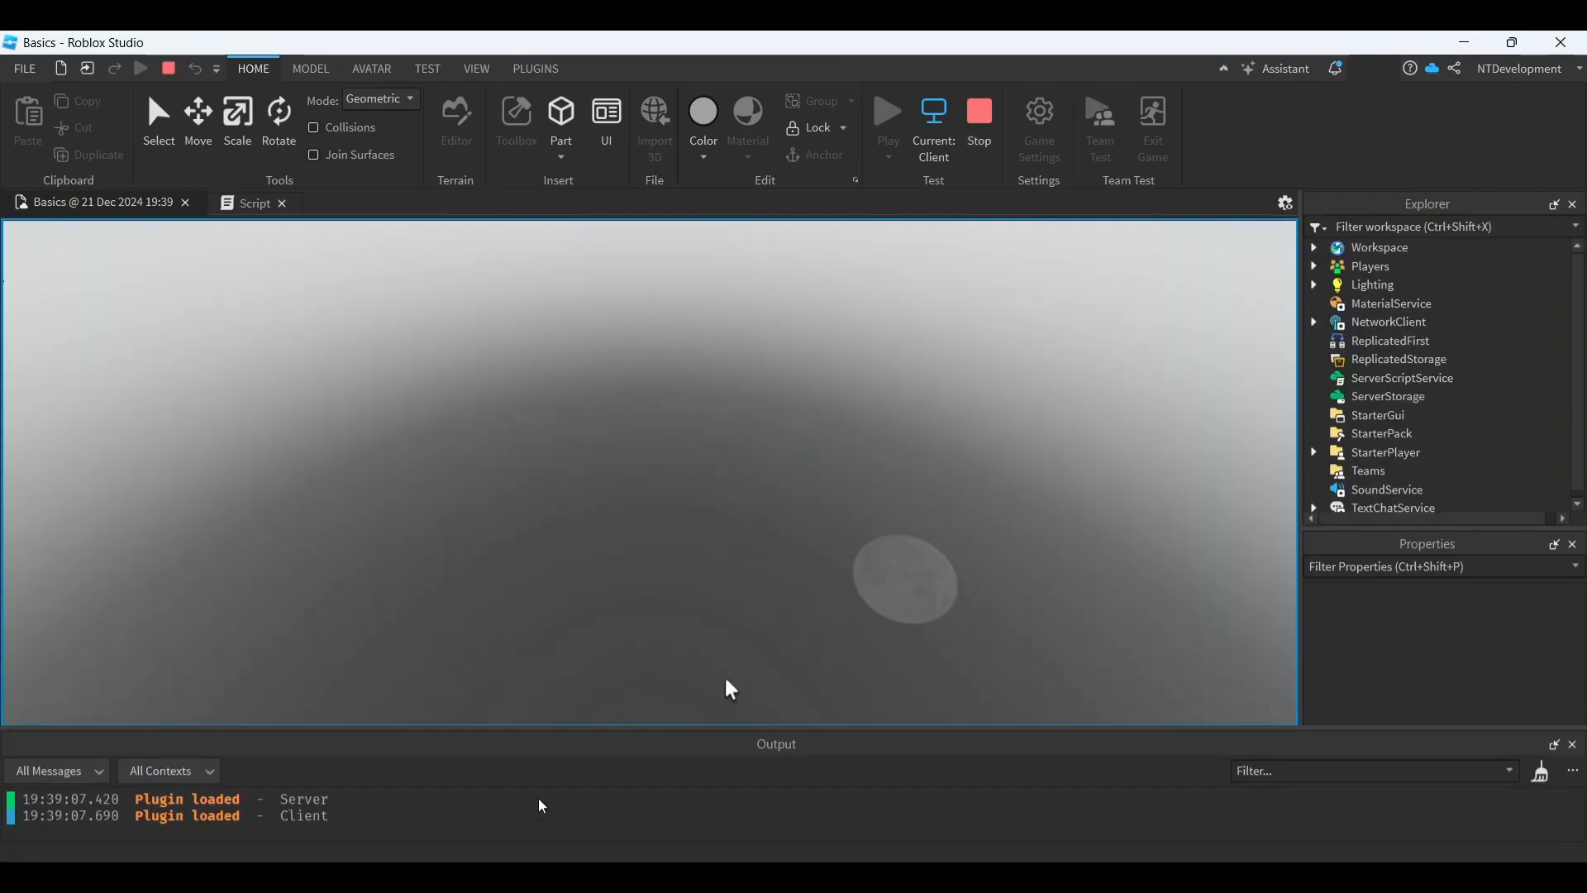